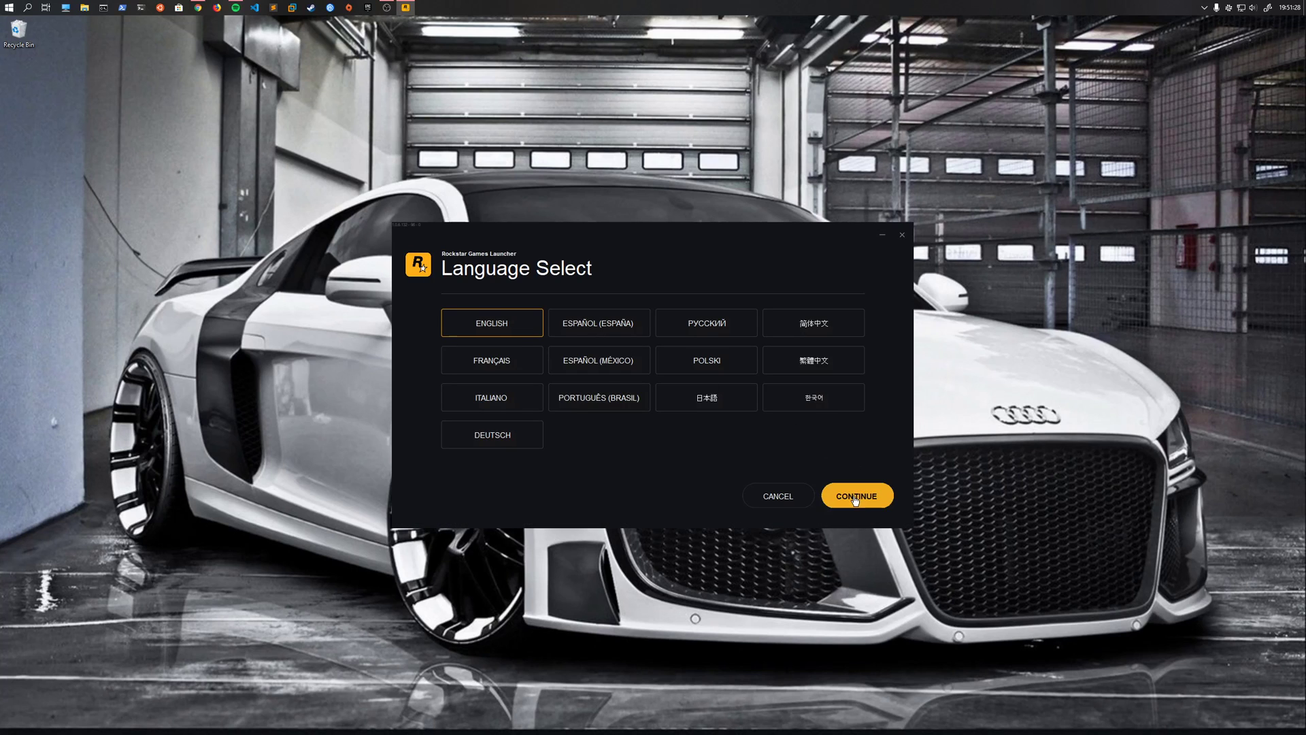
Install Rockstar Games Launcher in English to the default folder without a desktop shortcut, then close
left_click(856, 496)
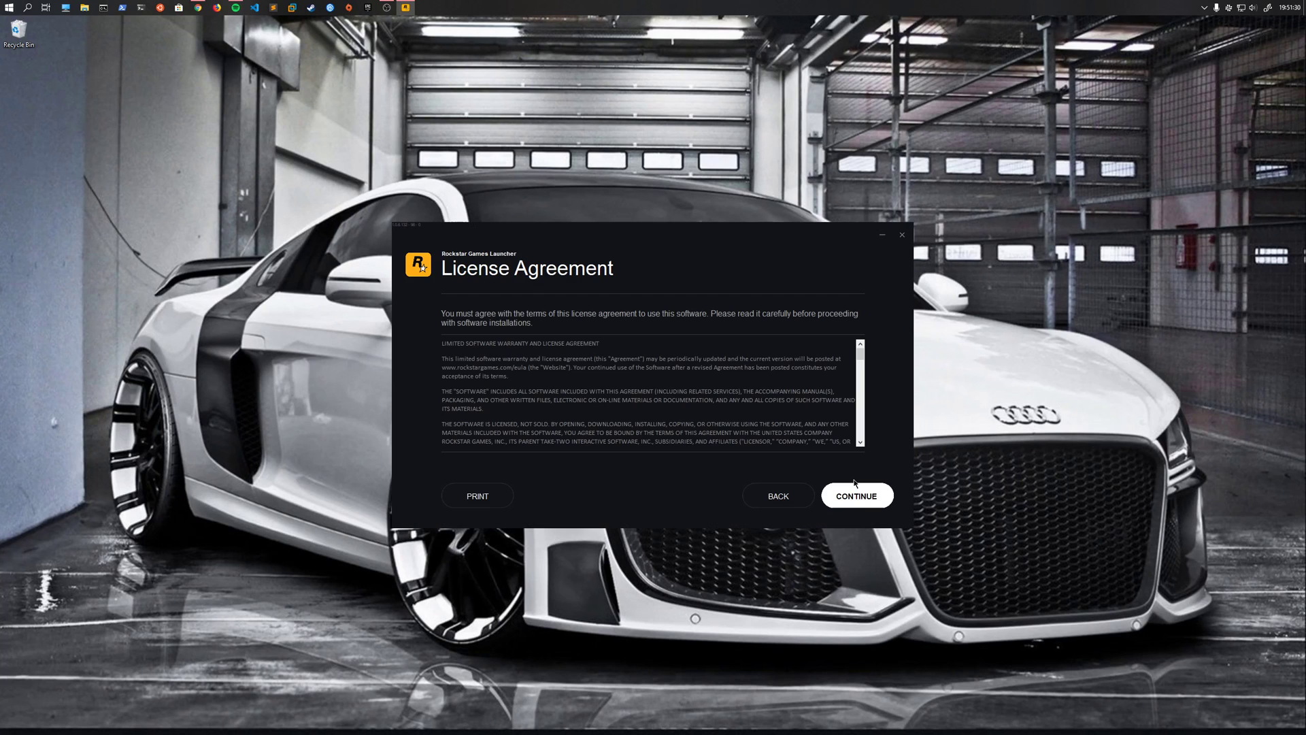
left_click(857, 496)
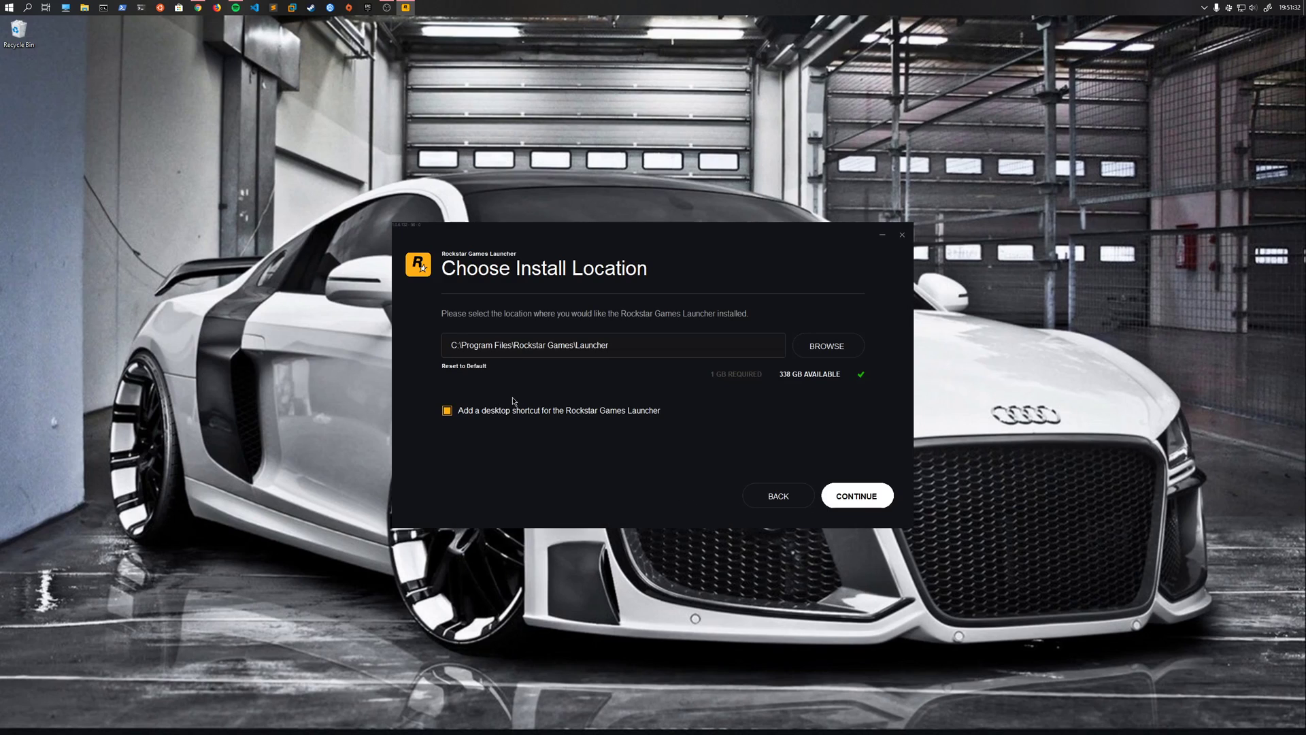
left_click(448, 410)
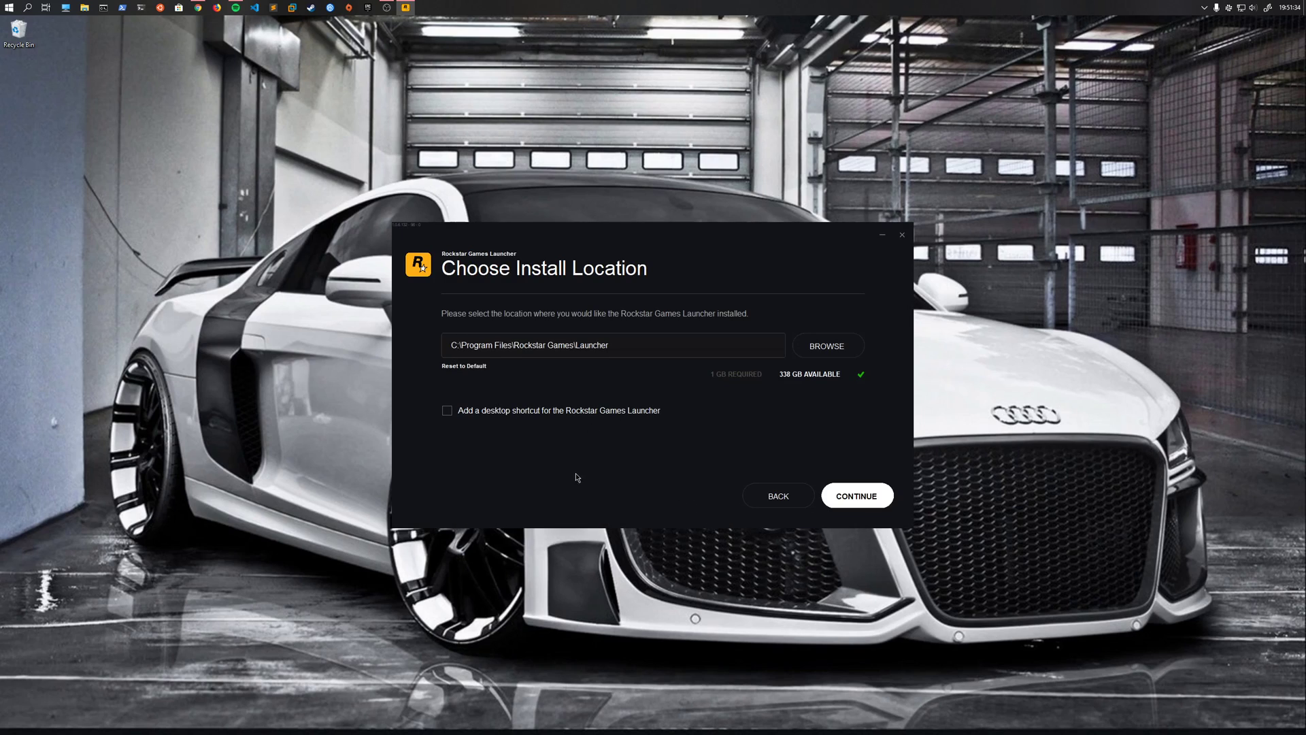
mouse_move(573, 521)
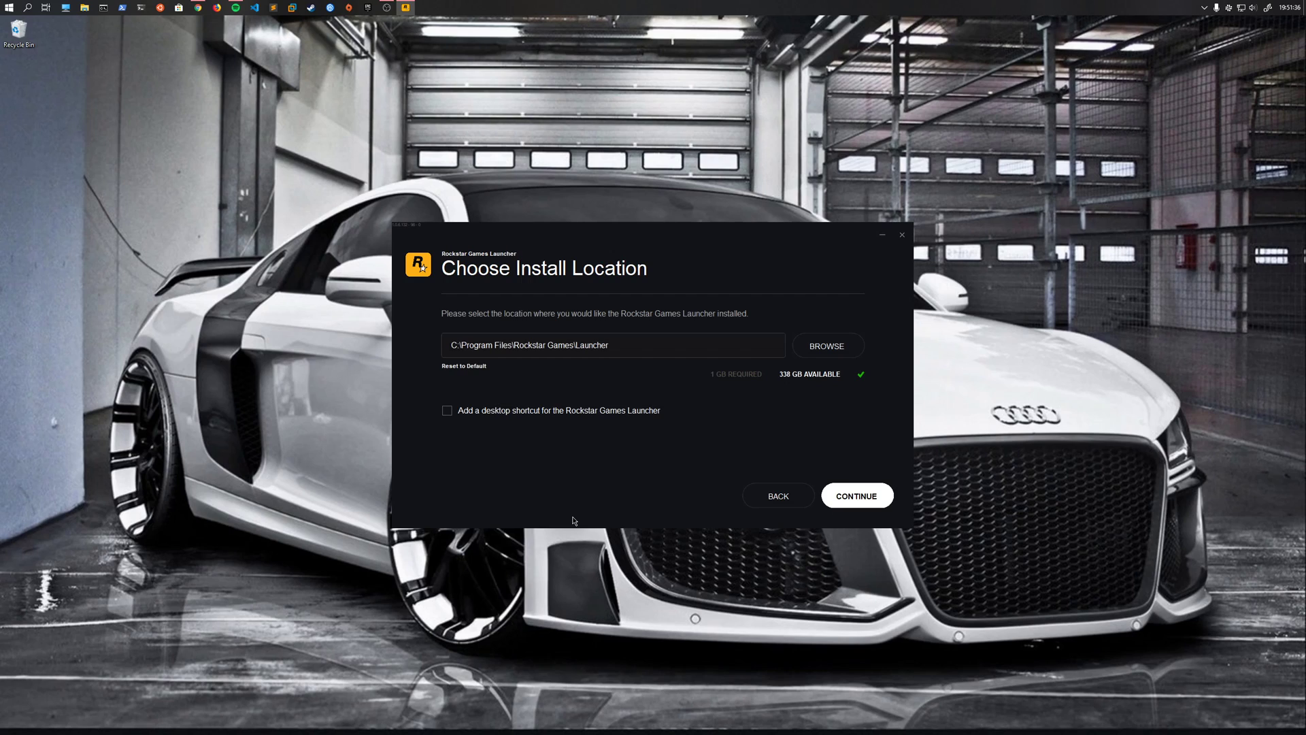
mouse_move(597, 500)
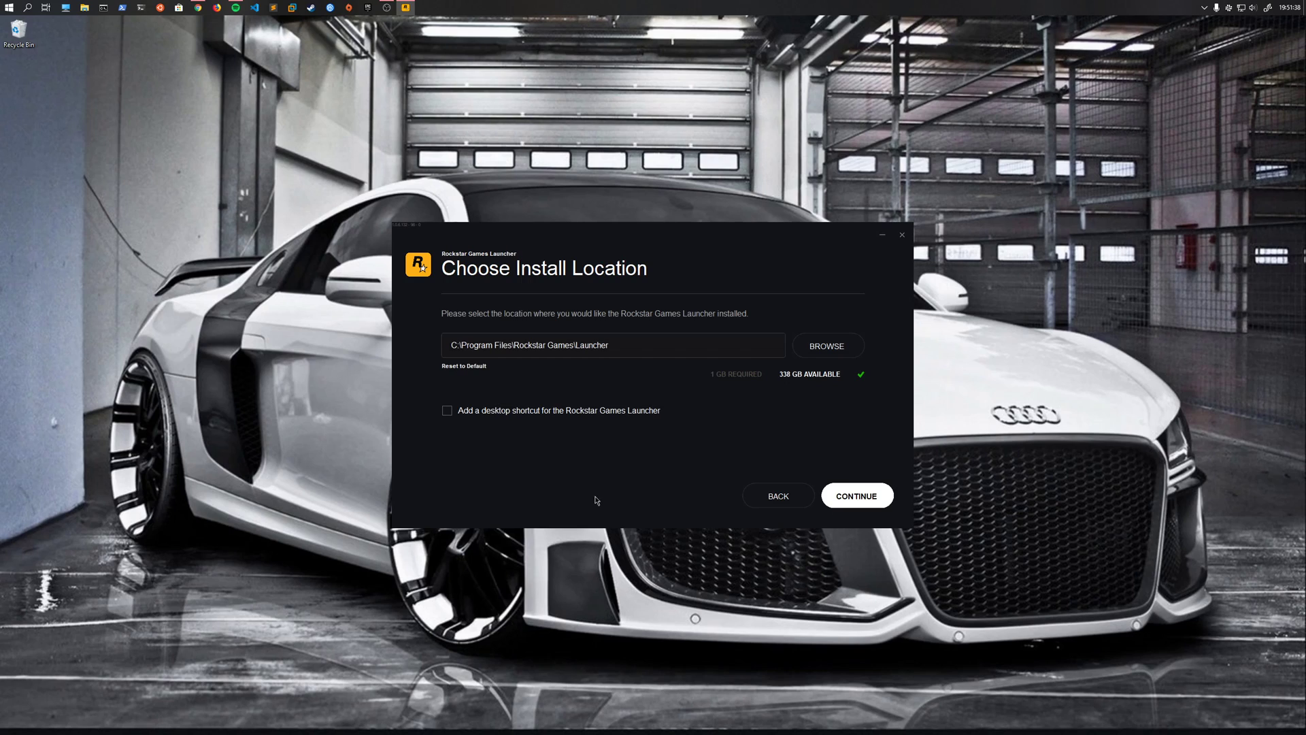
mouse_move(676, 407)
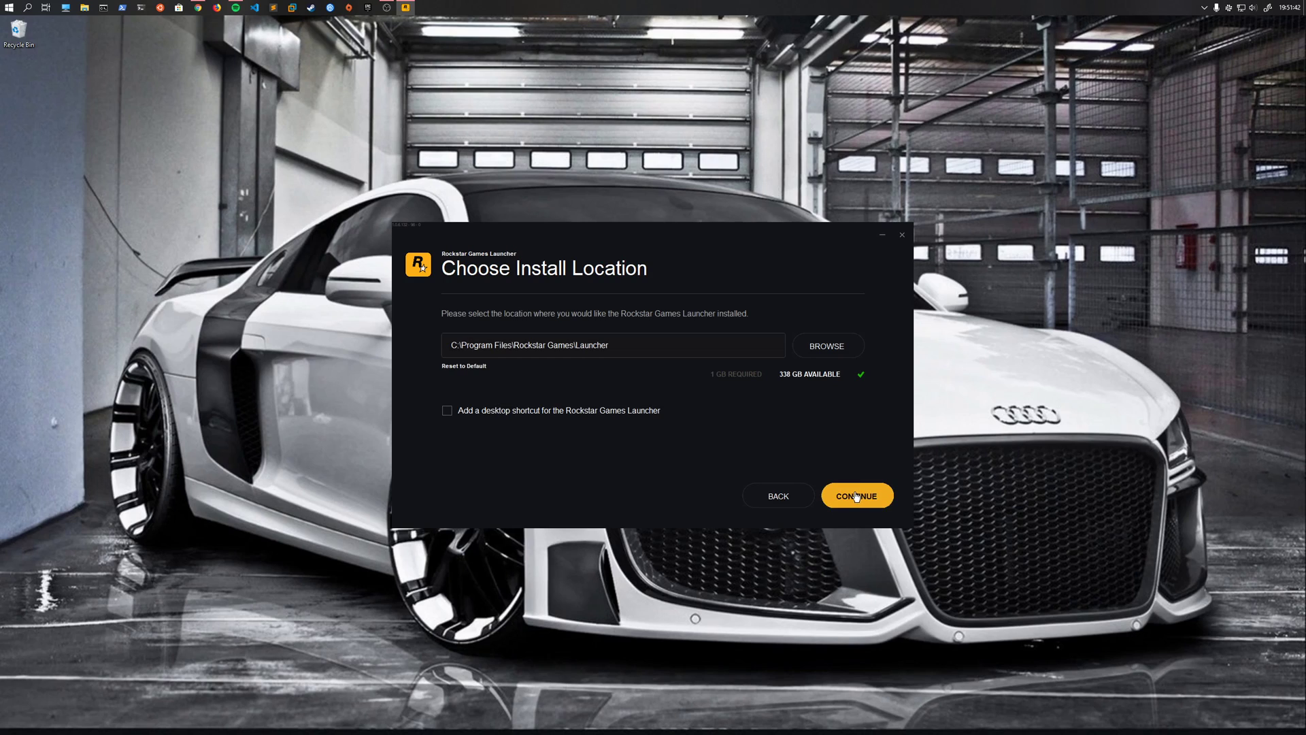
left_click(613, 345)
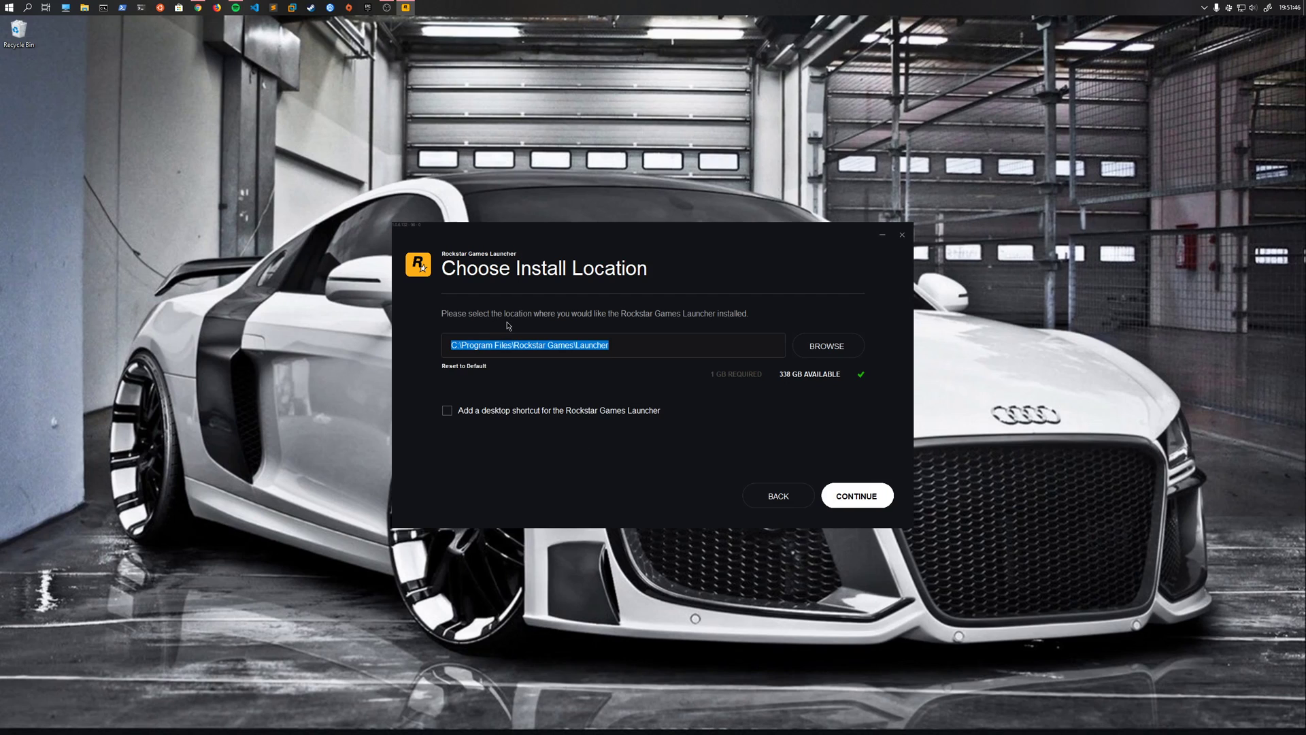
left_click(583, 345)
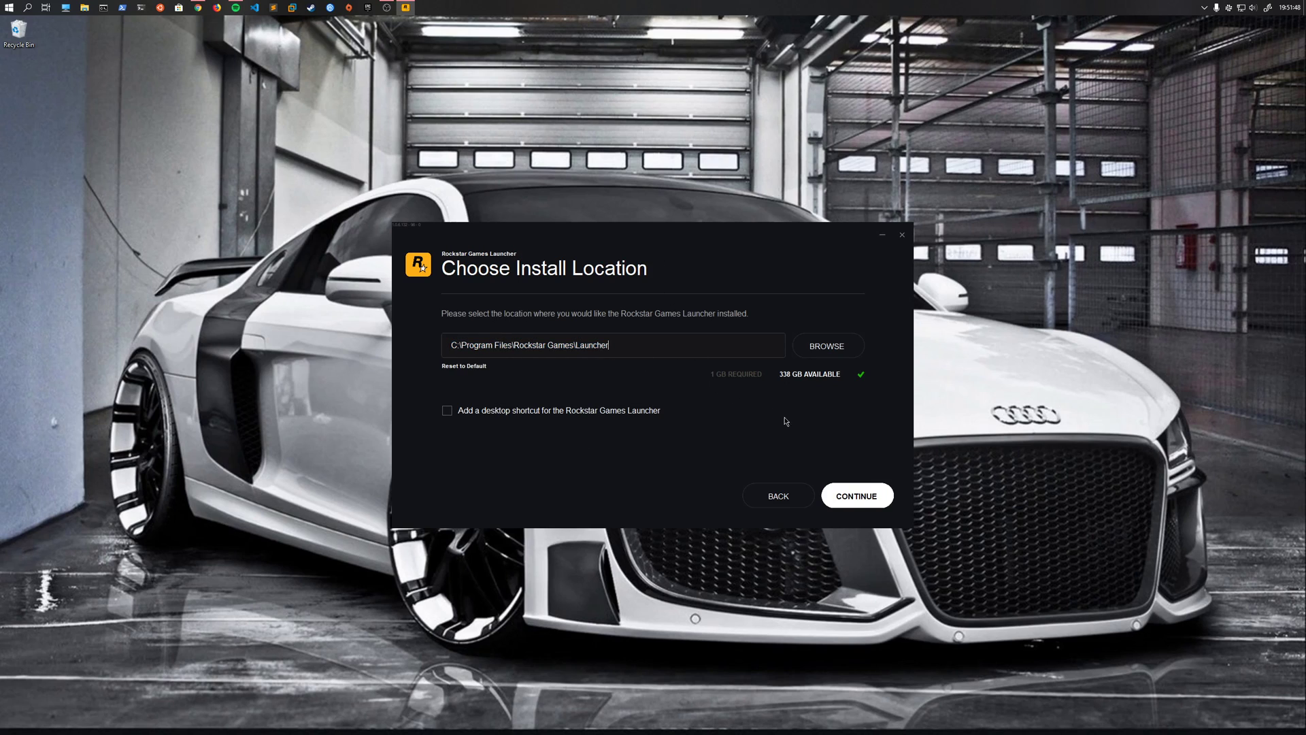
left_click(857, 495)
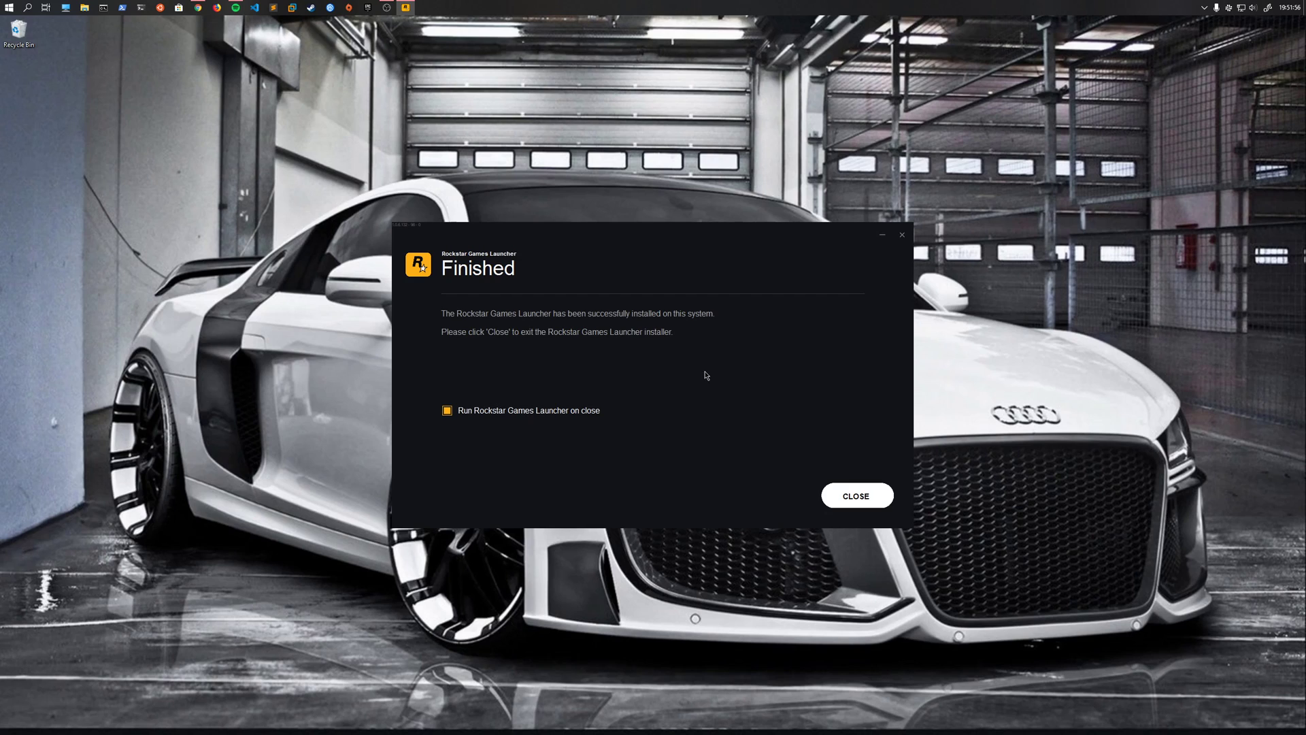
mouse_move(823, 471)
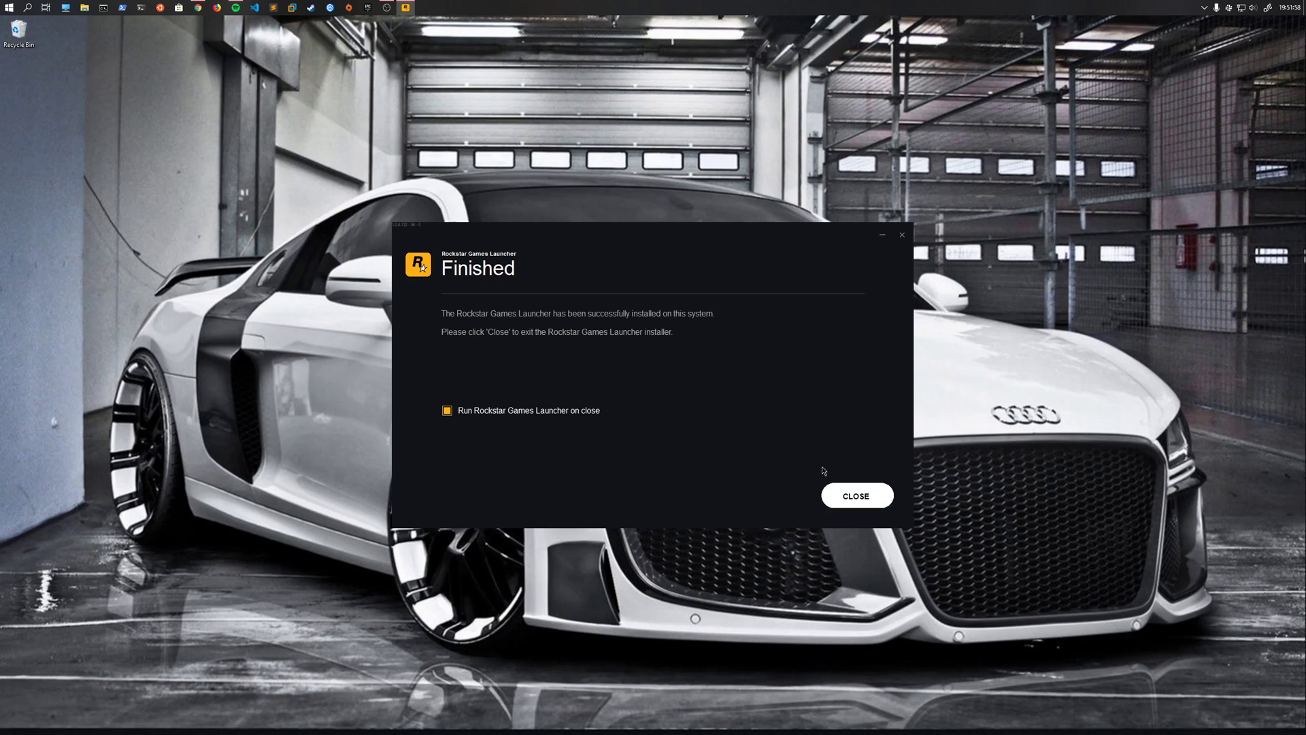
mouse_move(857, 497)
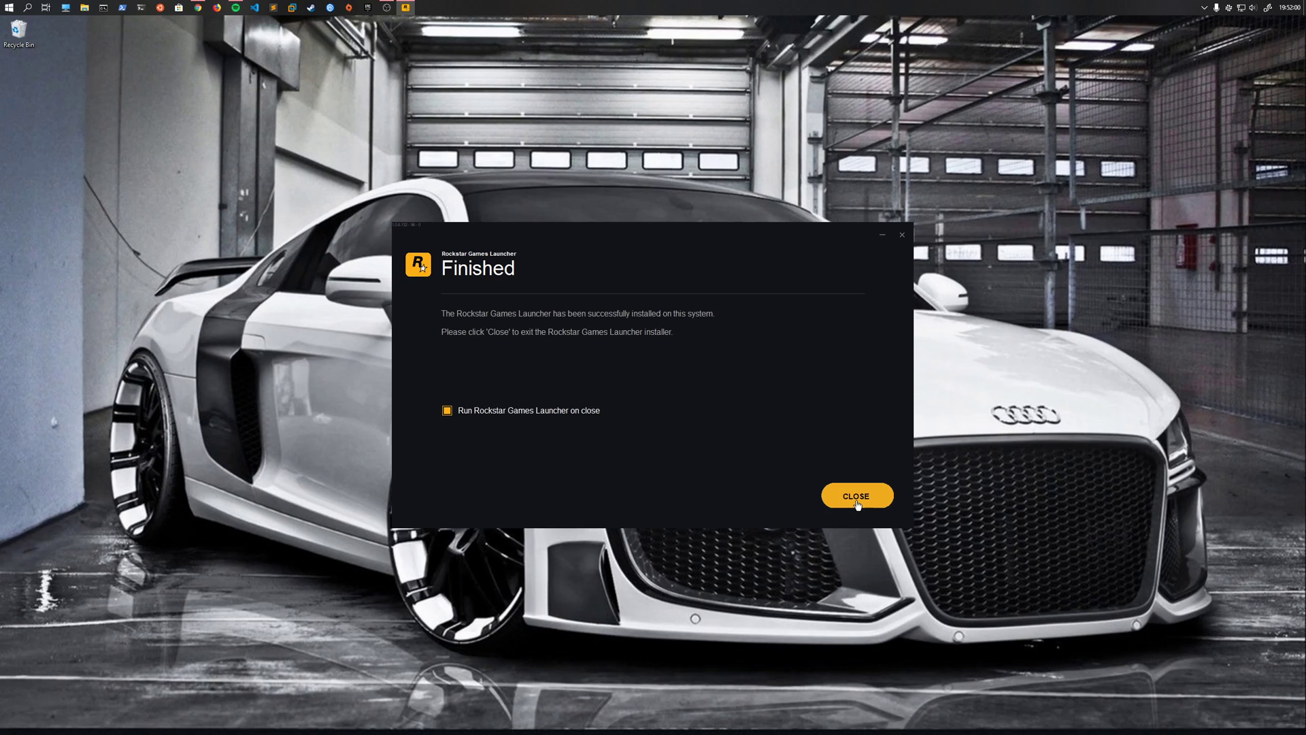
left_click(856, 496)
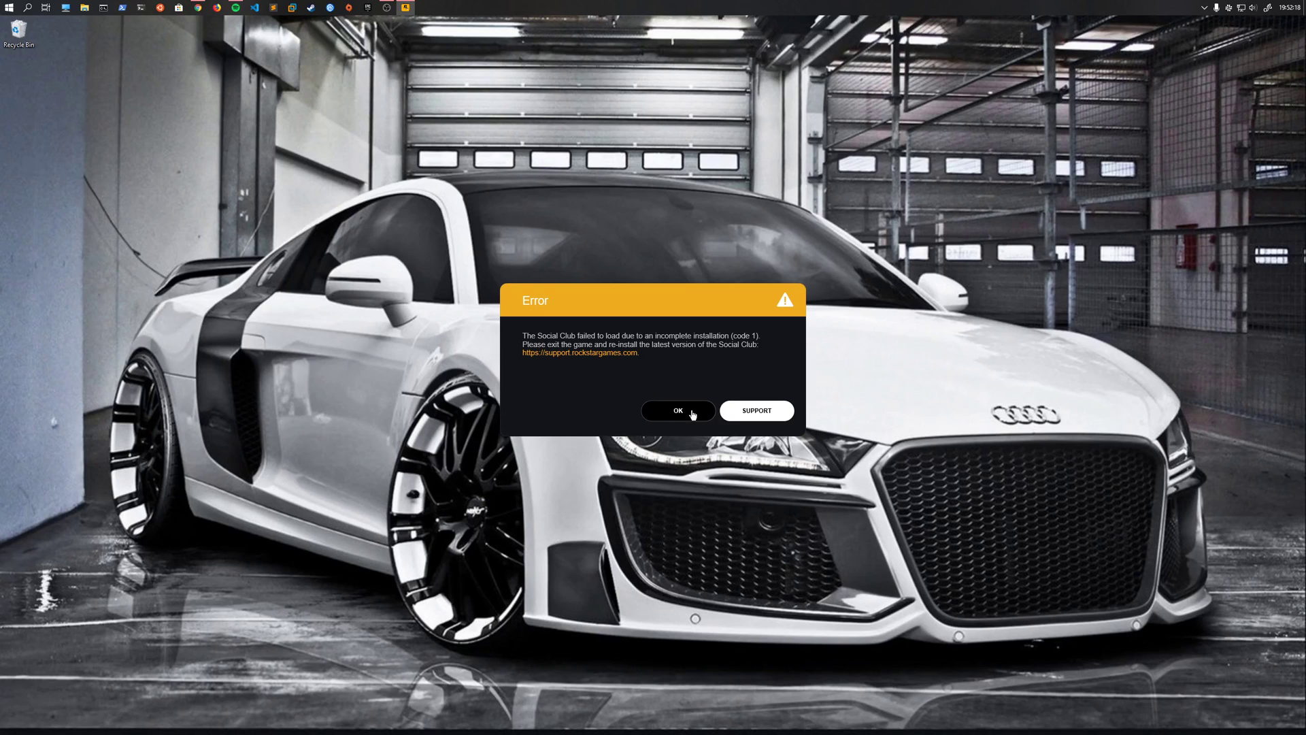
mouse_move(151, 682)
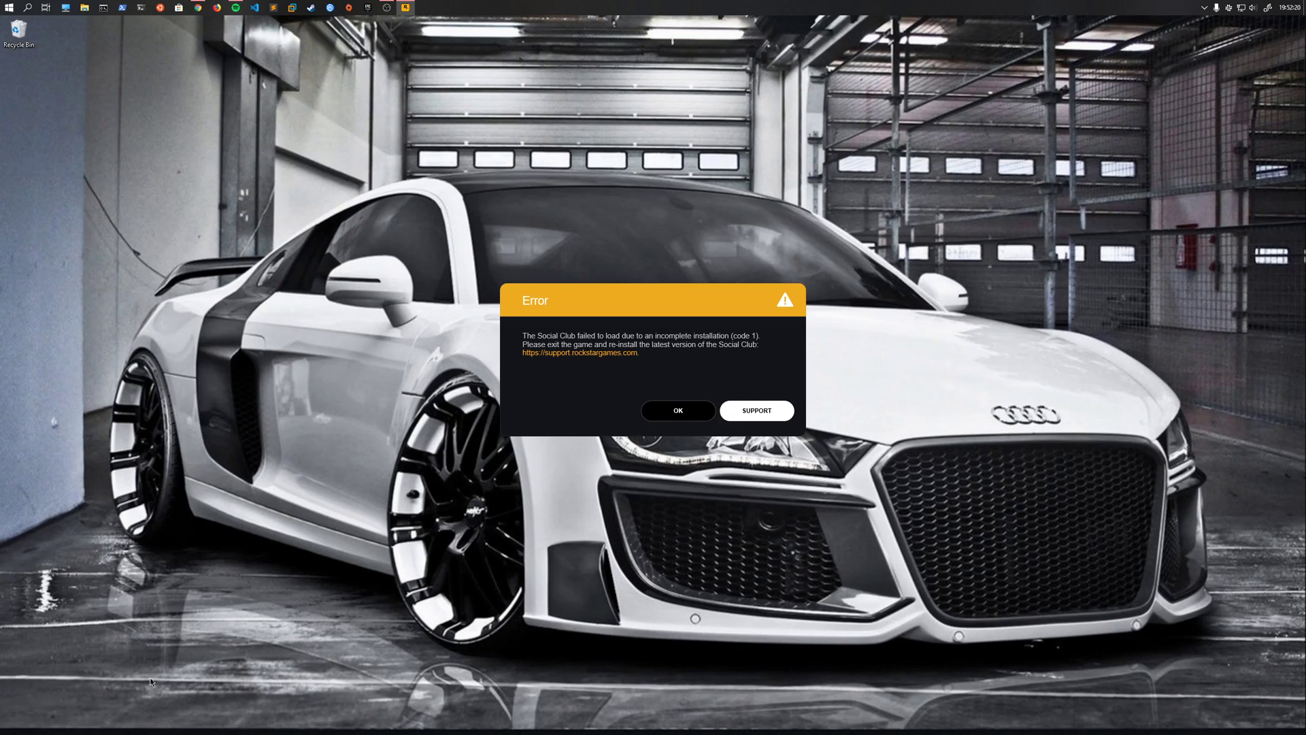
mouse_move(792, 245)
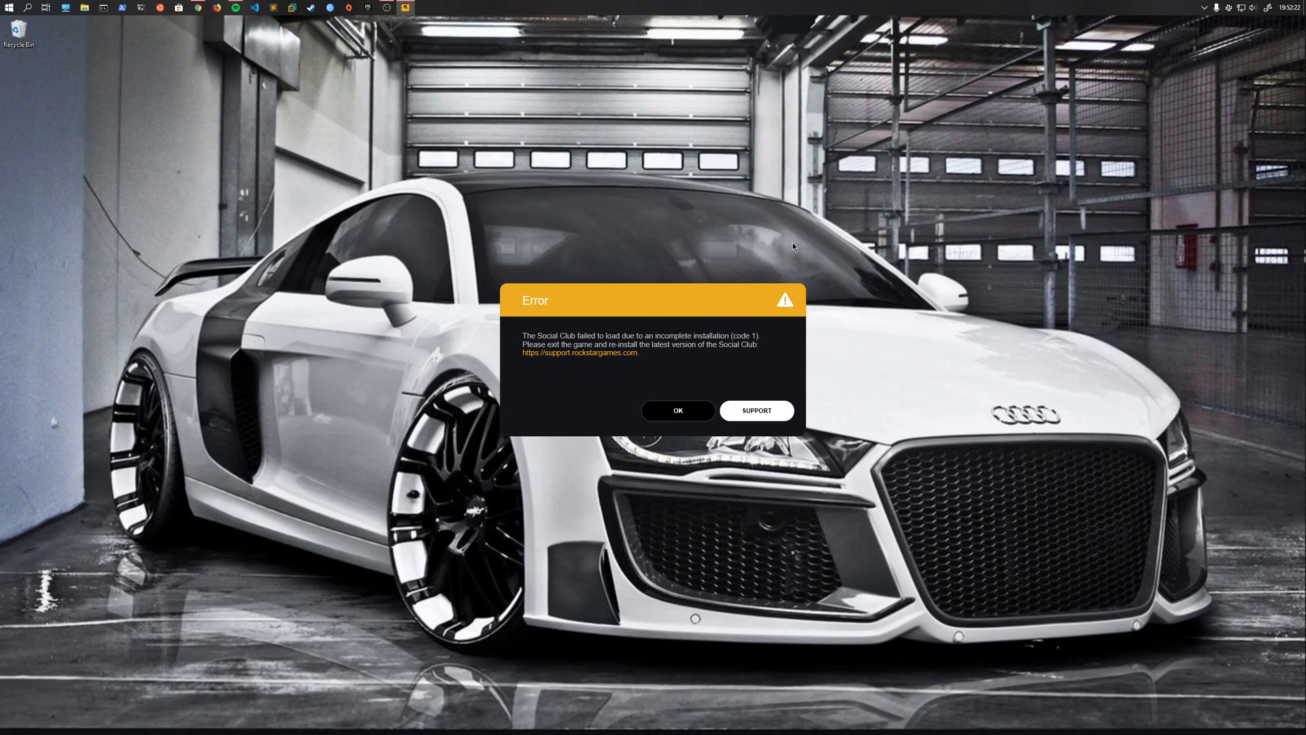
mouse_move(703, 275)
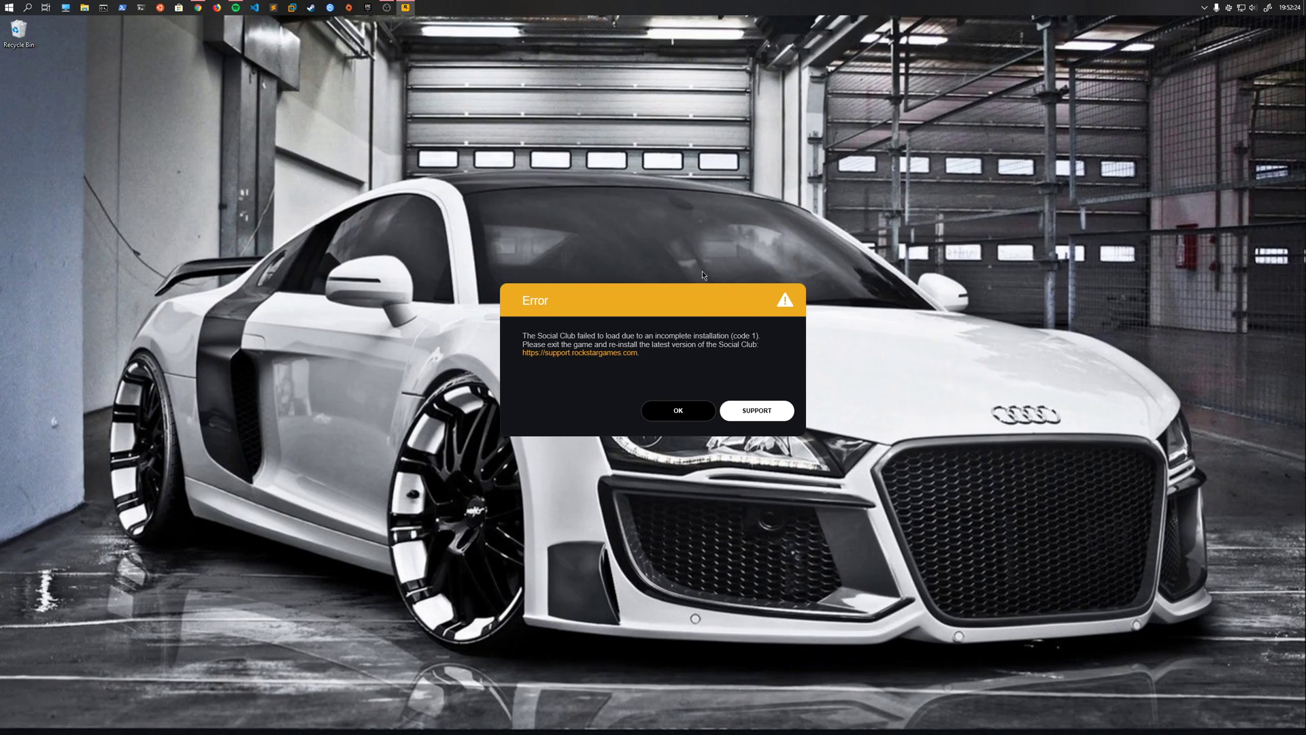
mouse_move(685, 332)
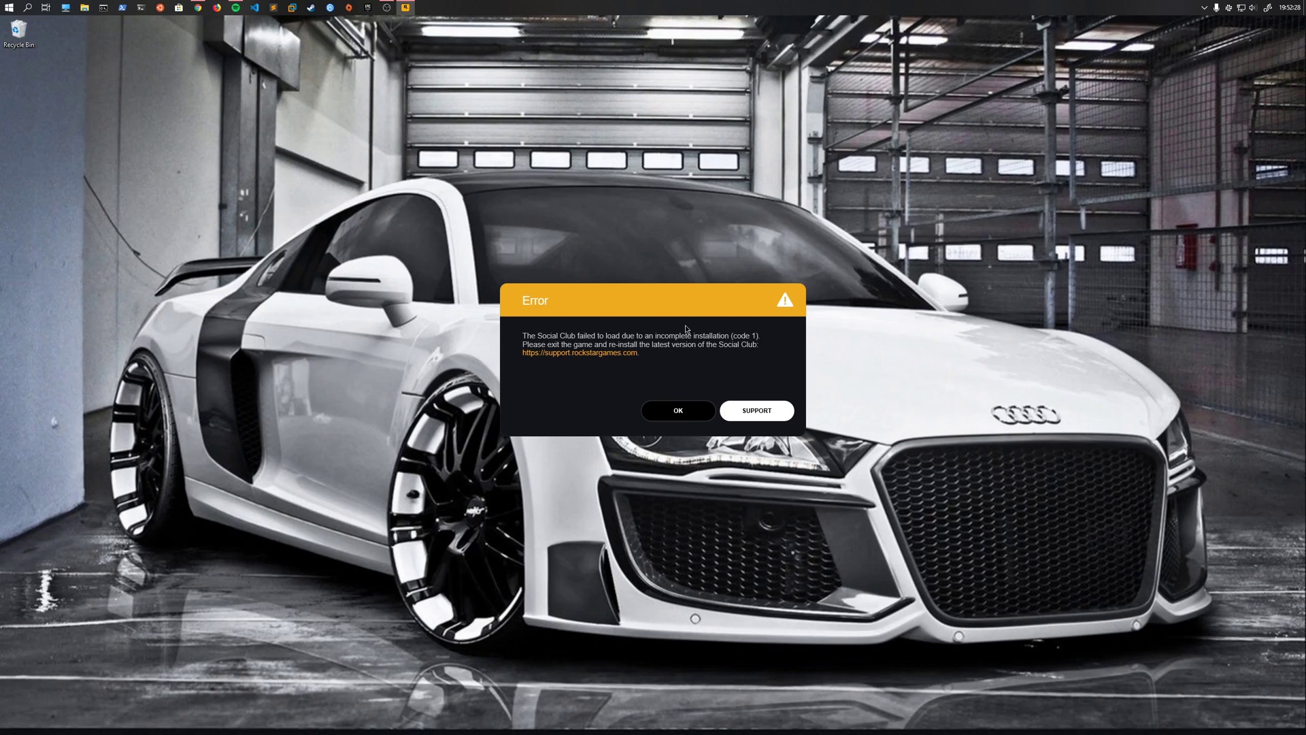
mouse_move(1031, 5)
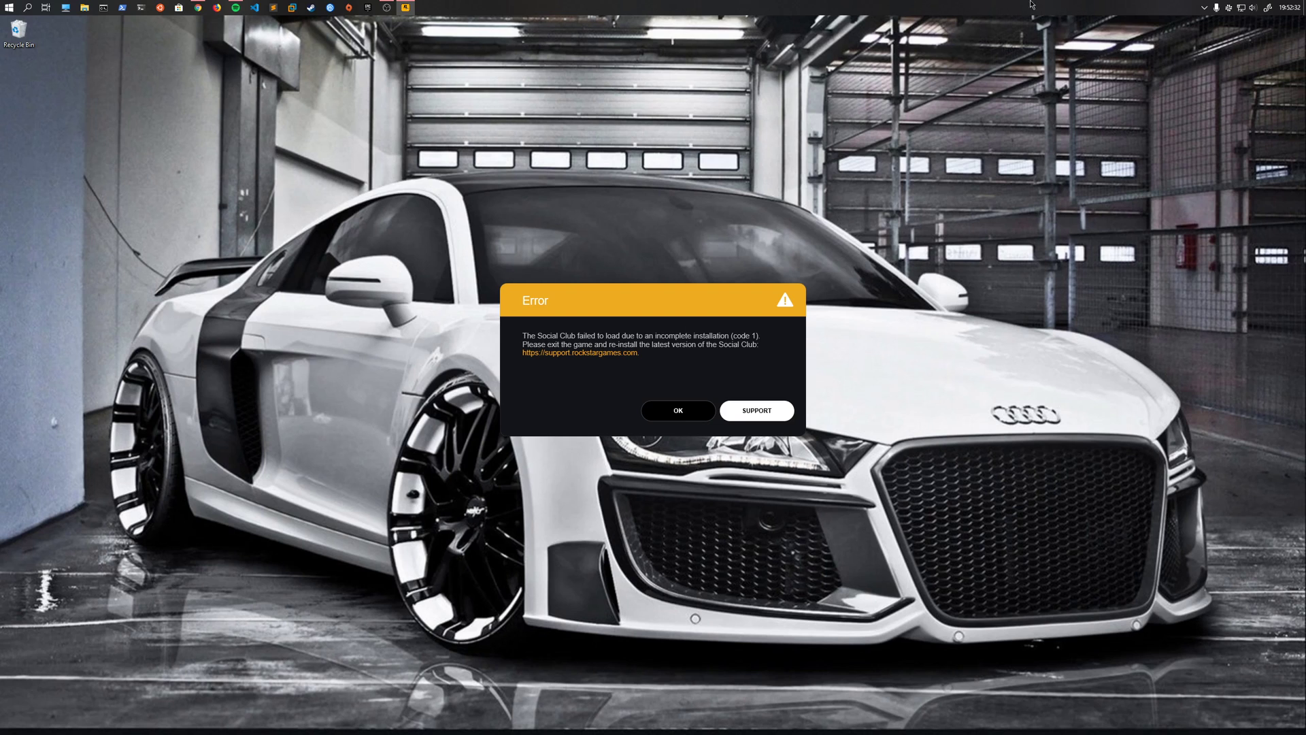
Switch to the Rockstar support thread about the Social Club setup failure
left_click(754, 410)
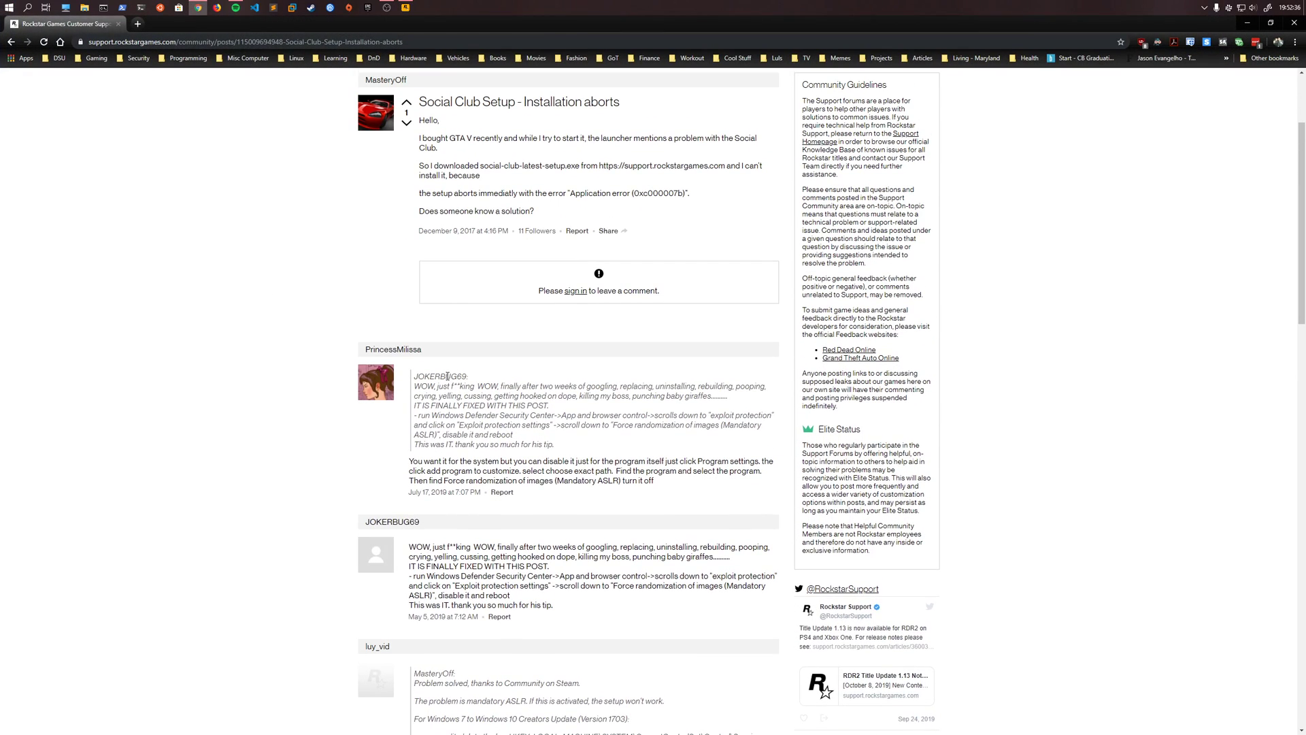
scroll("up", 3)
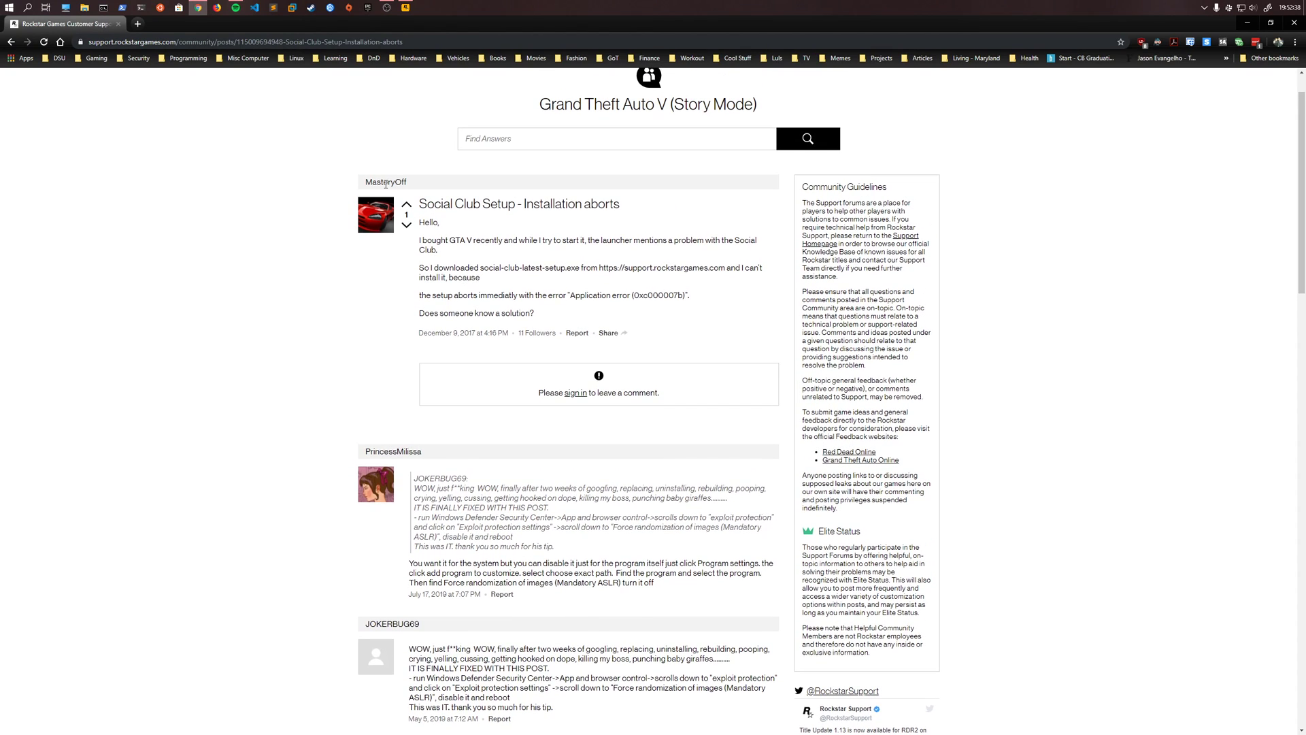
scroll("down", 3)
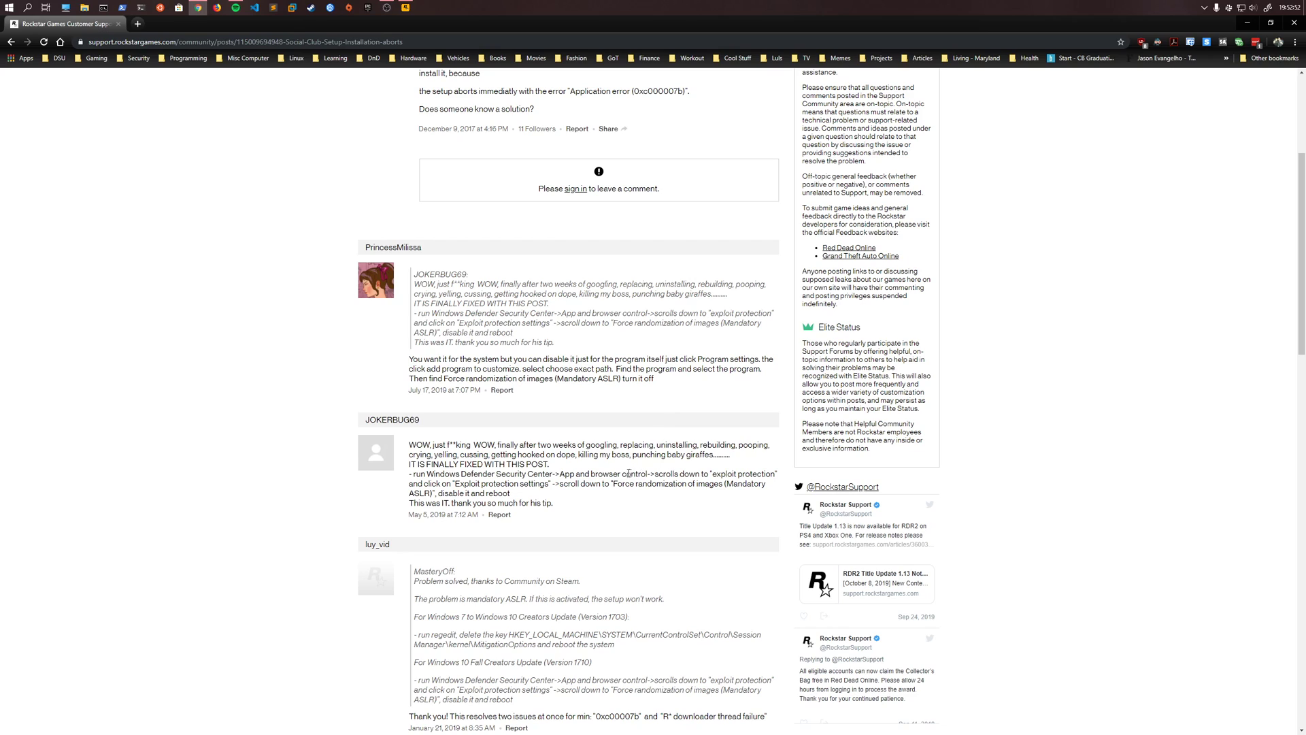
double_click(505, 502)
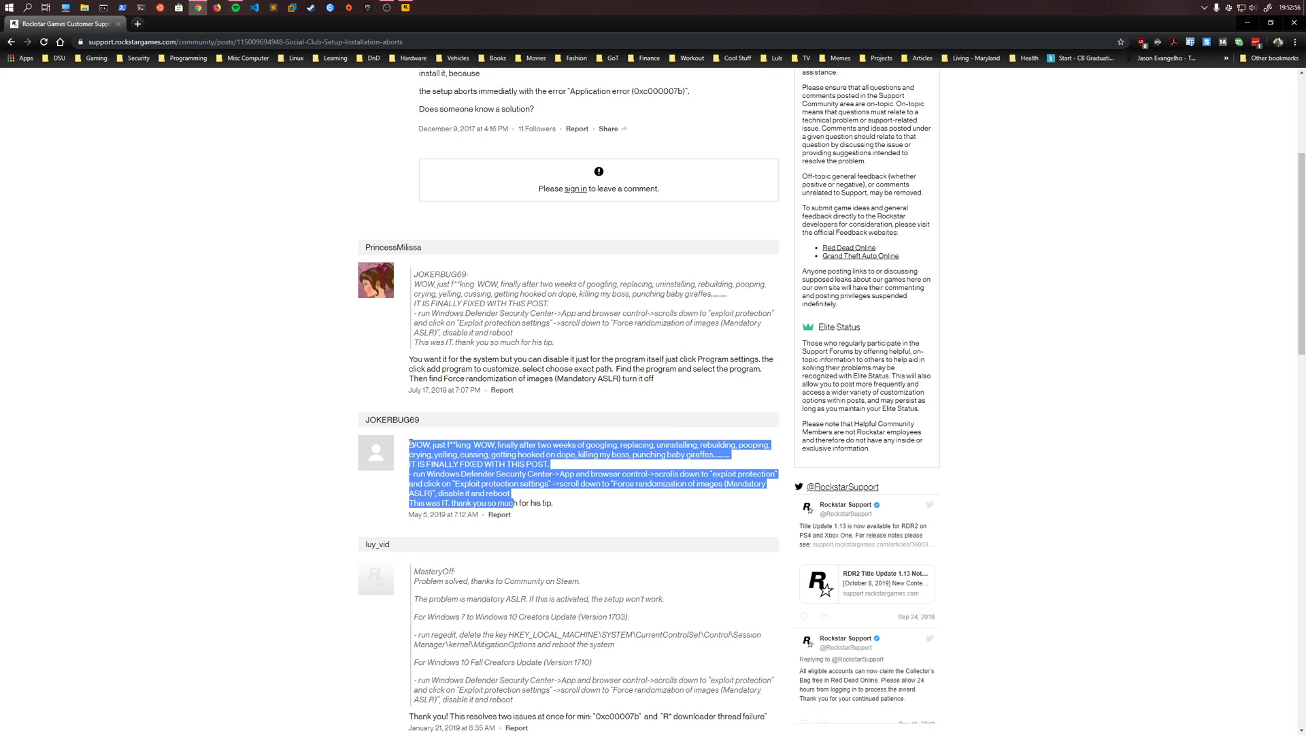
left_click(574, 425)
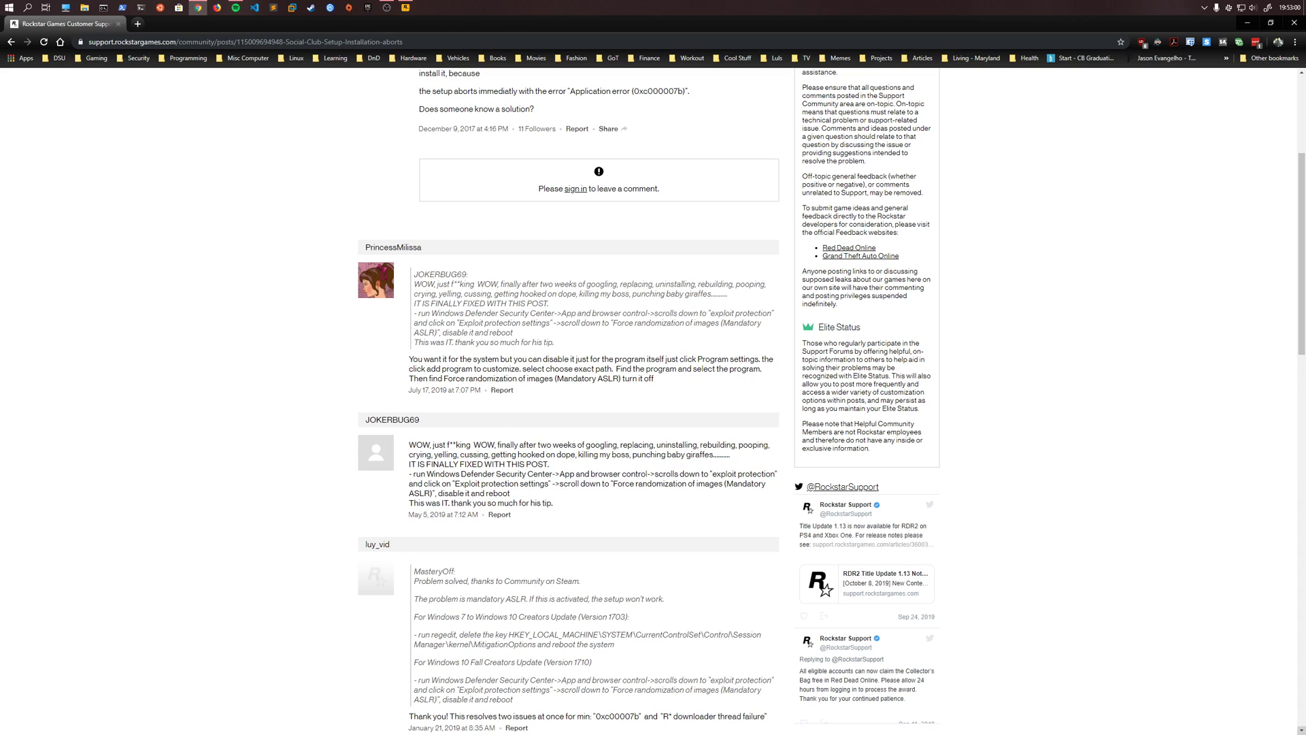
mouse_move(144, 308)
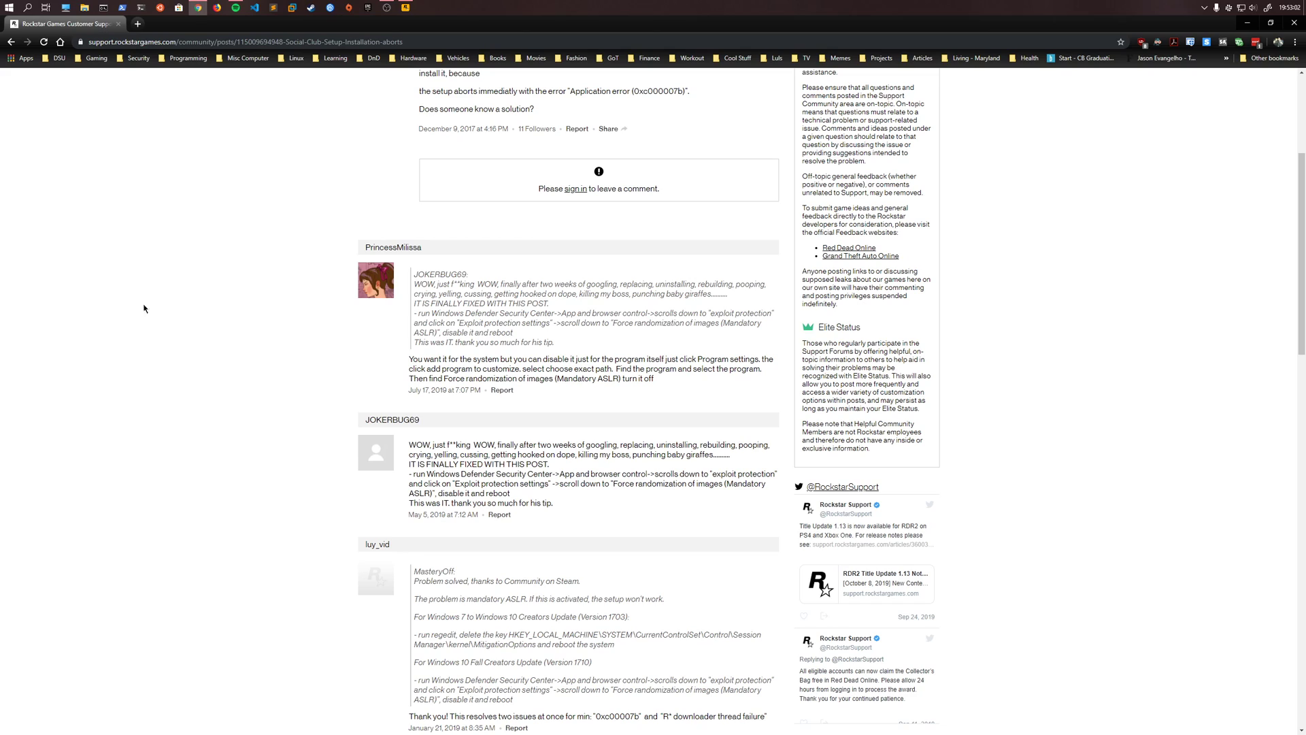
mouse_move(535, 505)
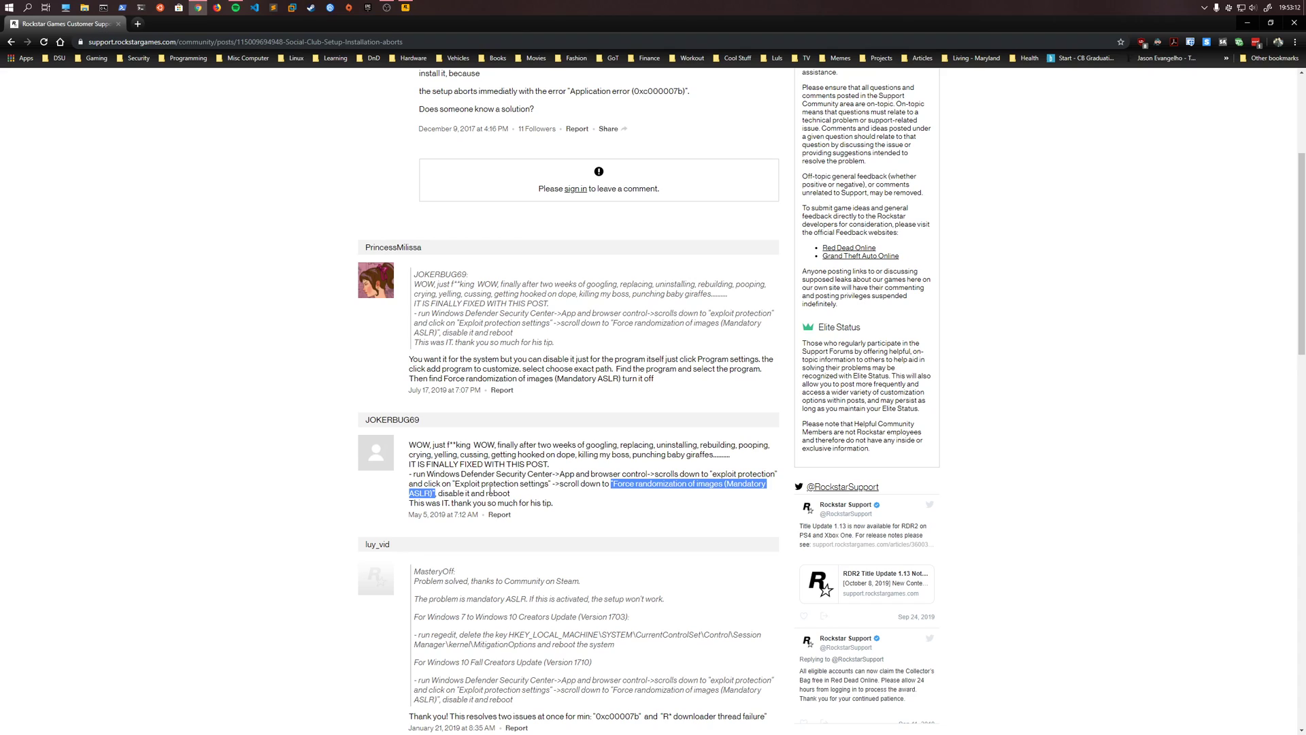
left_click(491, 489)
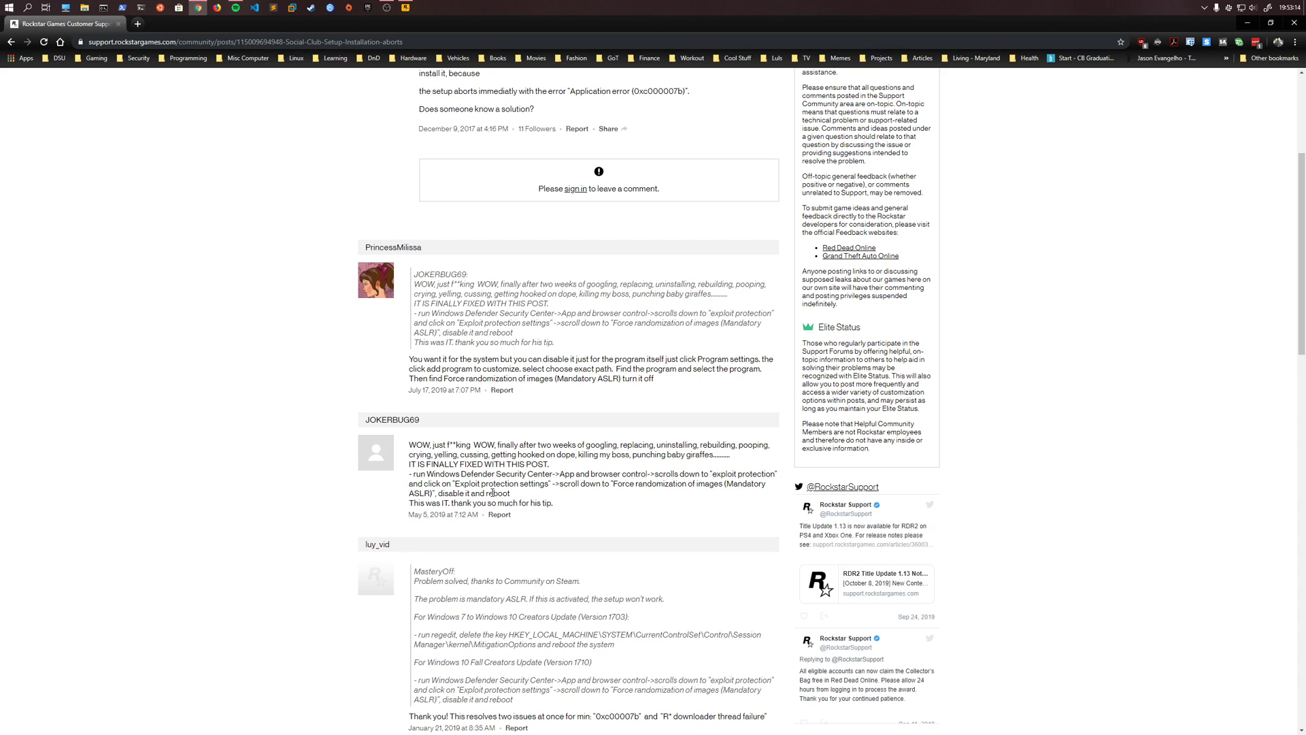
mouse_move(642, 255)
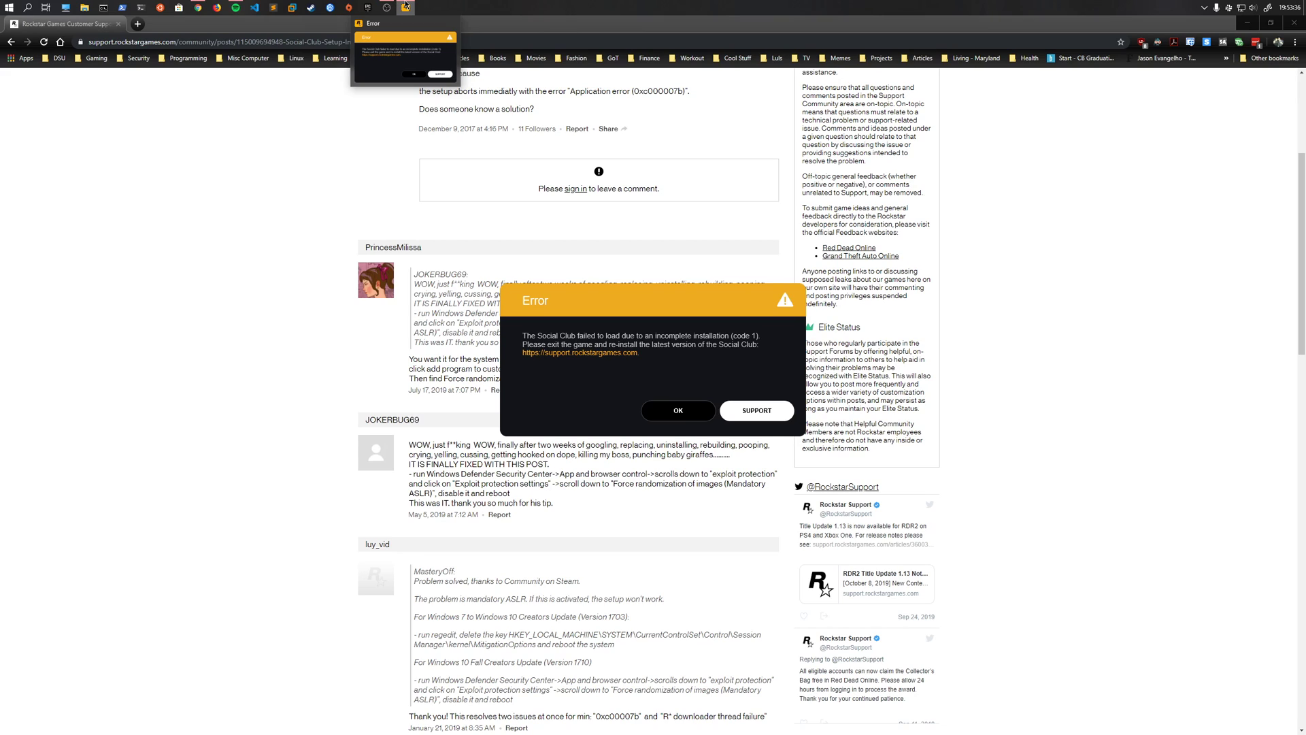
Dismiss the Social Club error and open Windows Security's App & browser control at Exploit protection
left_click(678, 409)
type("wind")
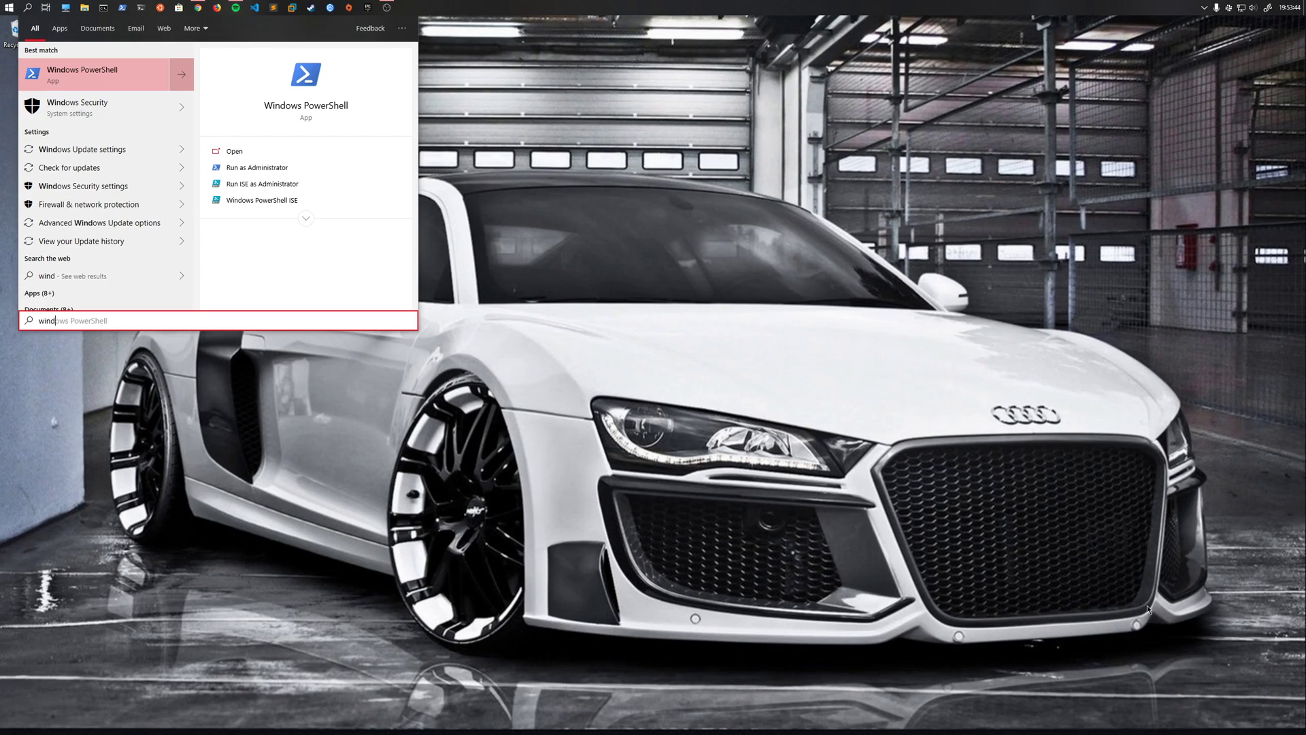
left_click(77, 107)
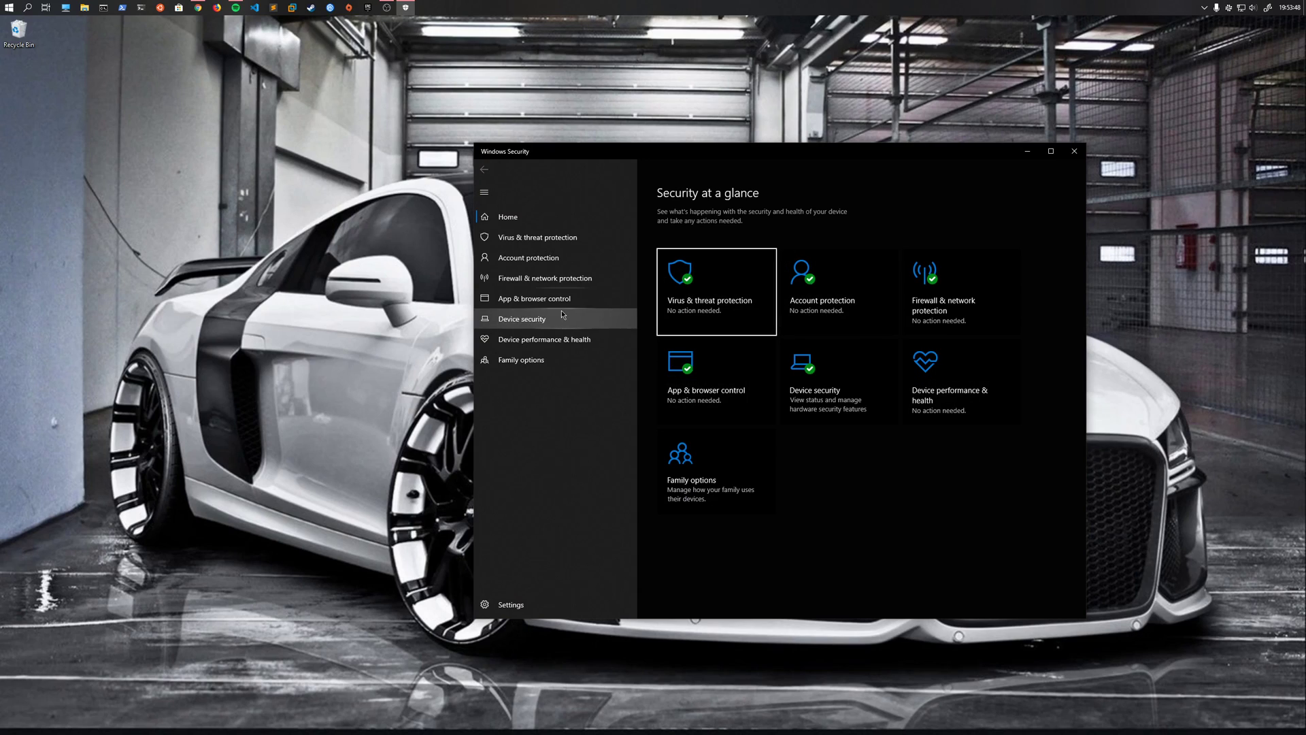
mouse_move(545, 302)
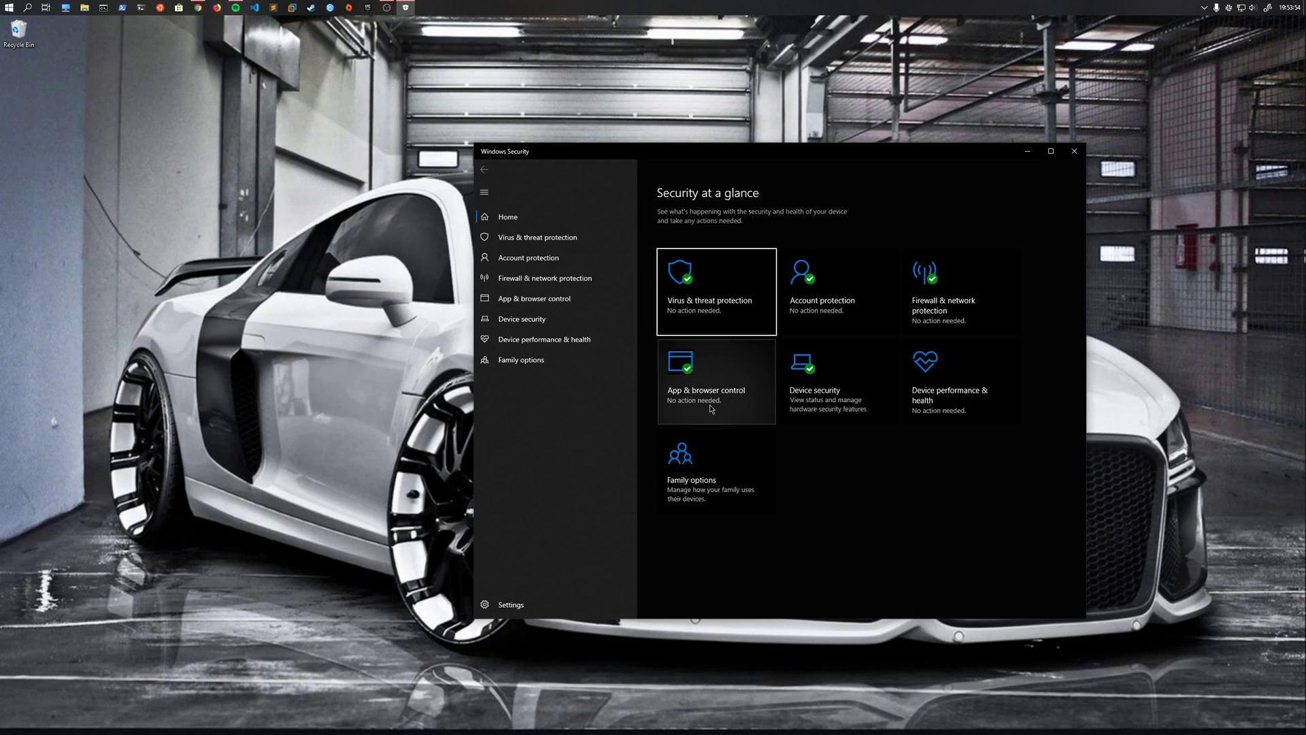
left_click(706, 381)
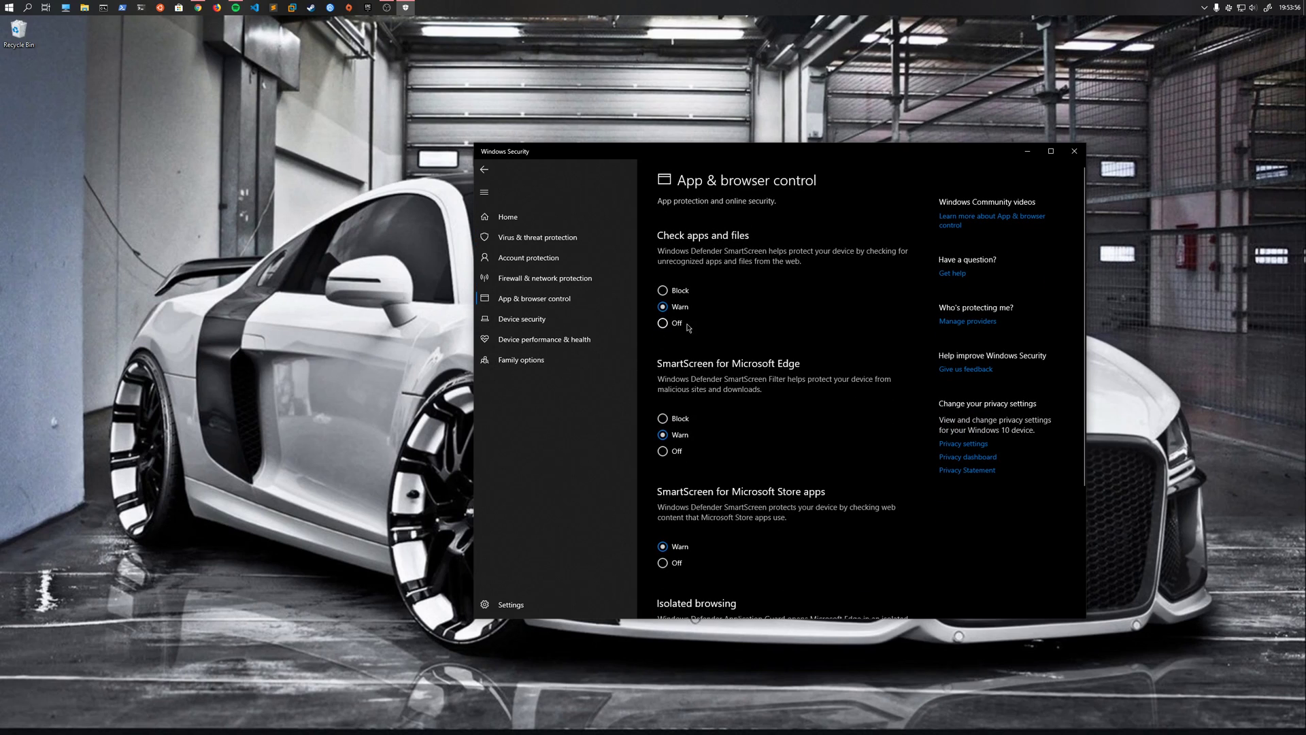
scroll("down", 3)
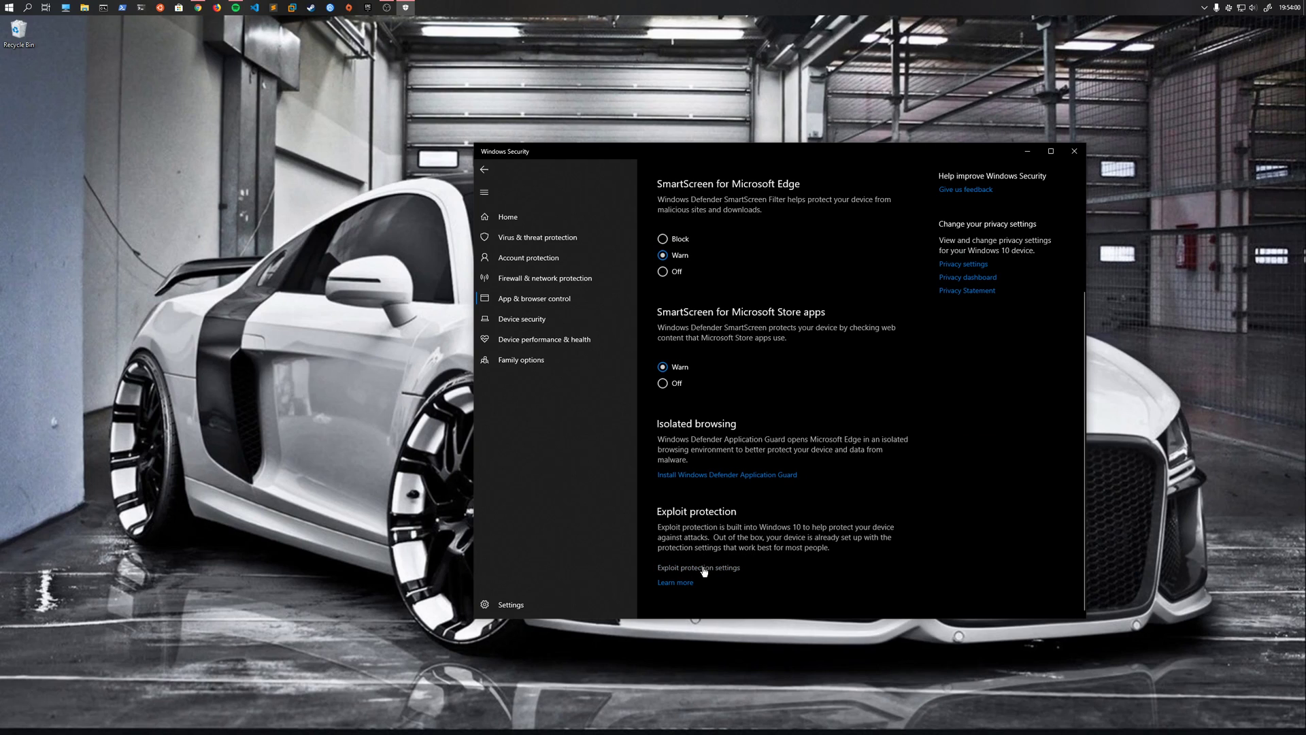
Add Launcher.exe by exact file path under Exploit protection's Program settings
left_click(698, 569)
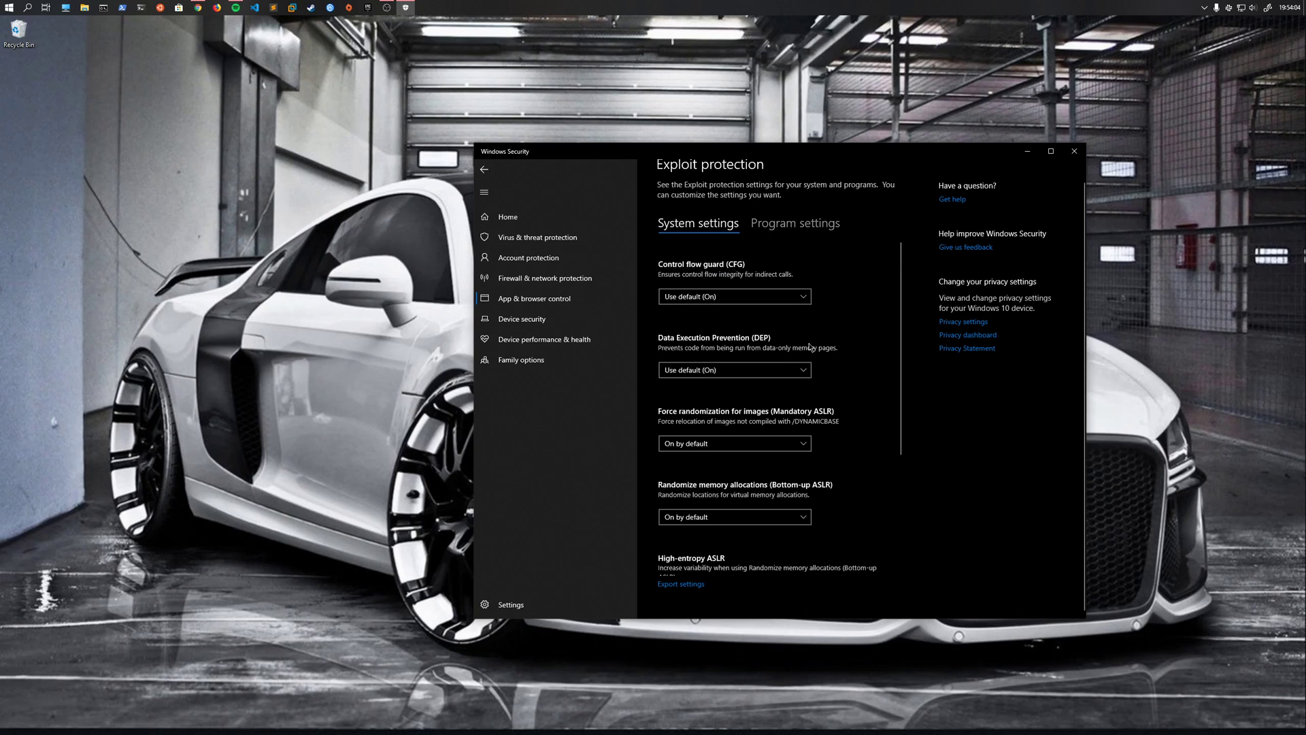
mouse_move(795, 236)
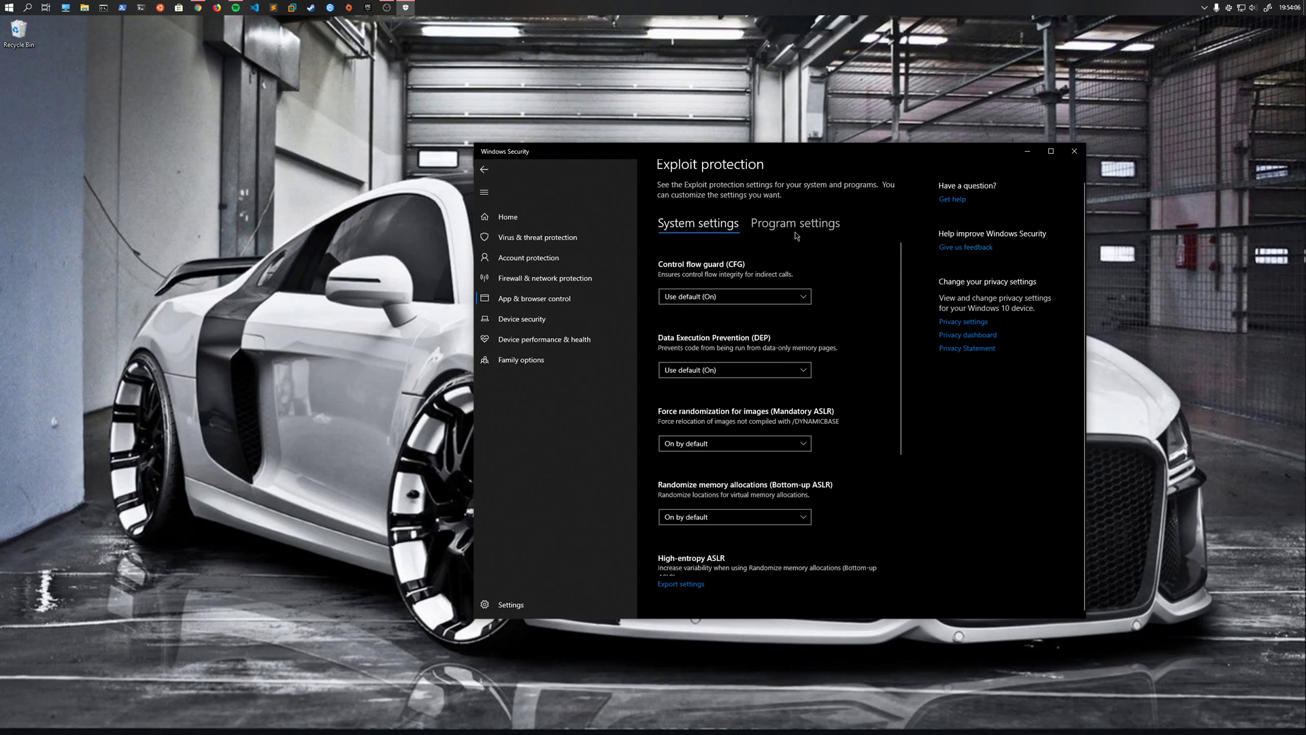
scroll("down", 3)
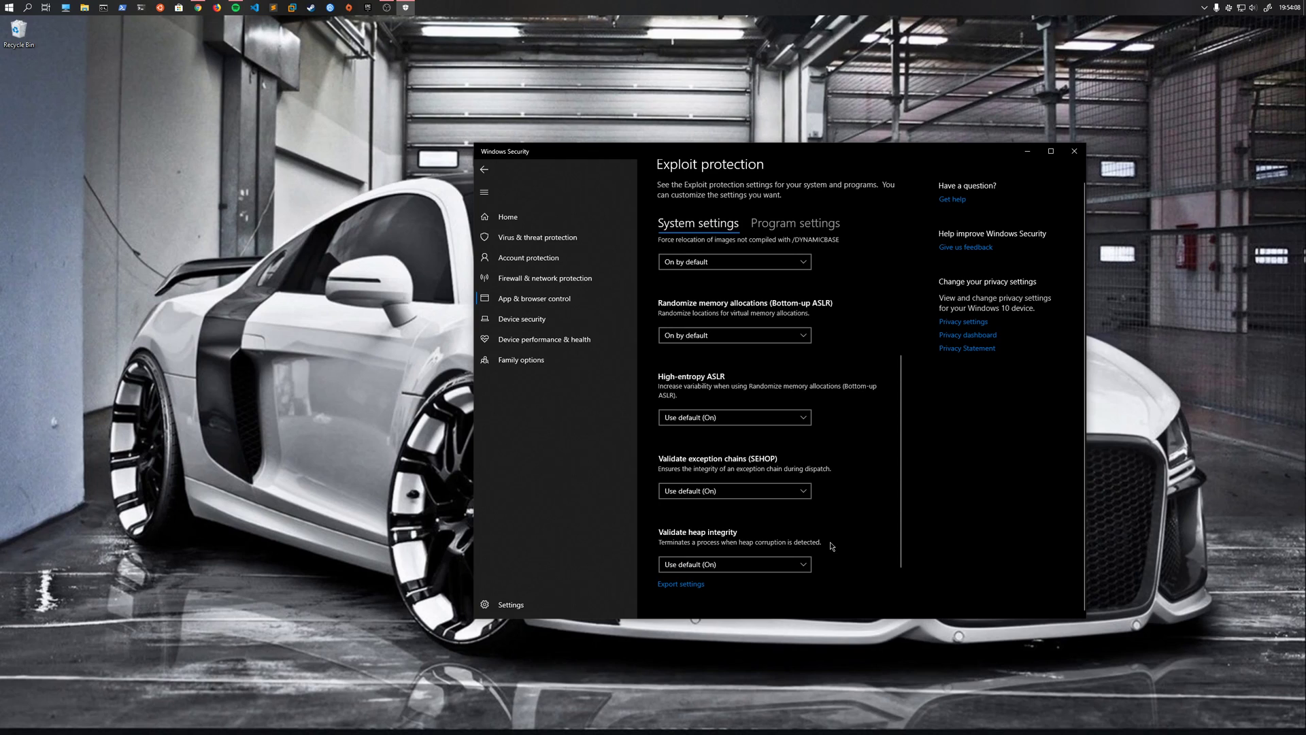
scroll("up", 3)
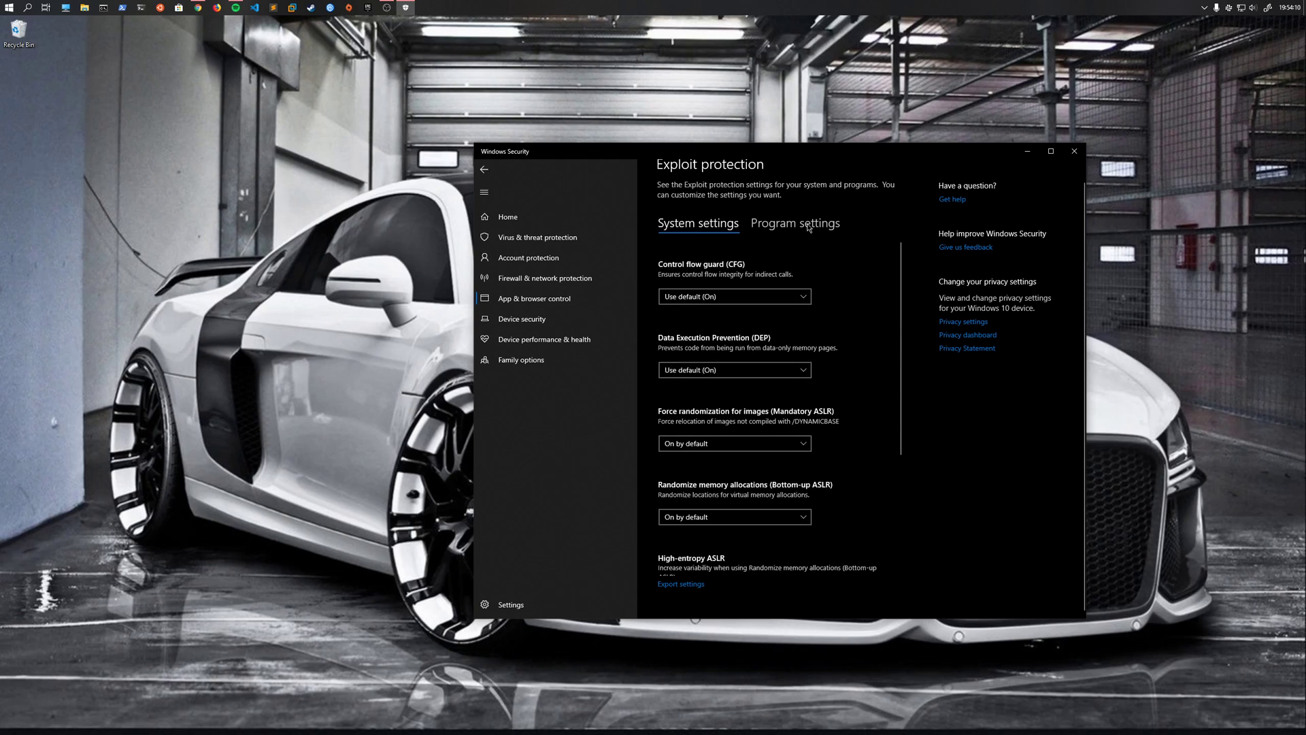
mouse_move(808, 232)
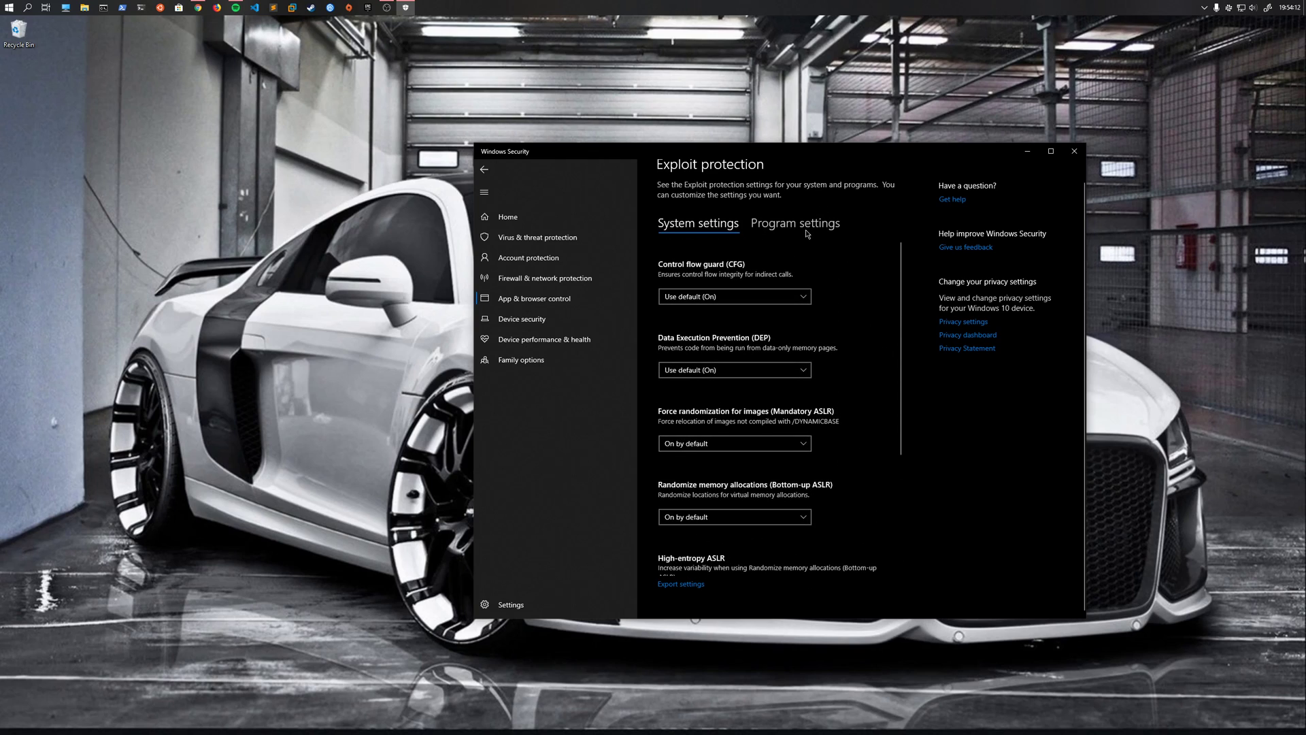
mouse_move(799, 238)
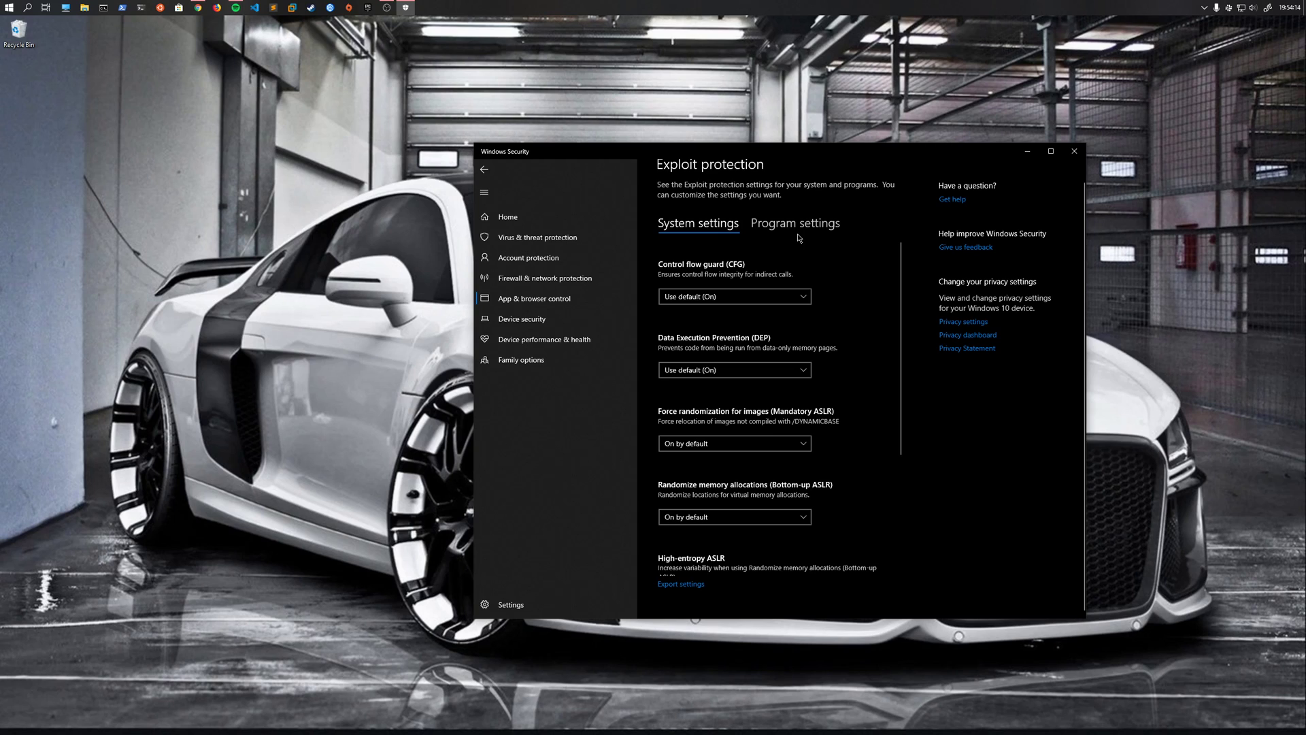
scroll("down", 3)
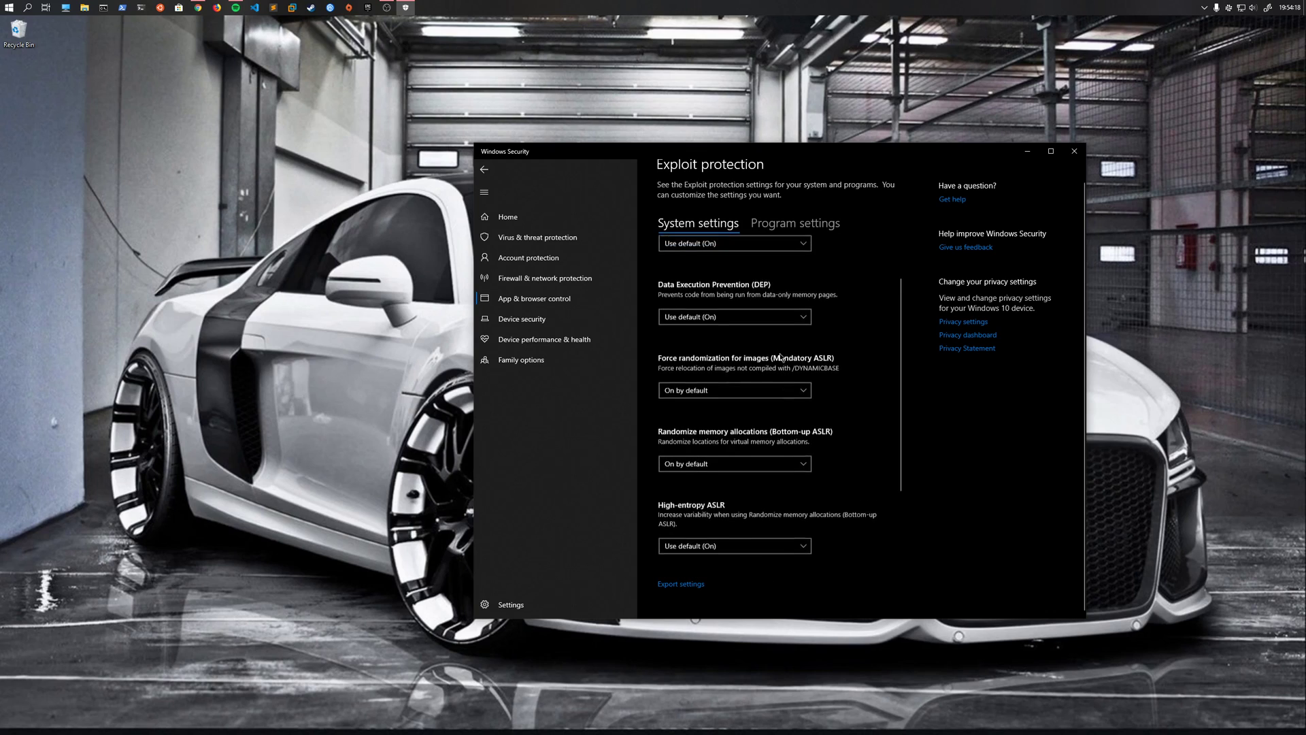
left_click(795, 222)
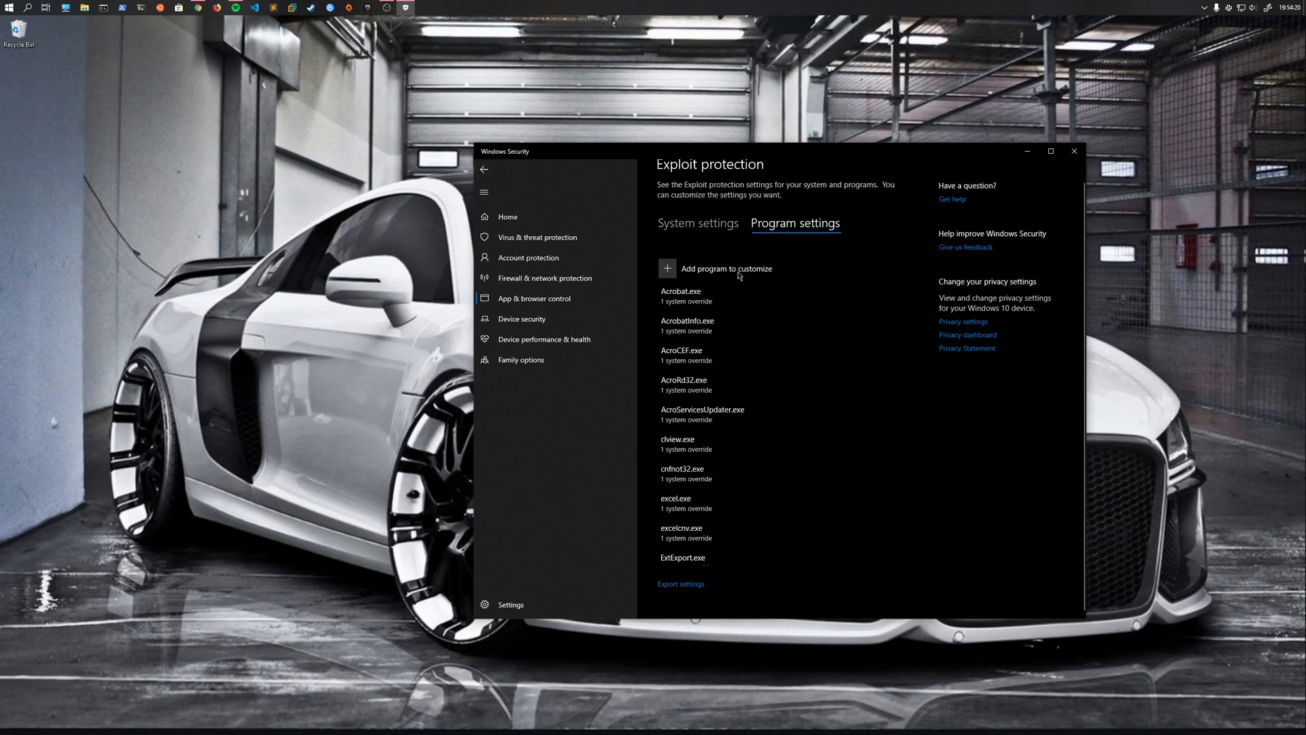
mouse_move(682, 246)
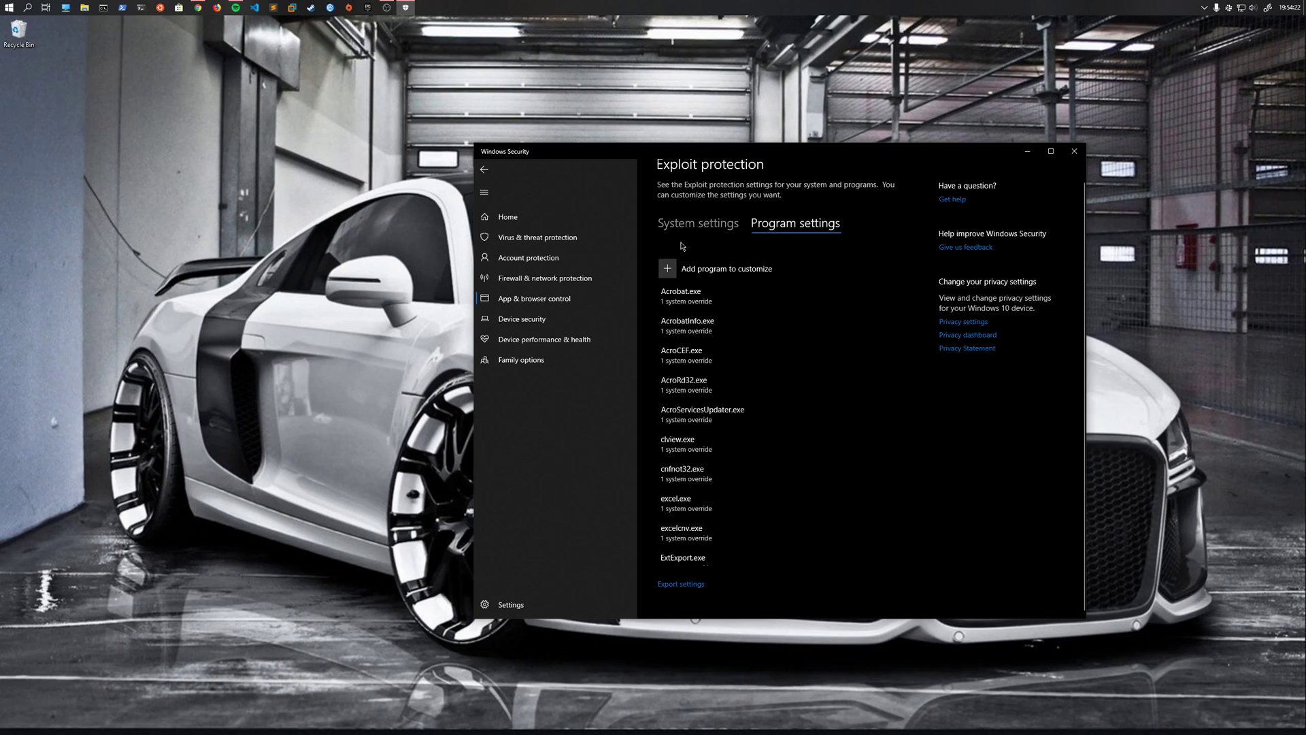
left_click(667, 268)
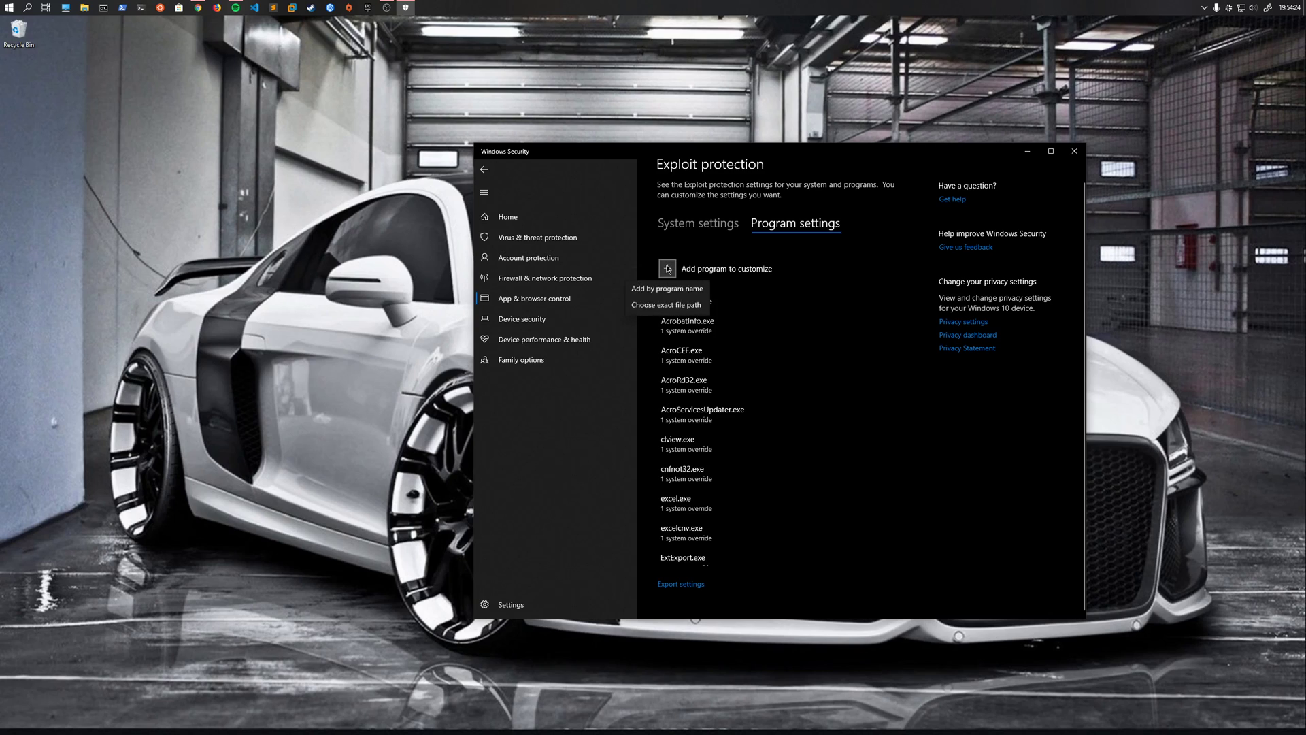
mouse_move(665, 307)
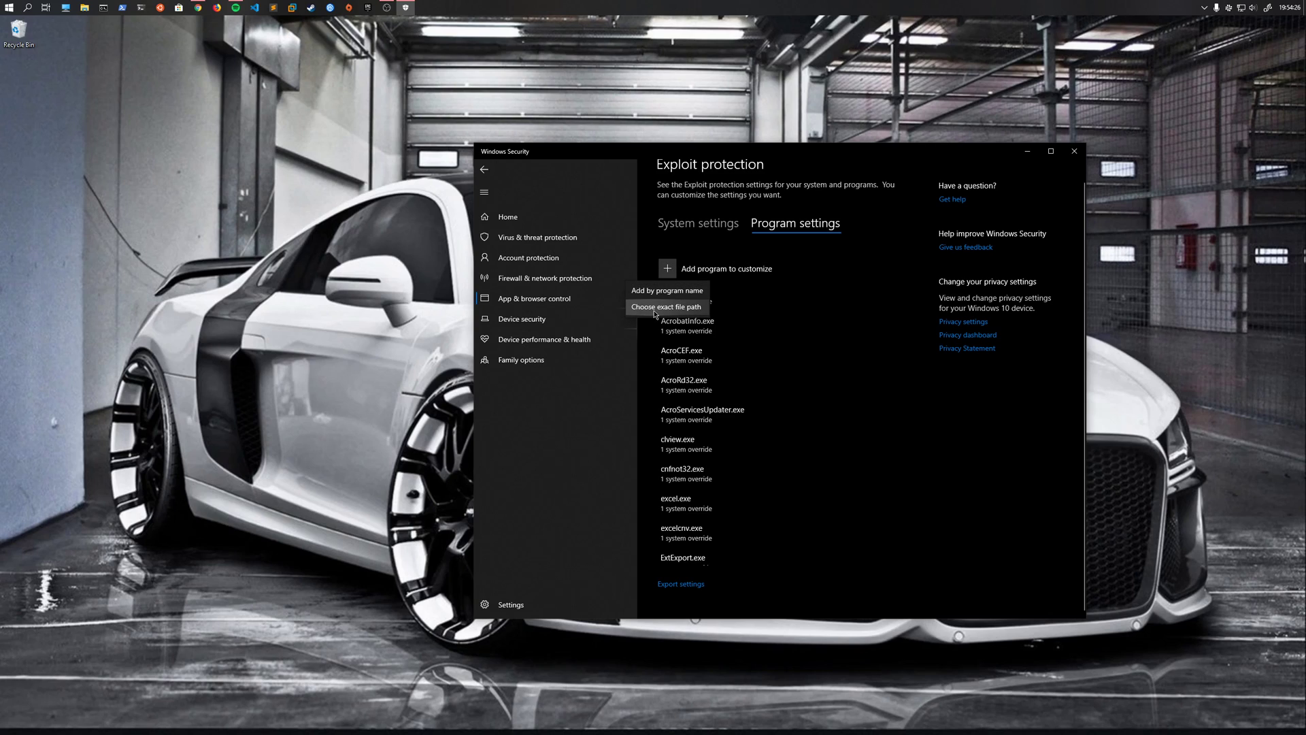
mouse_move(667, 290)
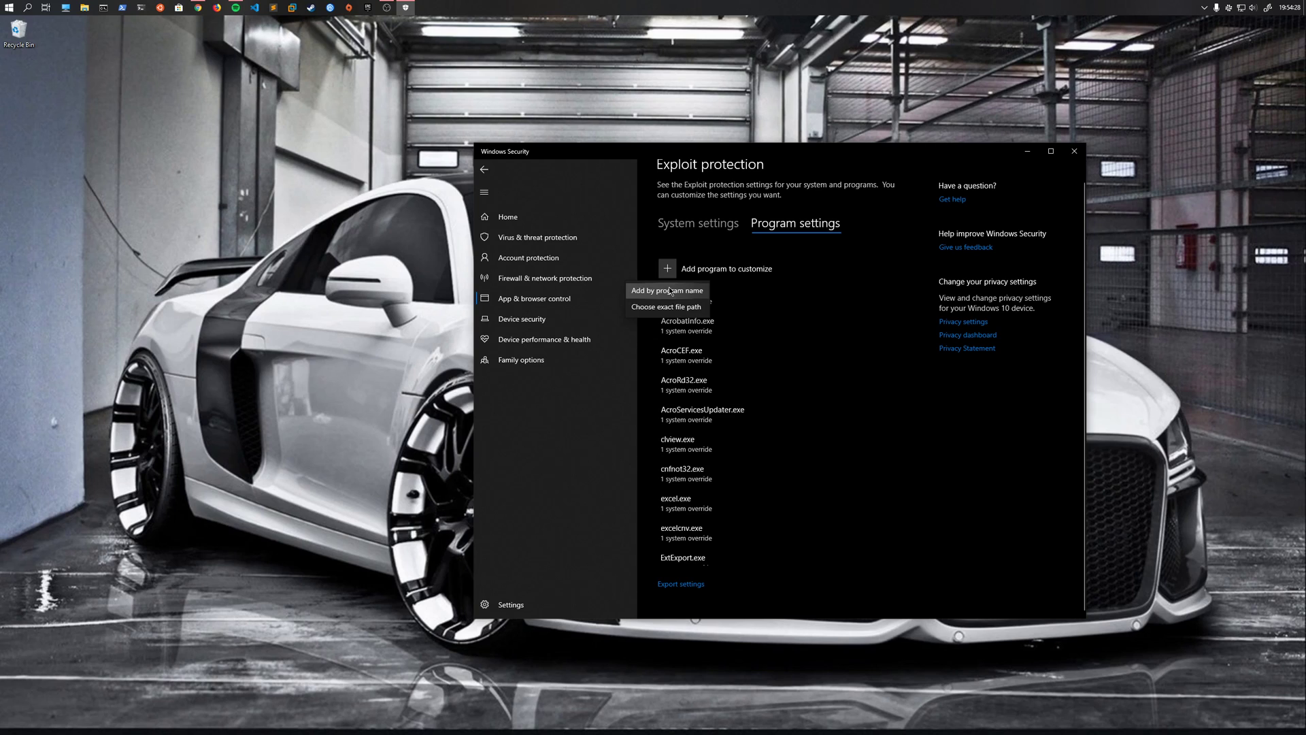
left_click(666, 307)
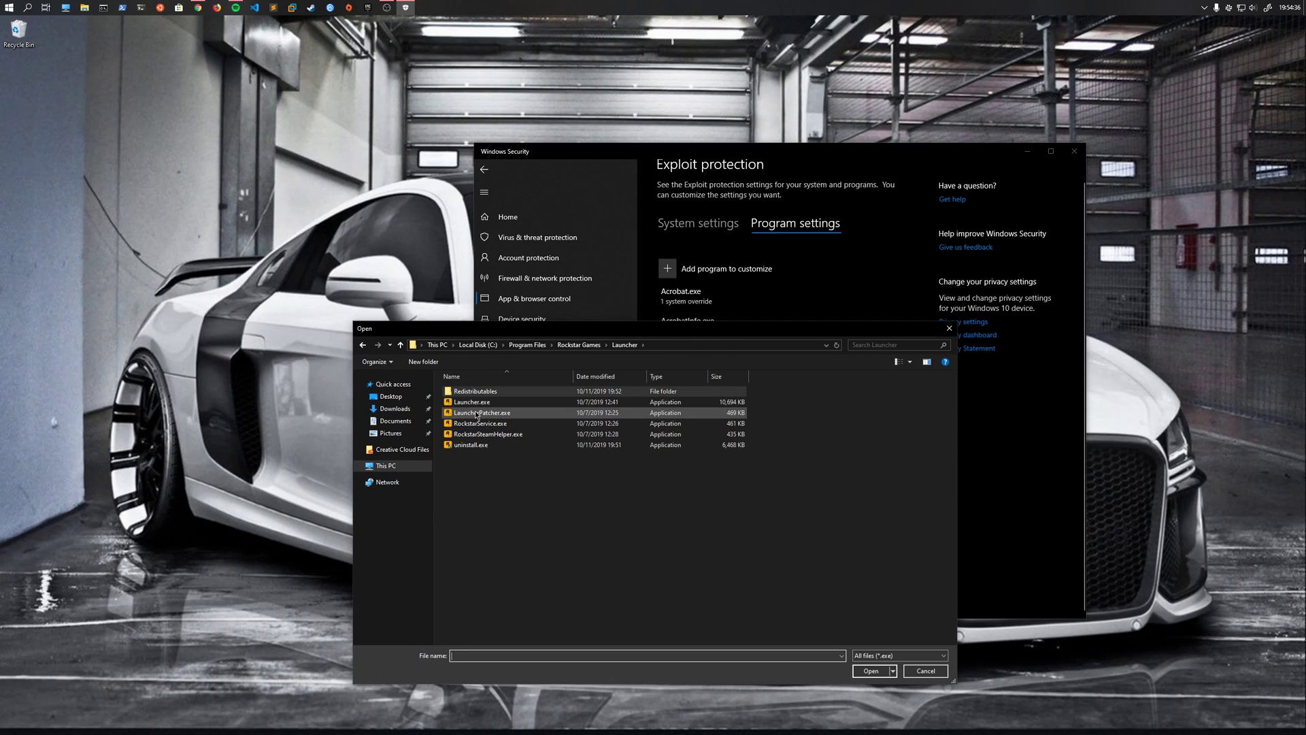
left_click(871, 670)
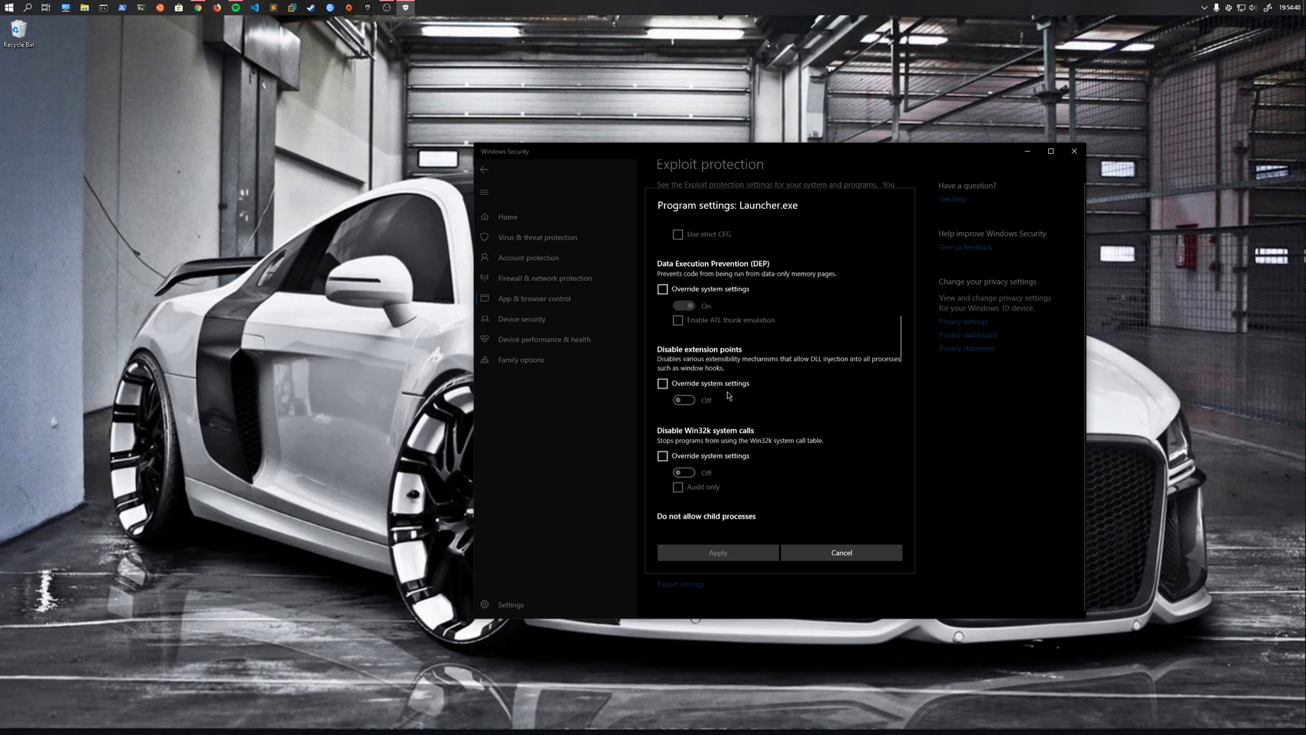
Override Mandatory ASLR to Off for Launcher.exe and apply
scroll("down", 3)
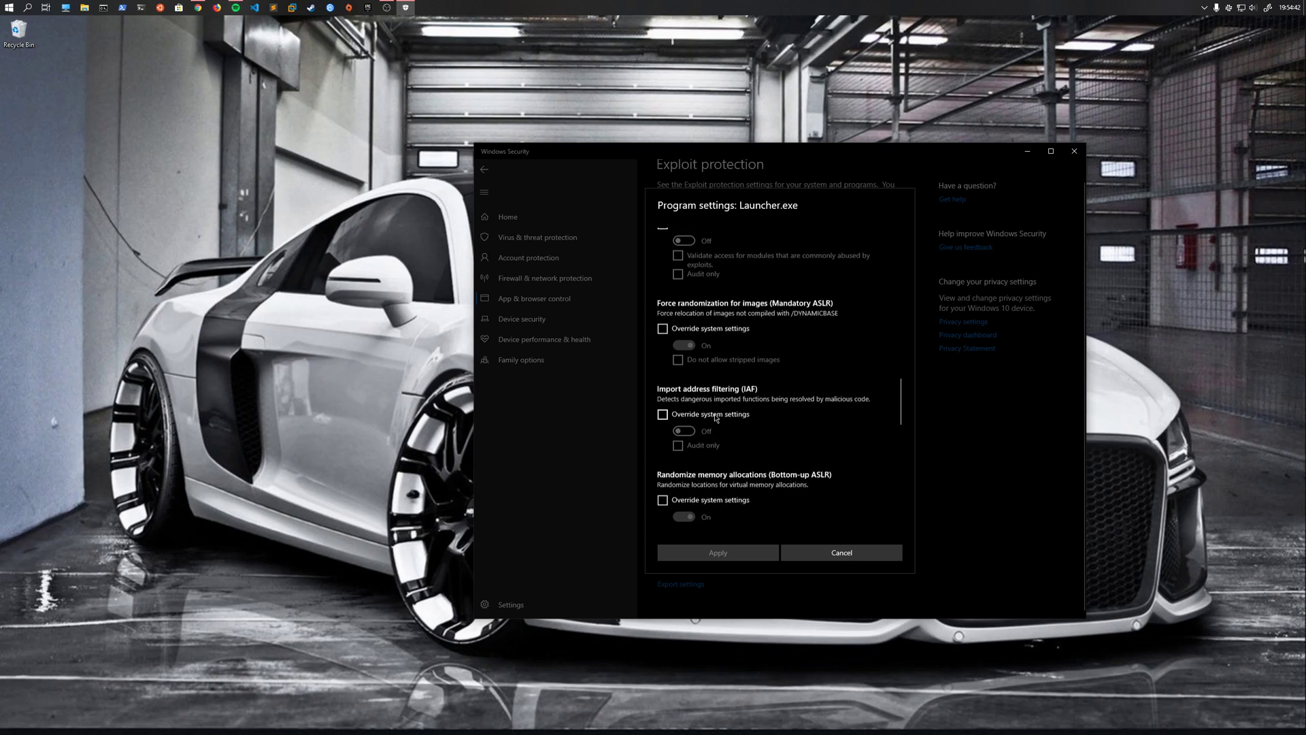
left_click(662, 319)
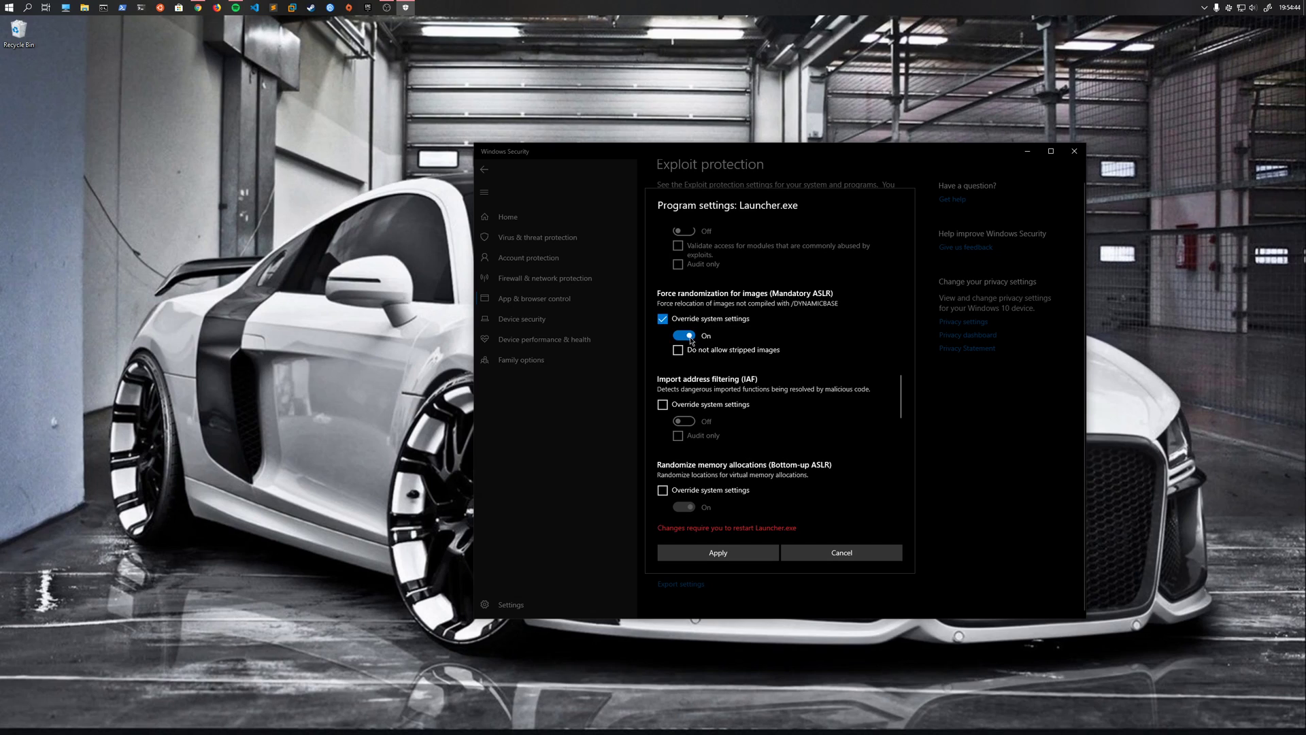
left_click(683, 335)
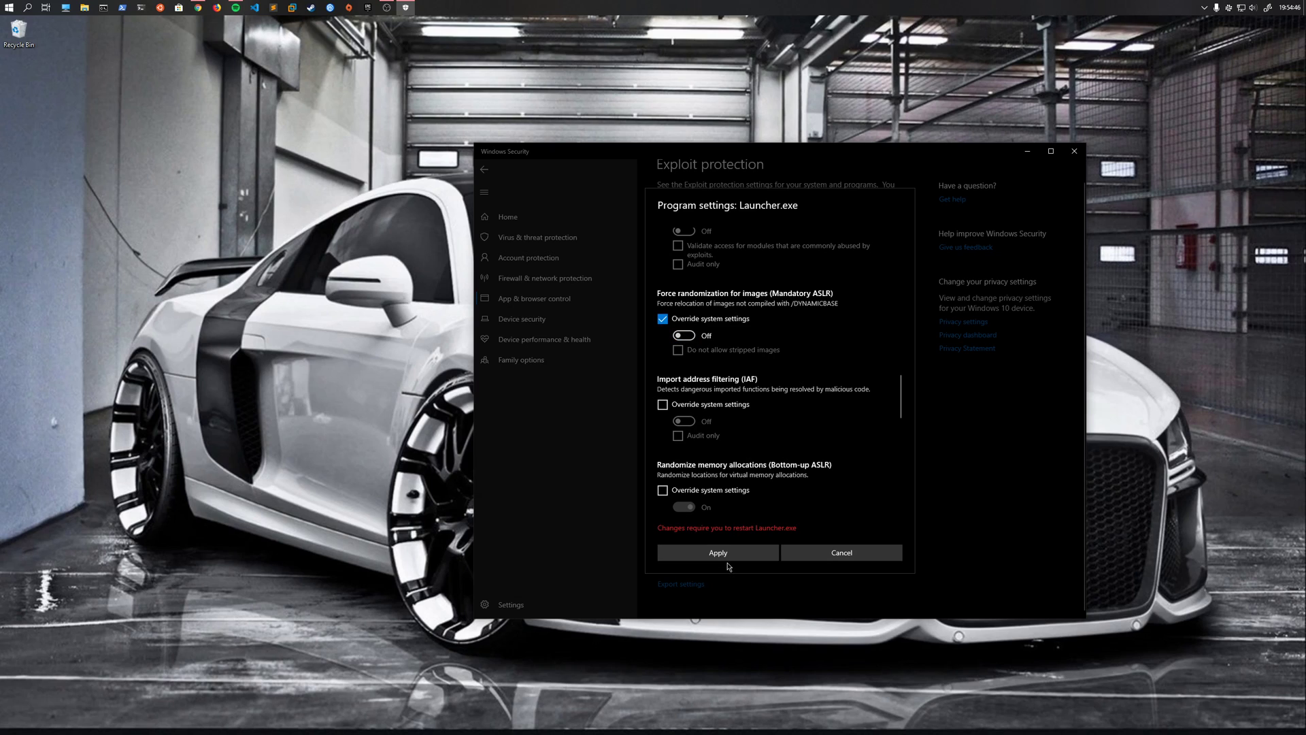
left_click(717, 552)
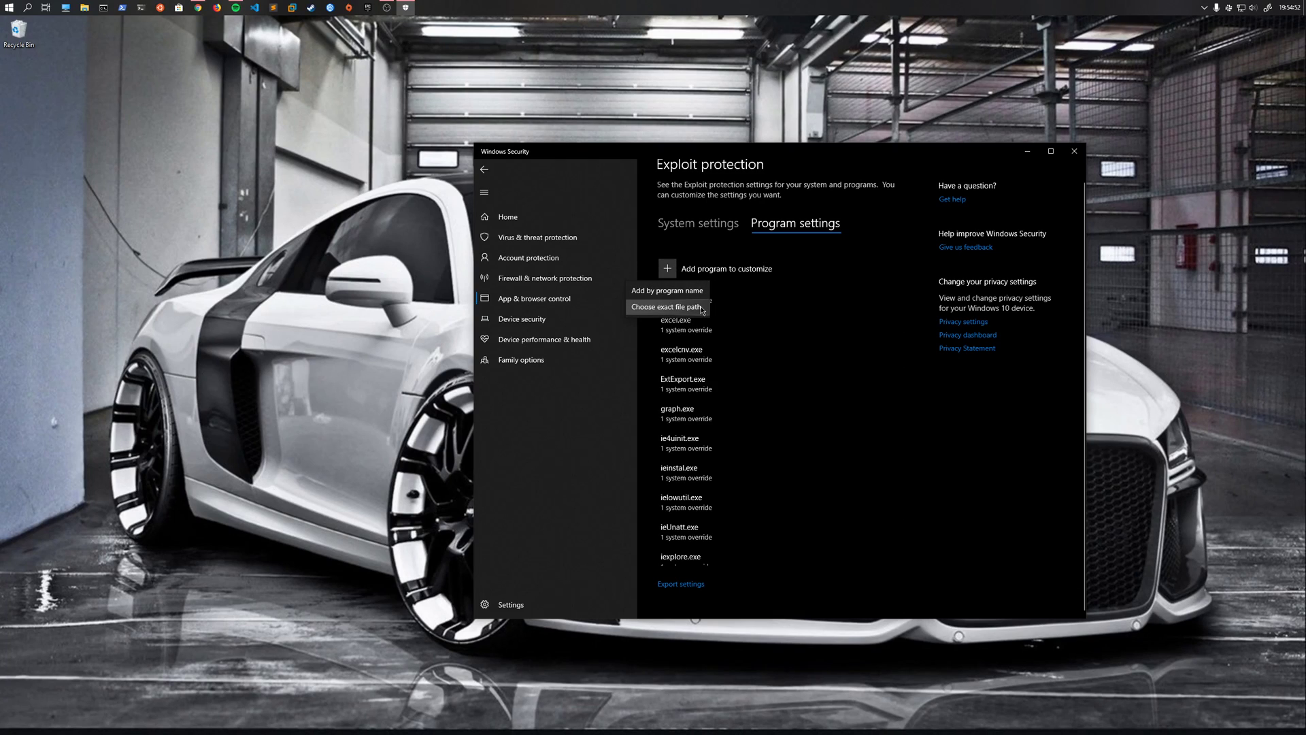
Add Social-Club-Setup.exe from the Launcher\Redistributables folder by exact file path
left_click(665, 307)
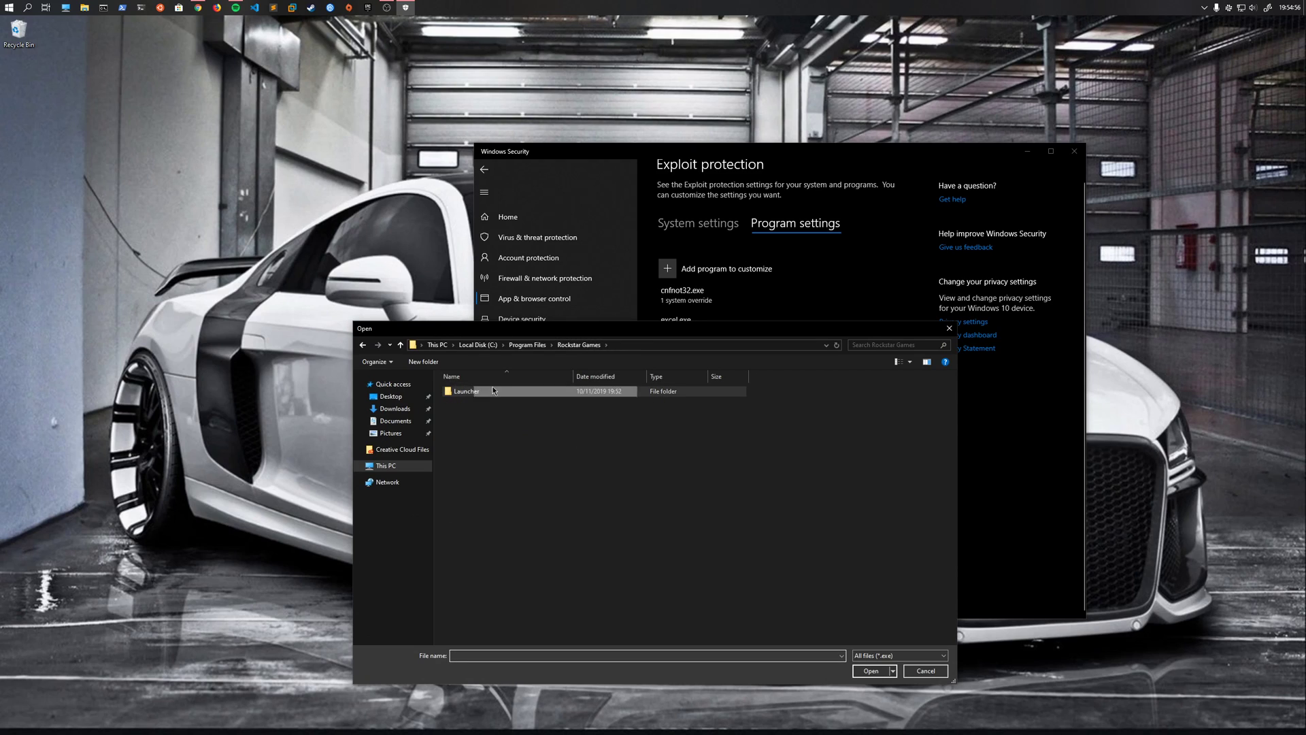
double_click(466, 391)
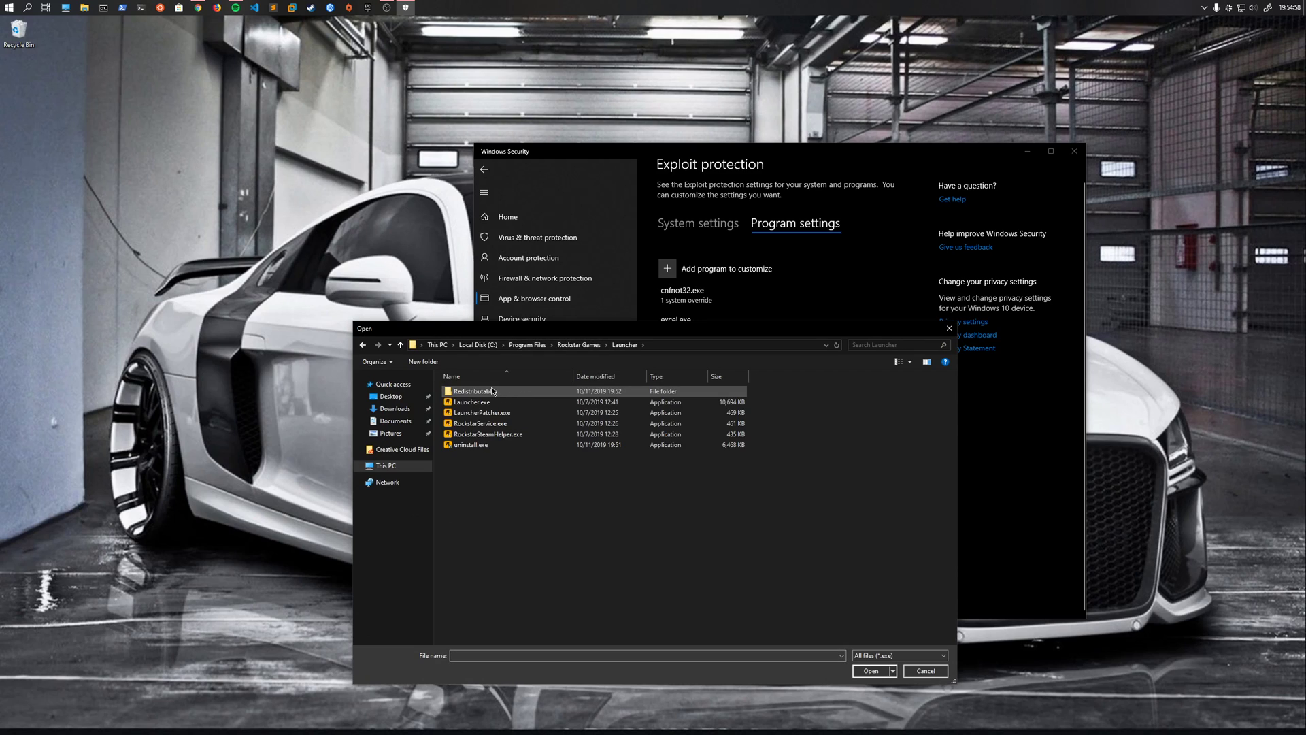
left_click(475, 390)
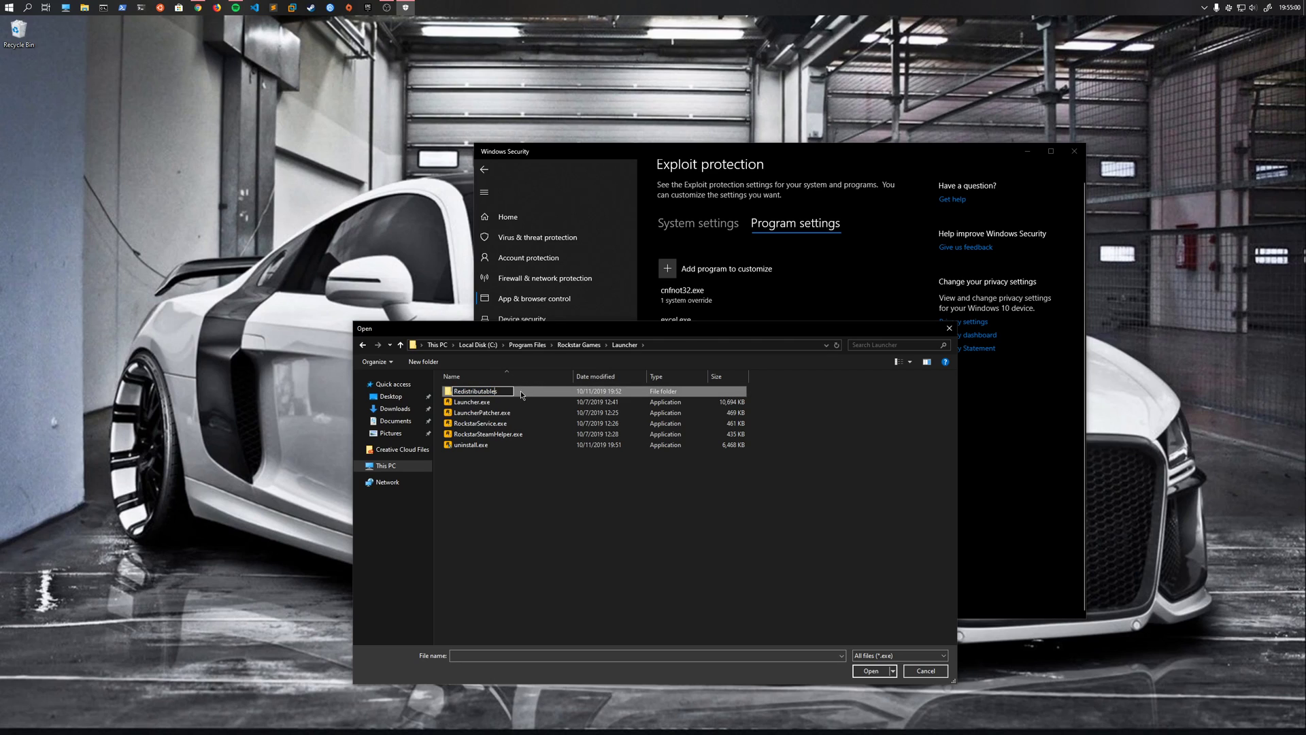
double_click(476, 391)
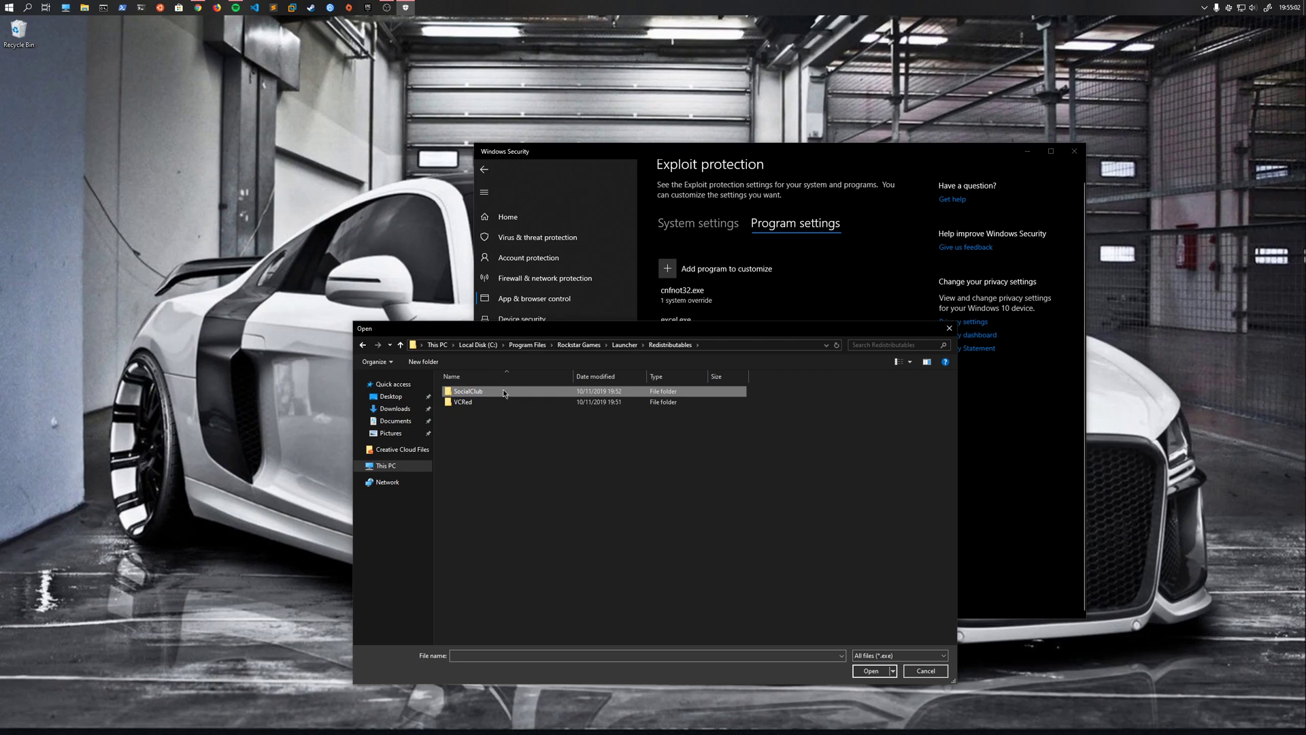
left_click(871, 671)
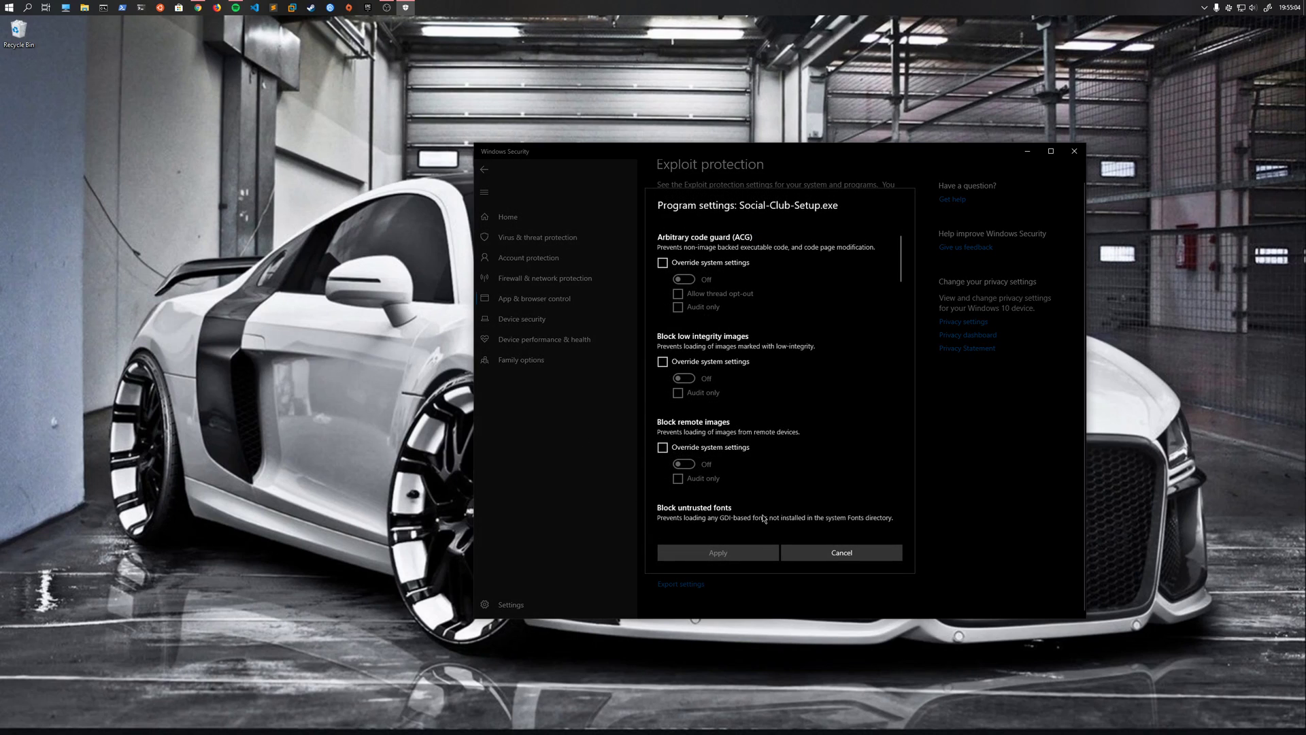
Override Mandatory ASLR (left Off) for Social-Club-Setup.exe and apply
scroll("up", 3)
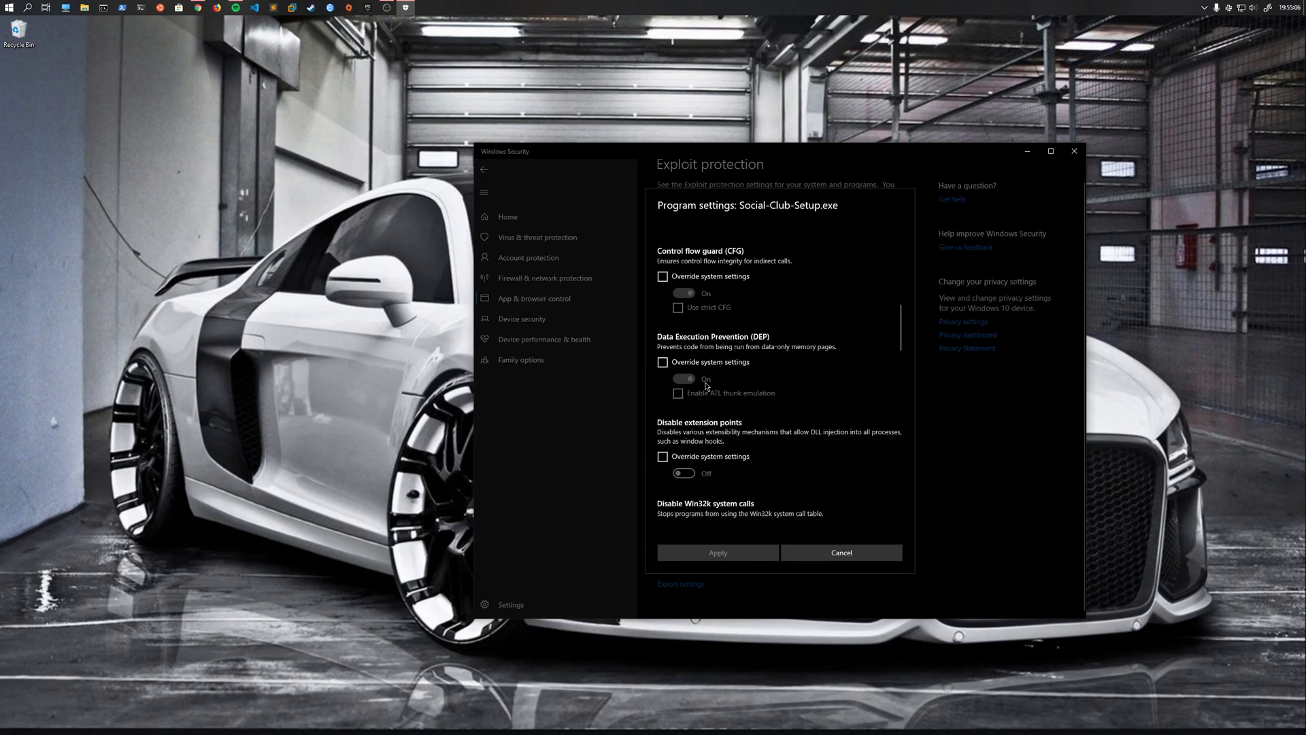
scroll("down", 3)
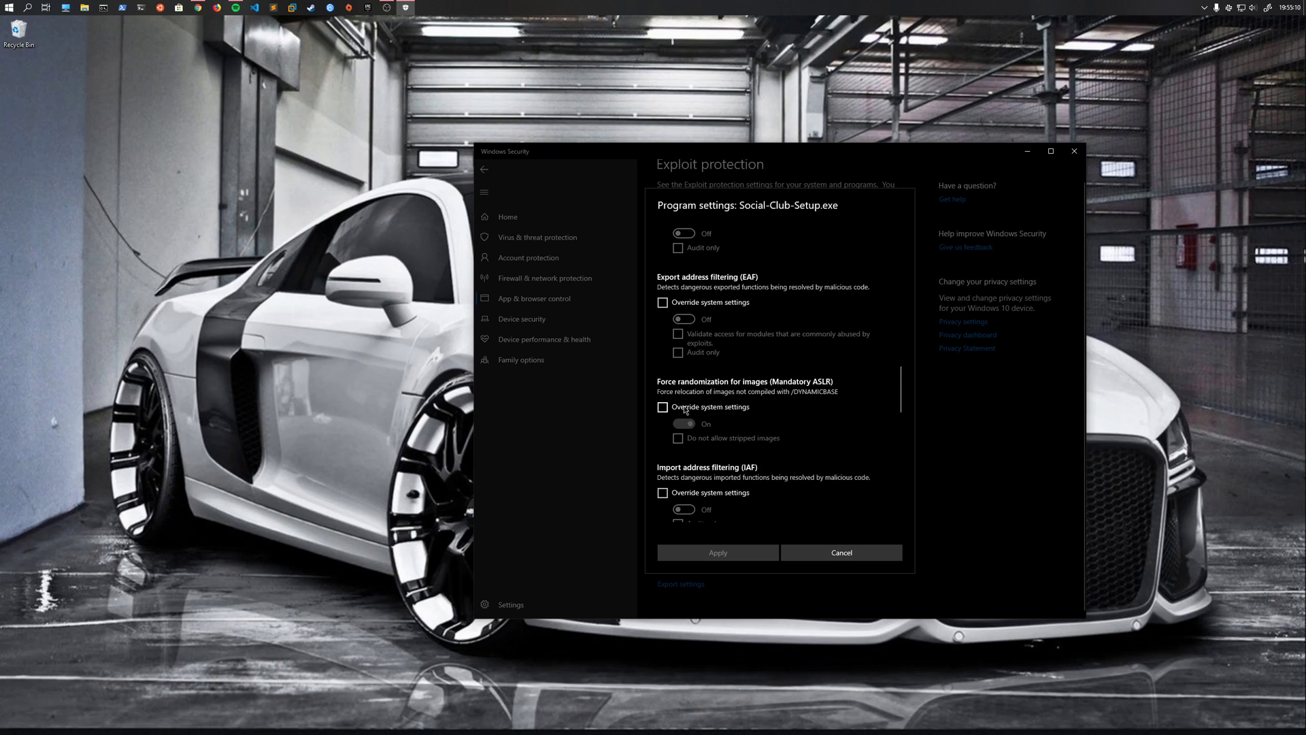
left_click(662, 407)
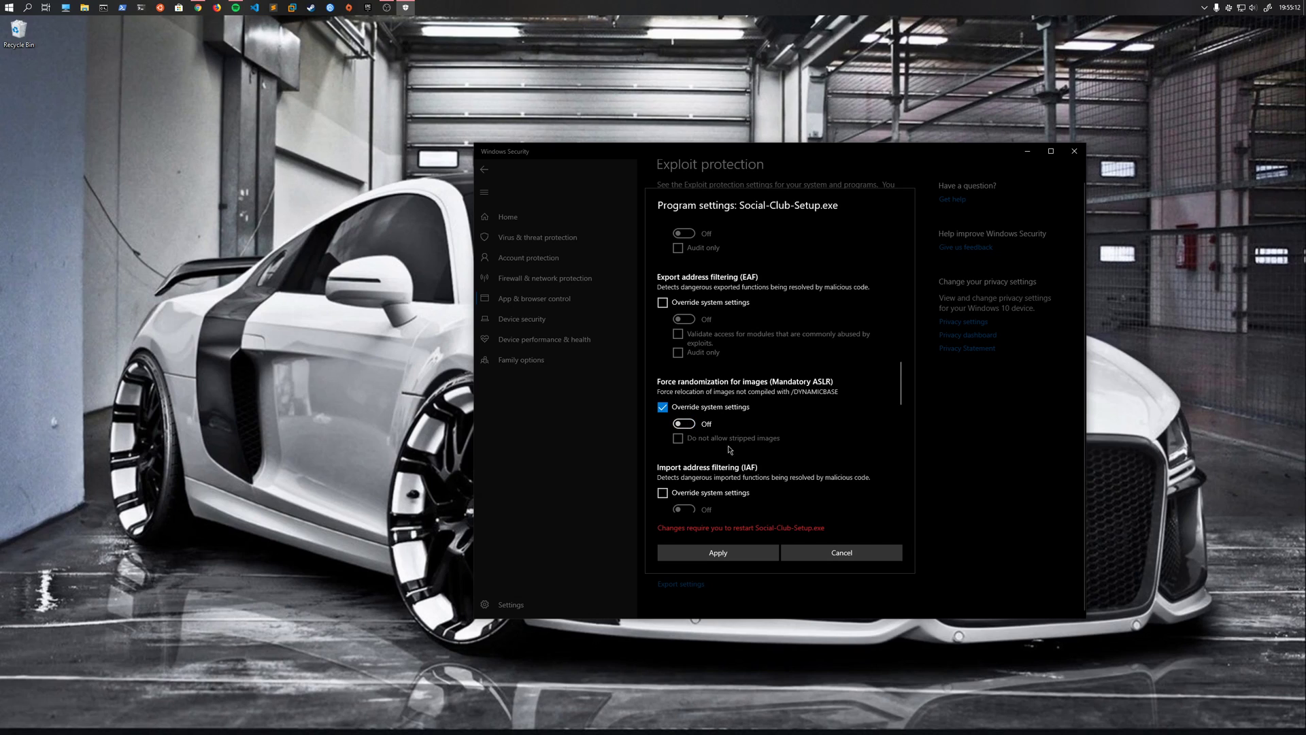
left_click(841, 553)
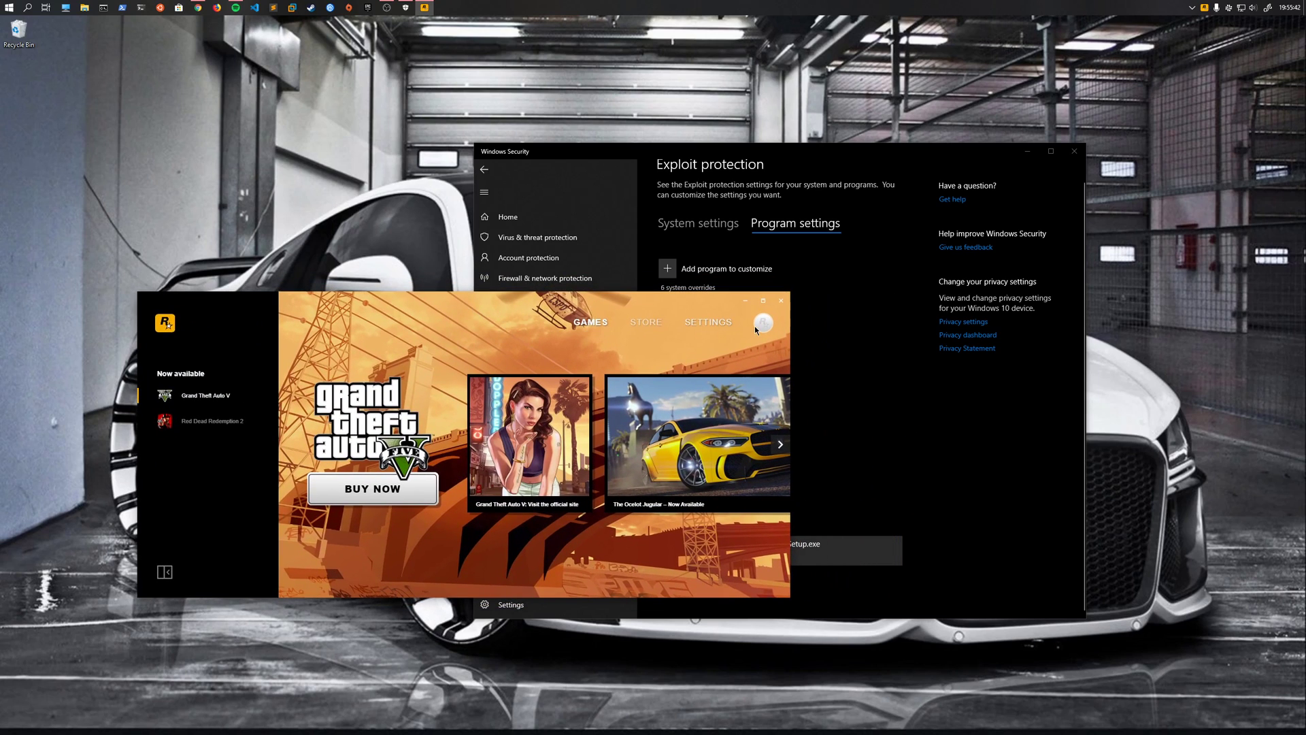
mouse_move(692, 337)
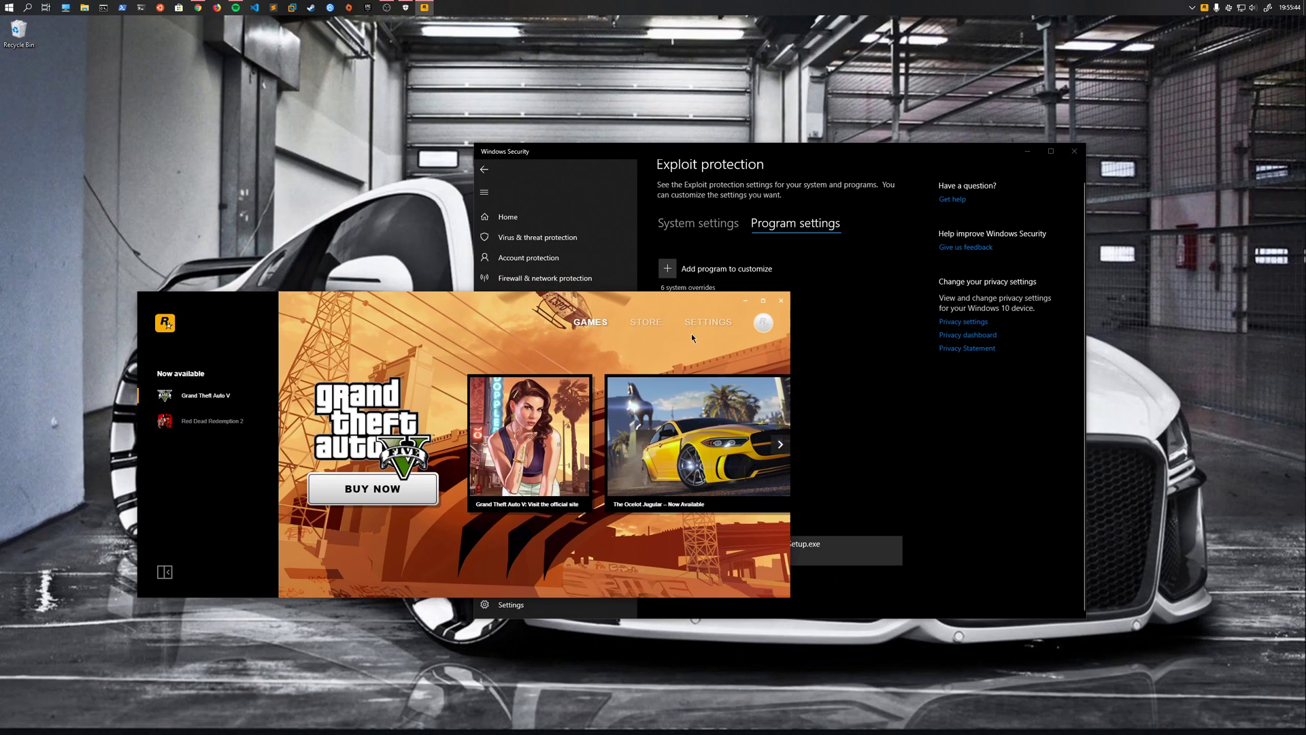
mouse_move(704, 374)
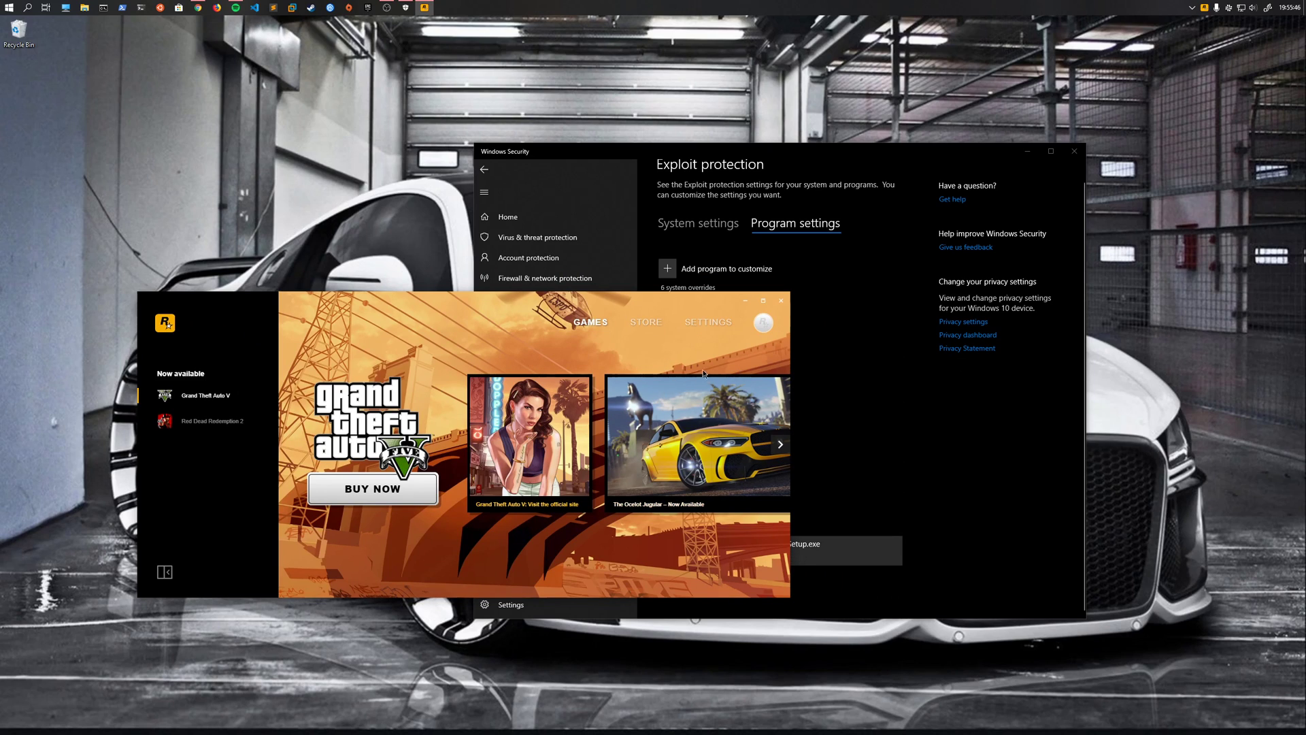
mouse_move(864, 175)
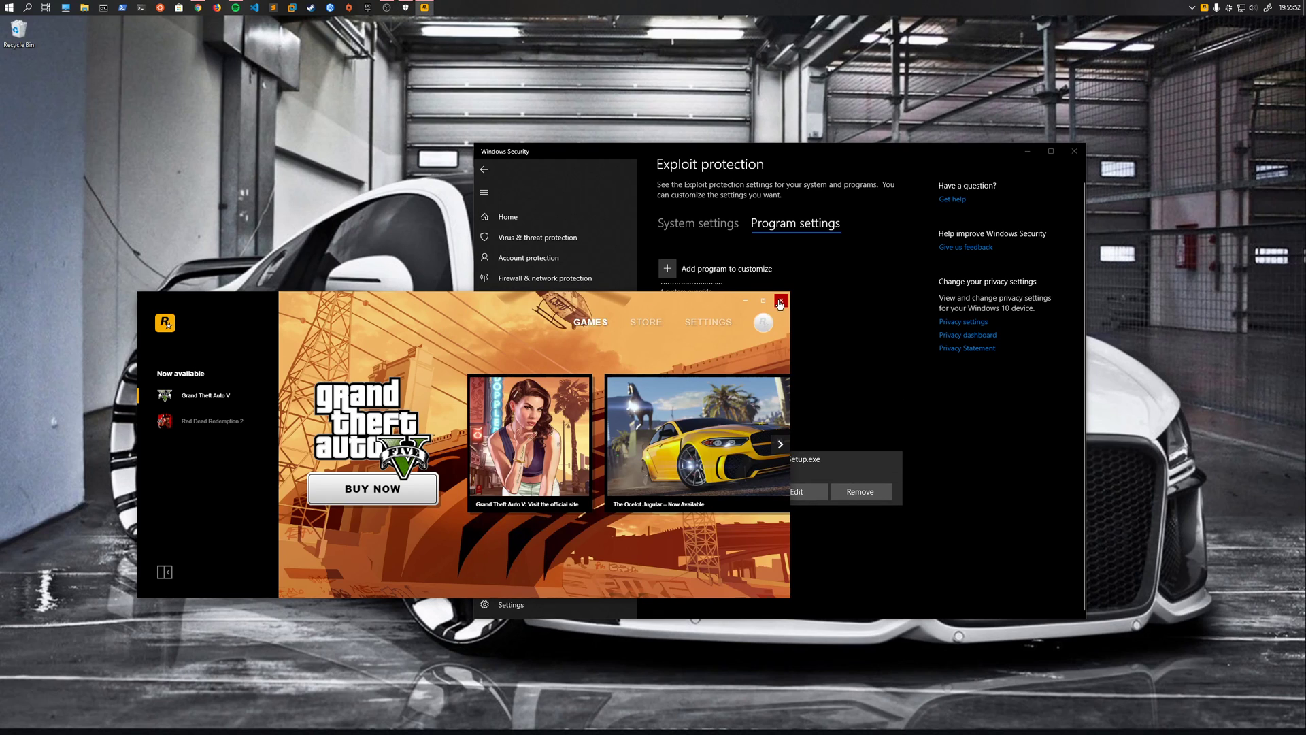
Close the Rockstar Games Launcher and remove Launcher.exe's custom exploit protection settings
left_click(780, 301)
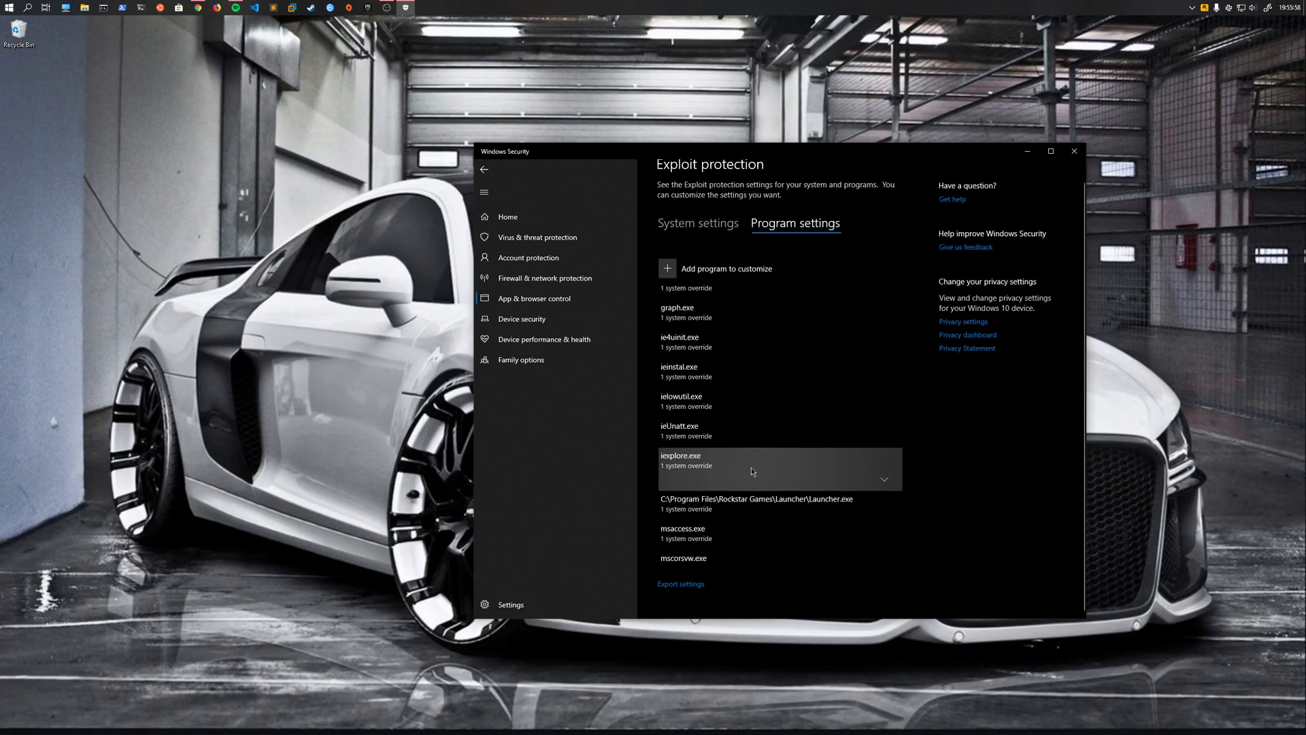
left_click(756, 498)
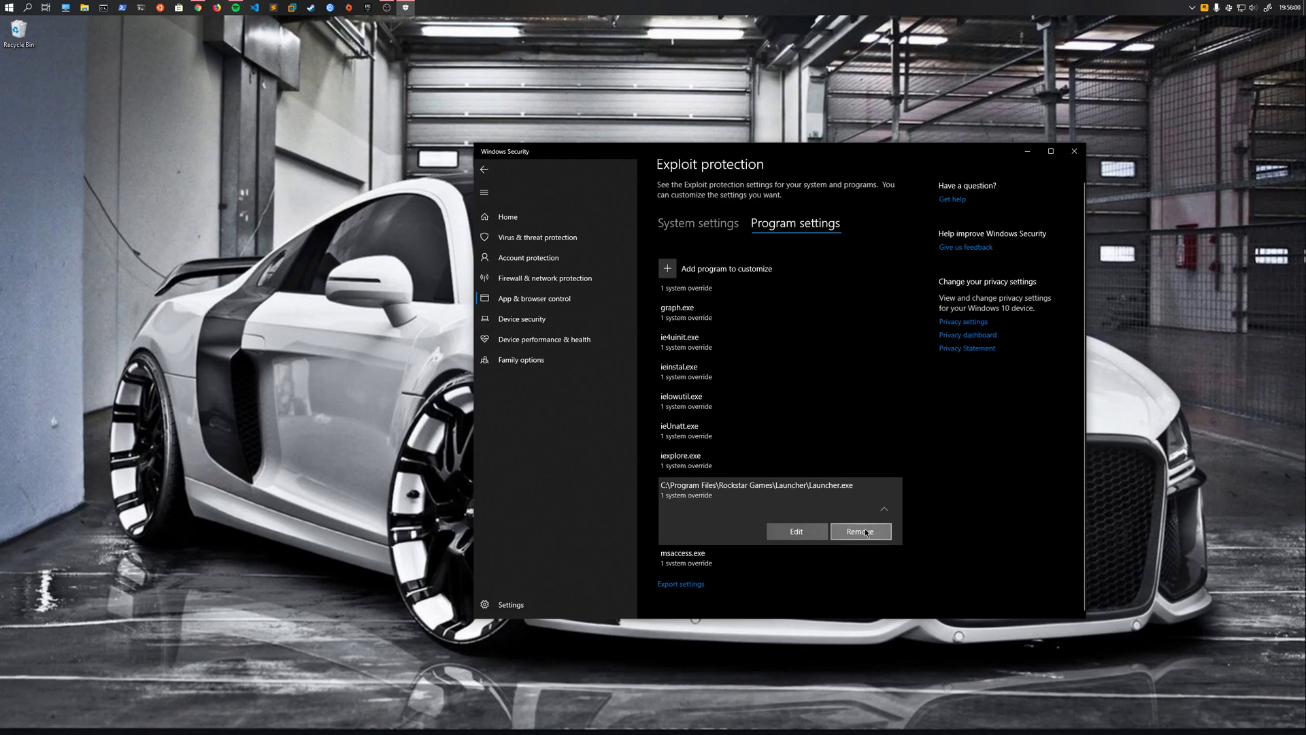
left_click(860, 531)
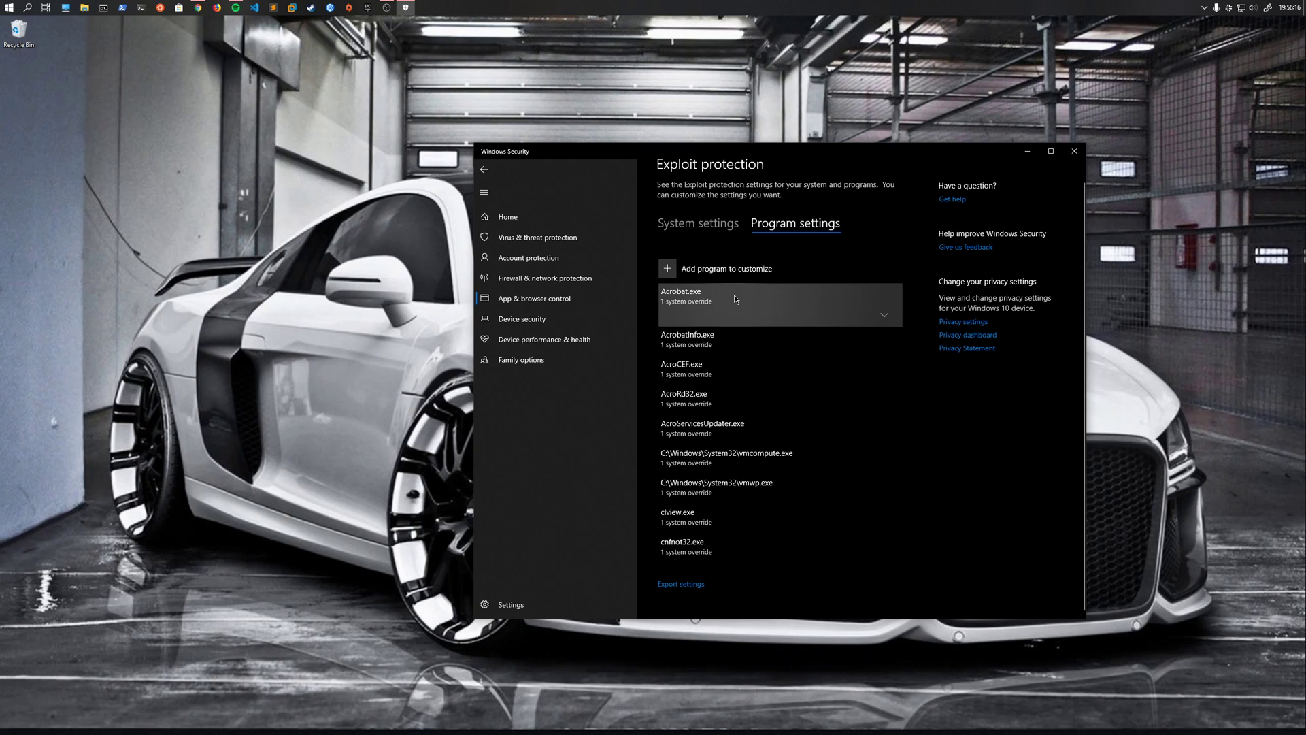
scroll("down", 3)
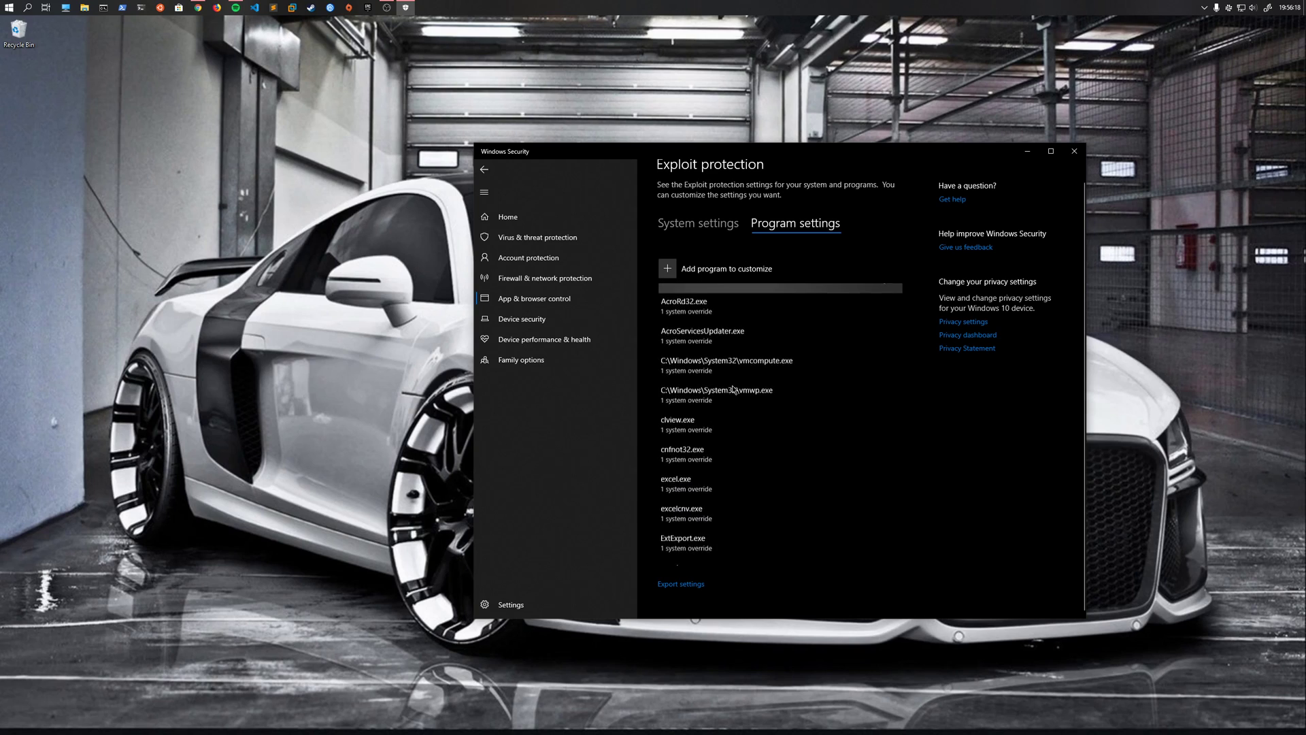
scroll("down", 3)
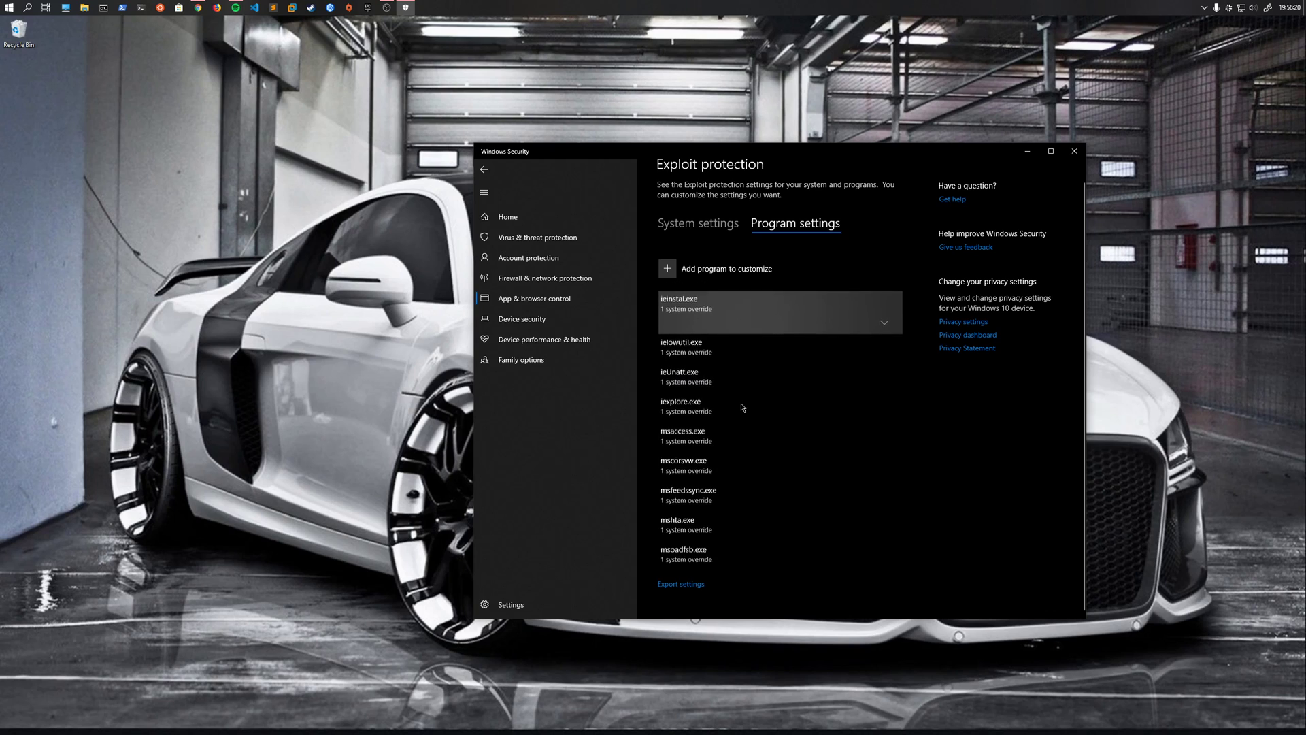
scroll("down", 3)
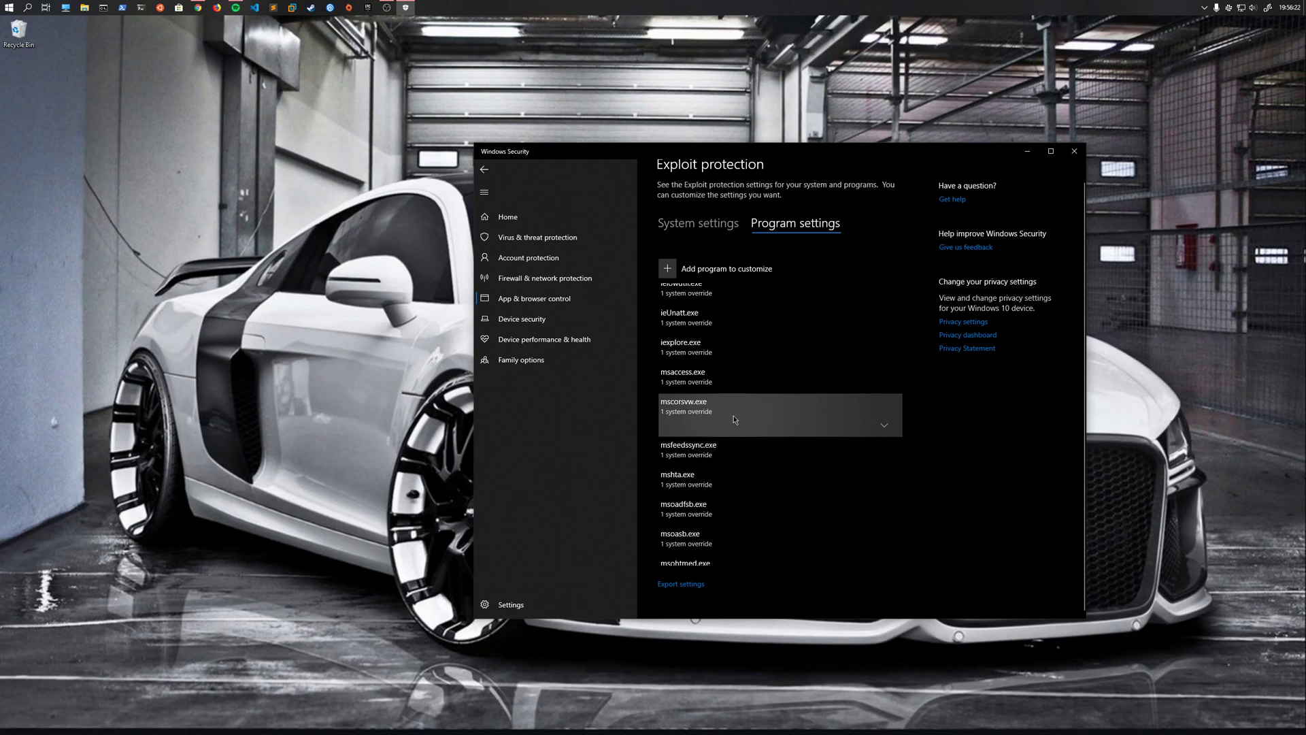
scroll("down", 3)
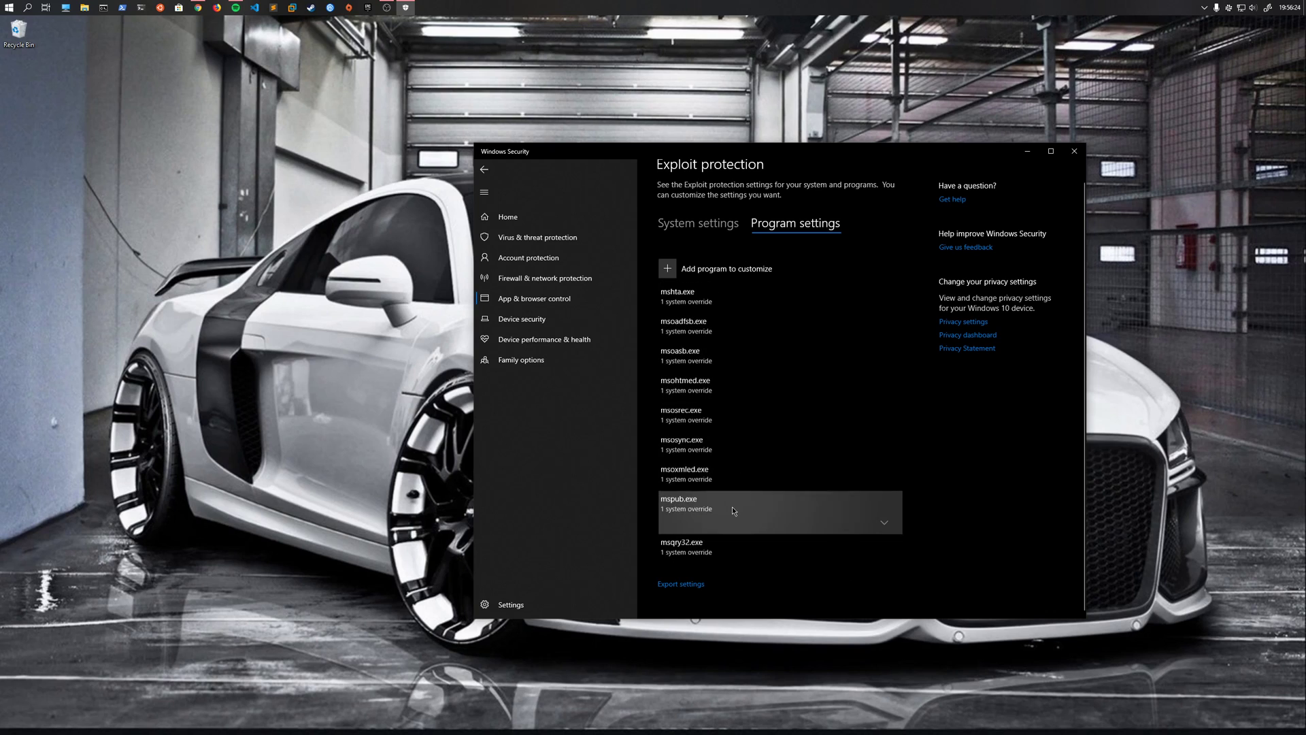
scroll("down", 3)
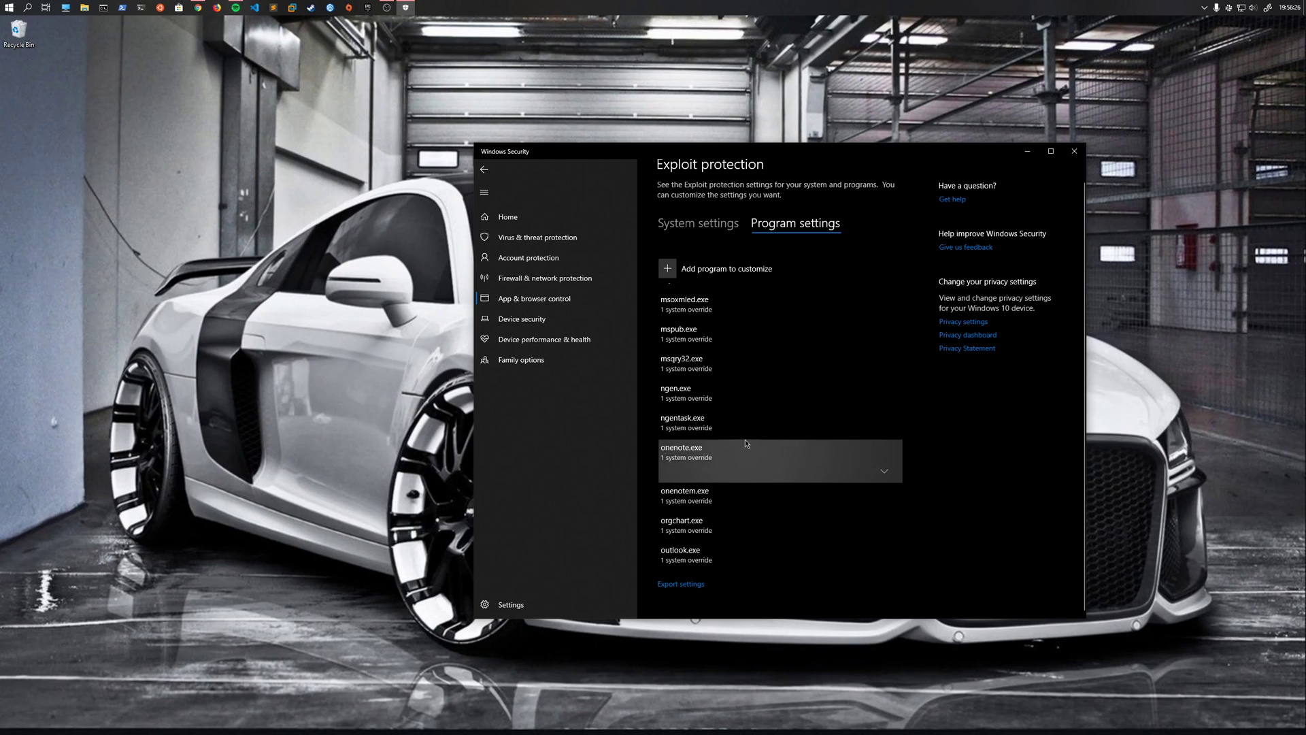
scroll("down", 3)
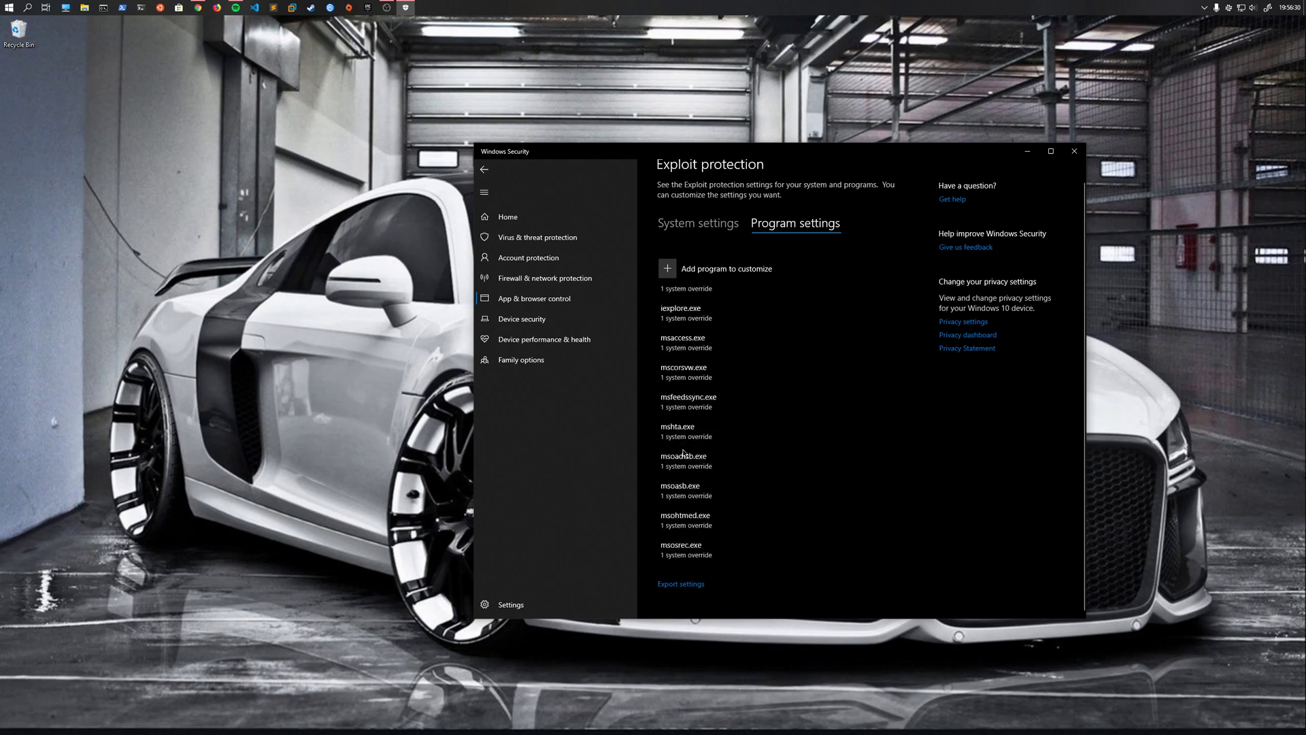
scroll("up", 3)
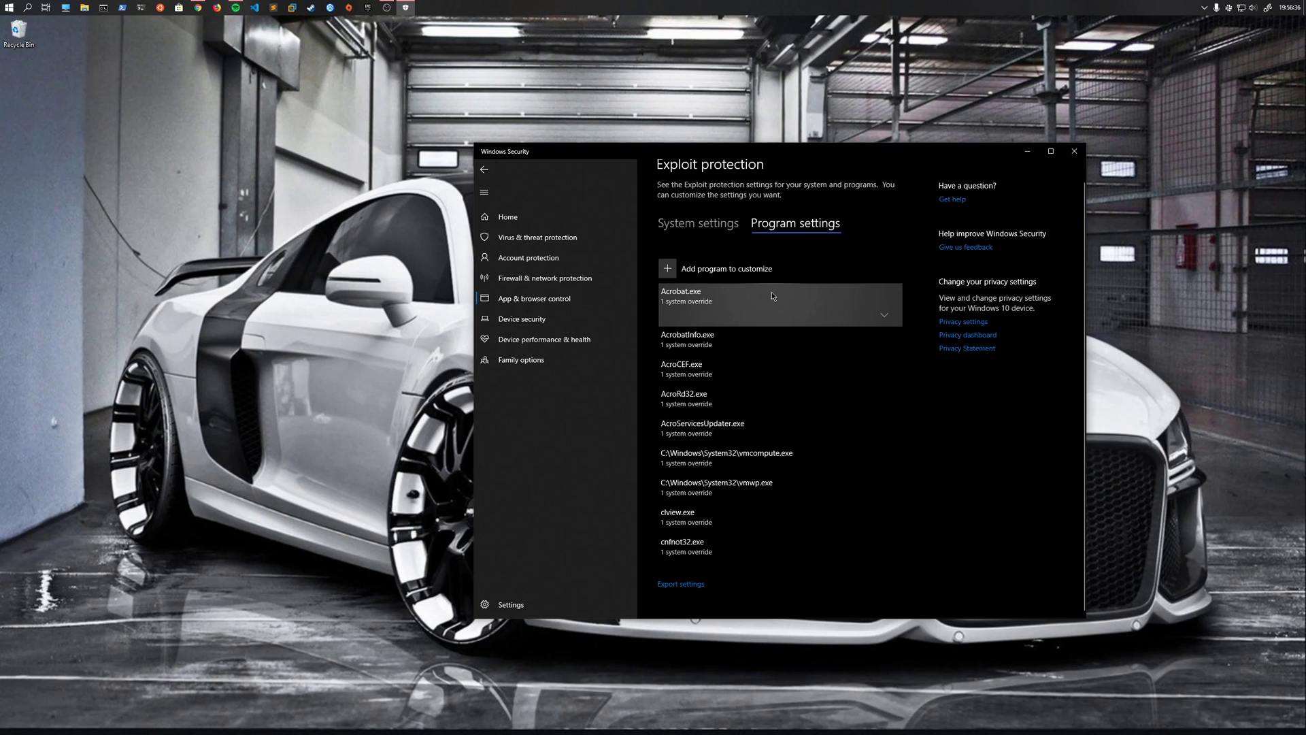
mouse_move(746, 299)
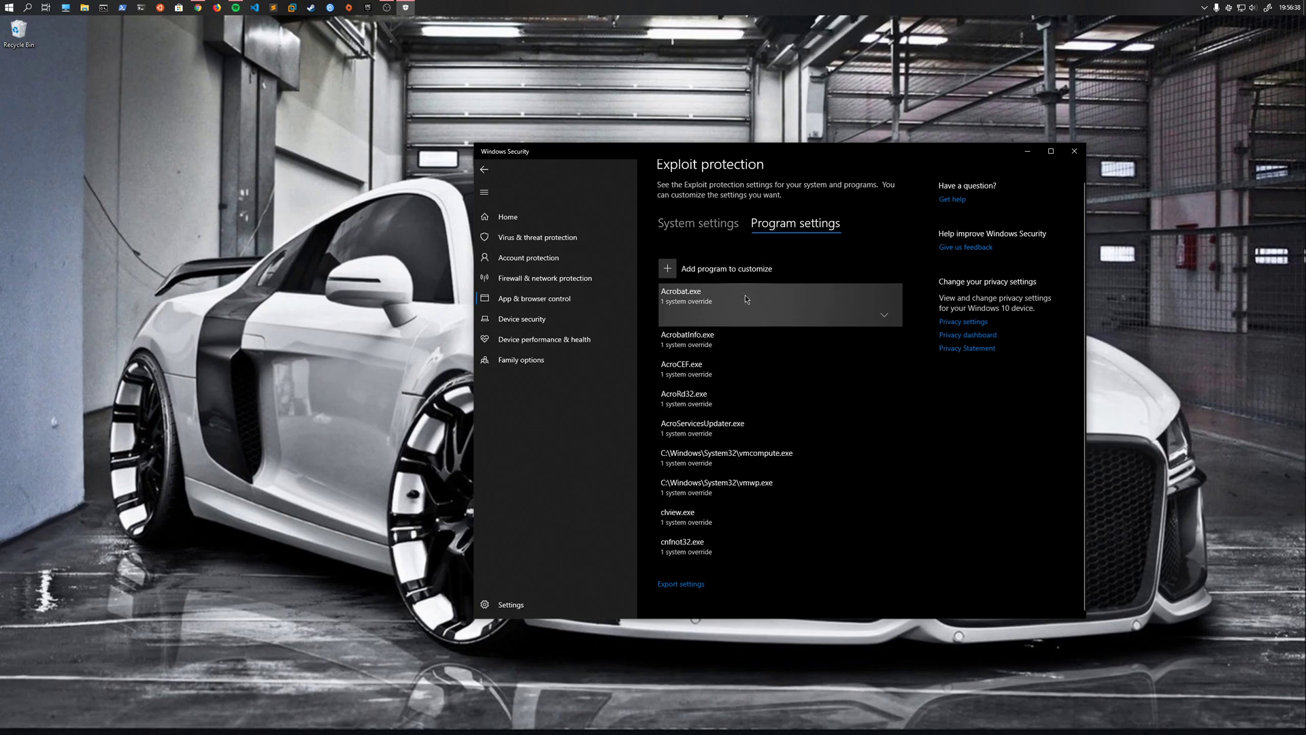
mouse_move(732, 304)
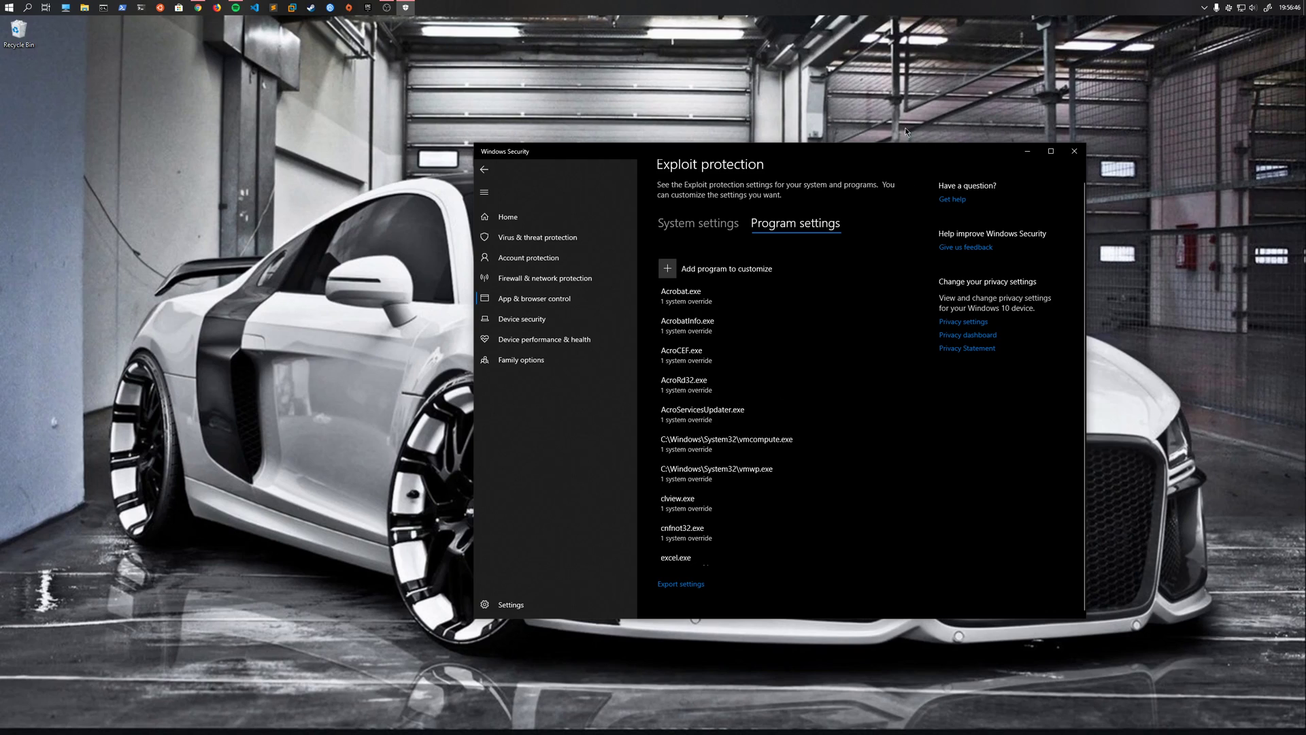
mouse_move(815, 215)
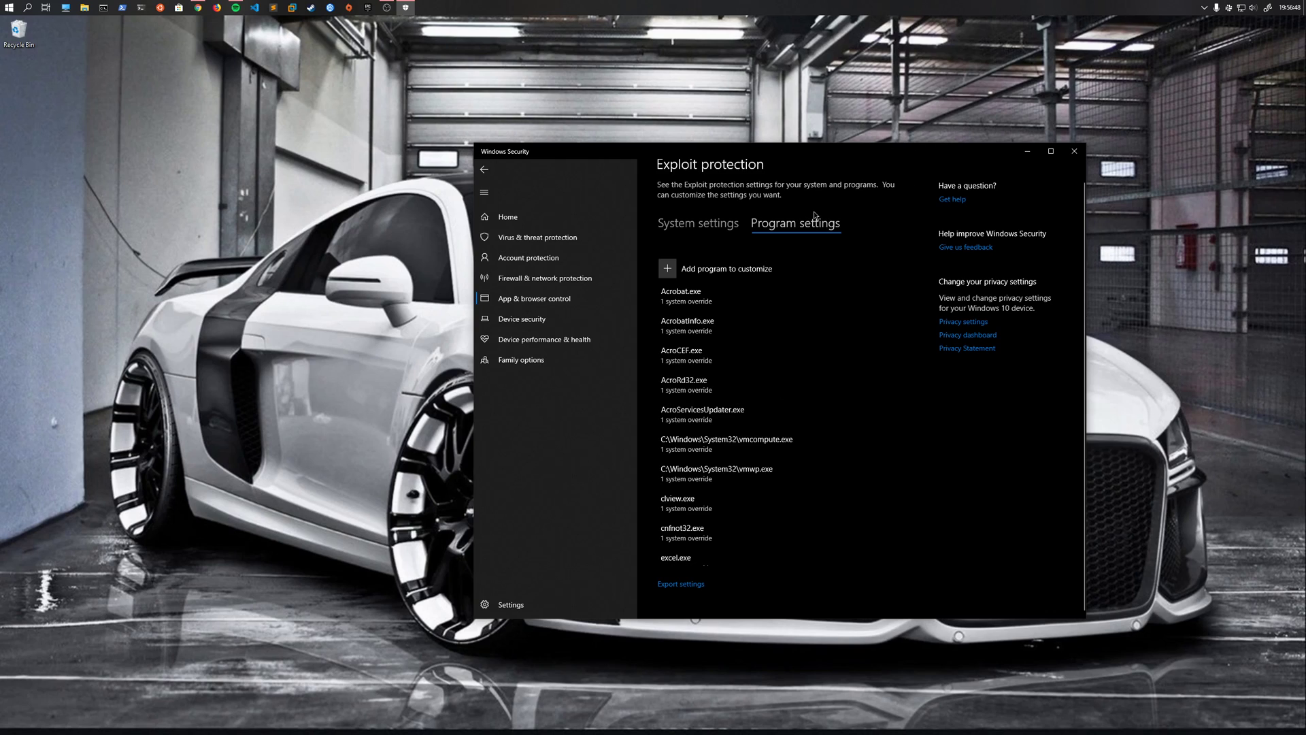
mouse_move(806, 226)
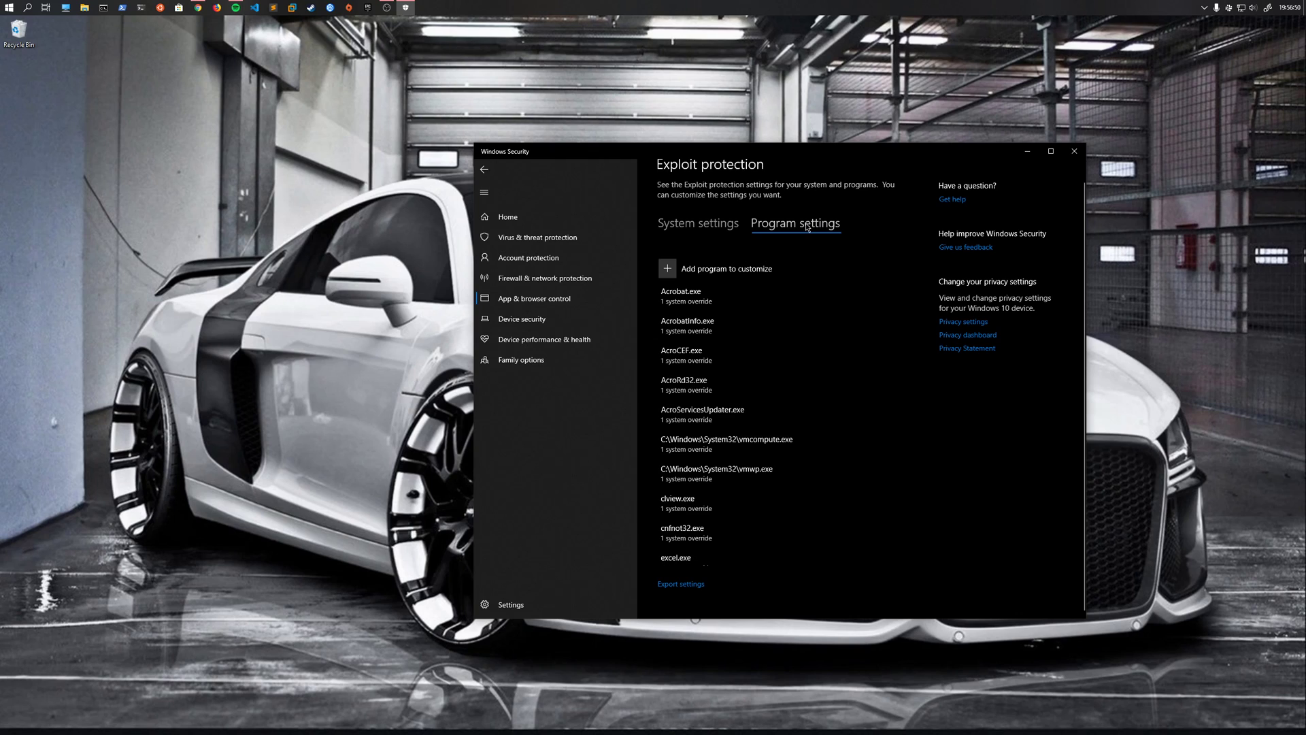
mouse_move(782, 281)
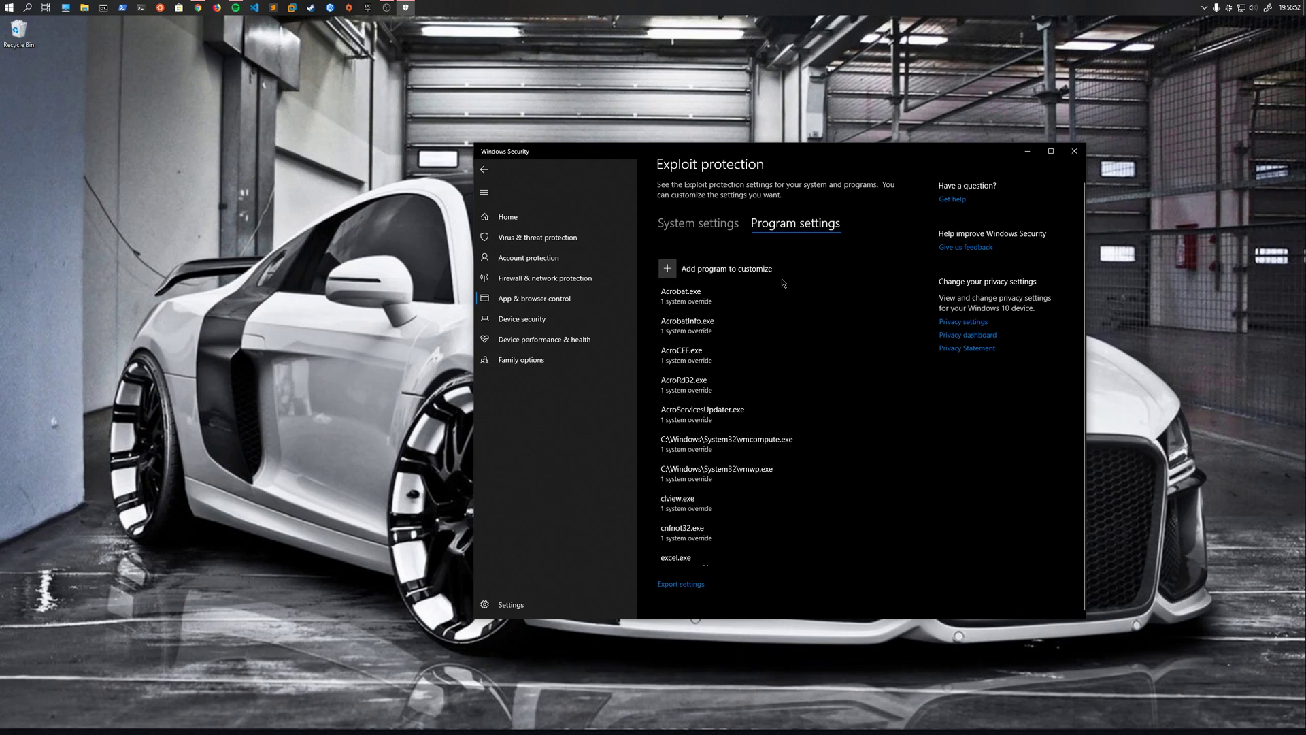
mouse_move(802, 242)
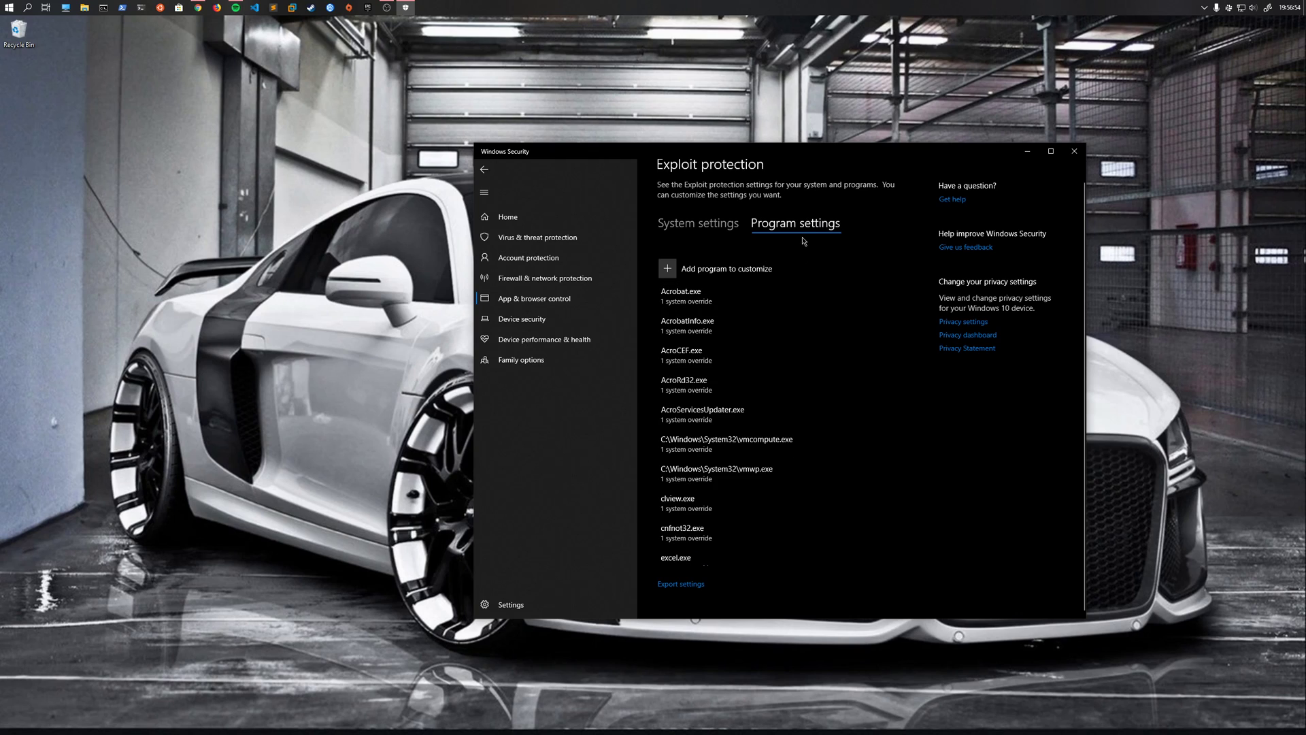
mouse_move(569, 82)
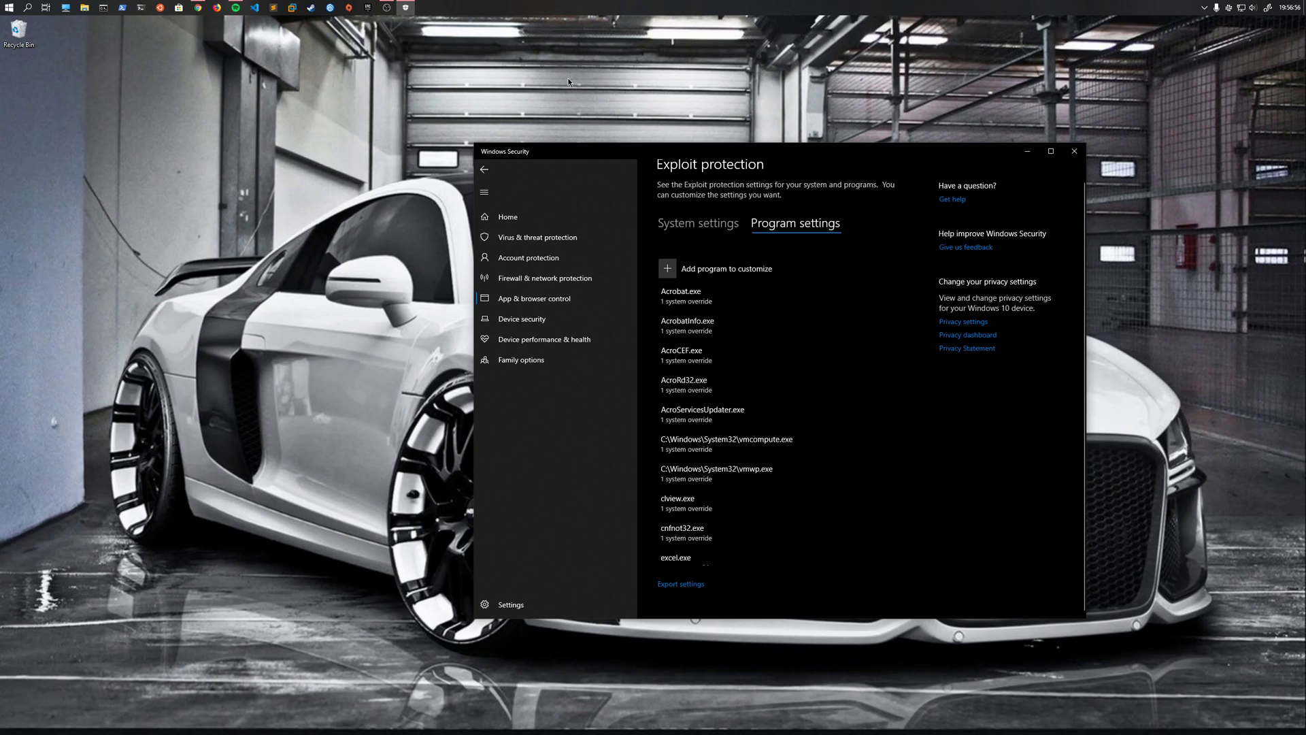
mouse_move(446, 12)
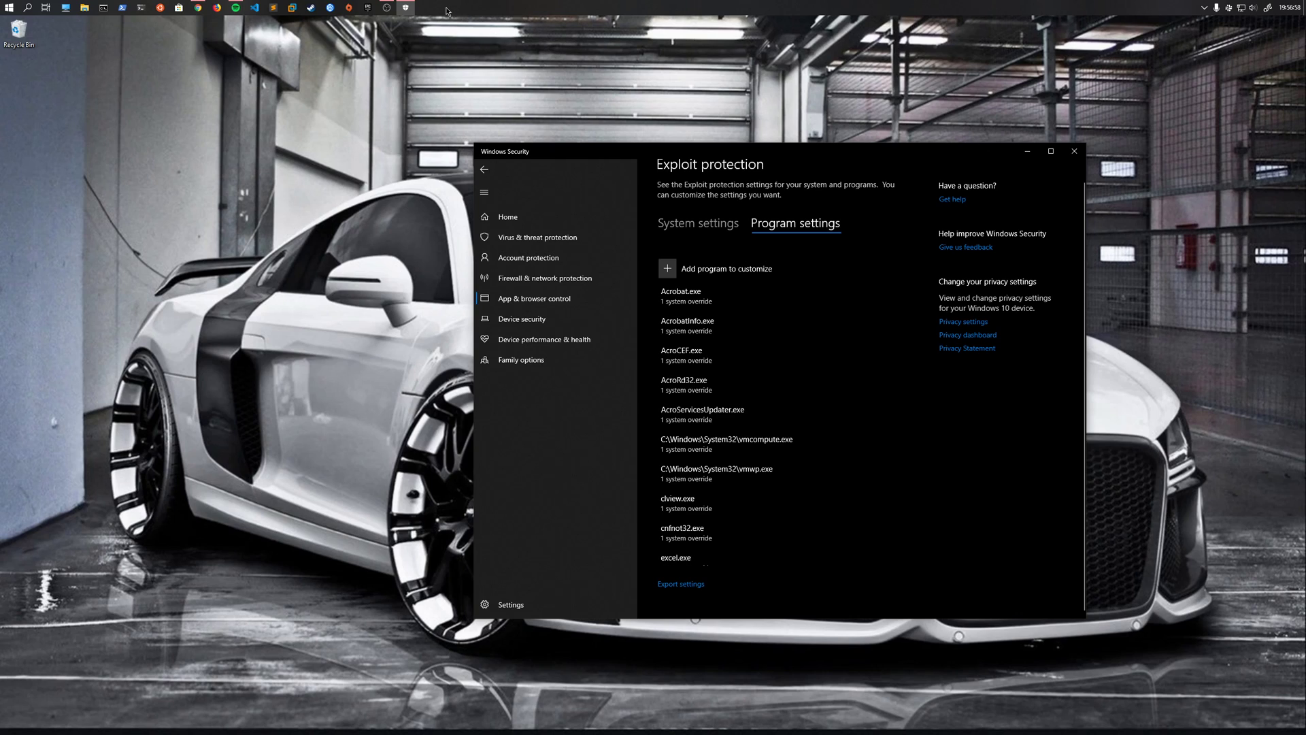
mouse_move(797, 182)
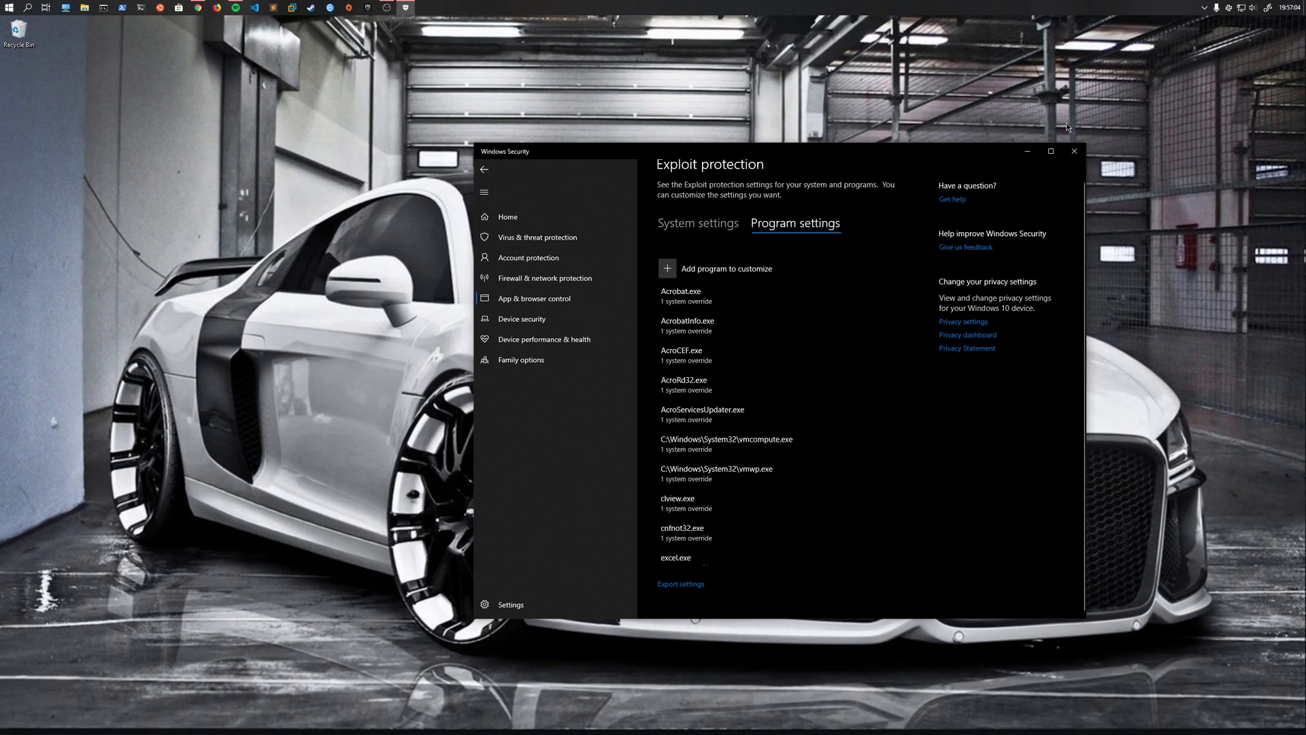
mouse_move(293, 51)
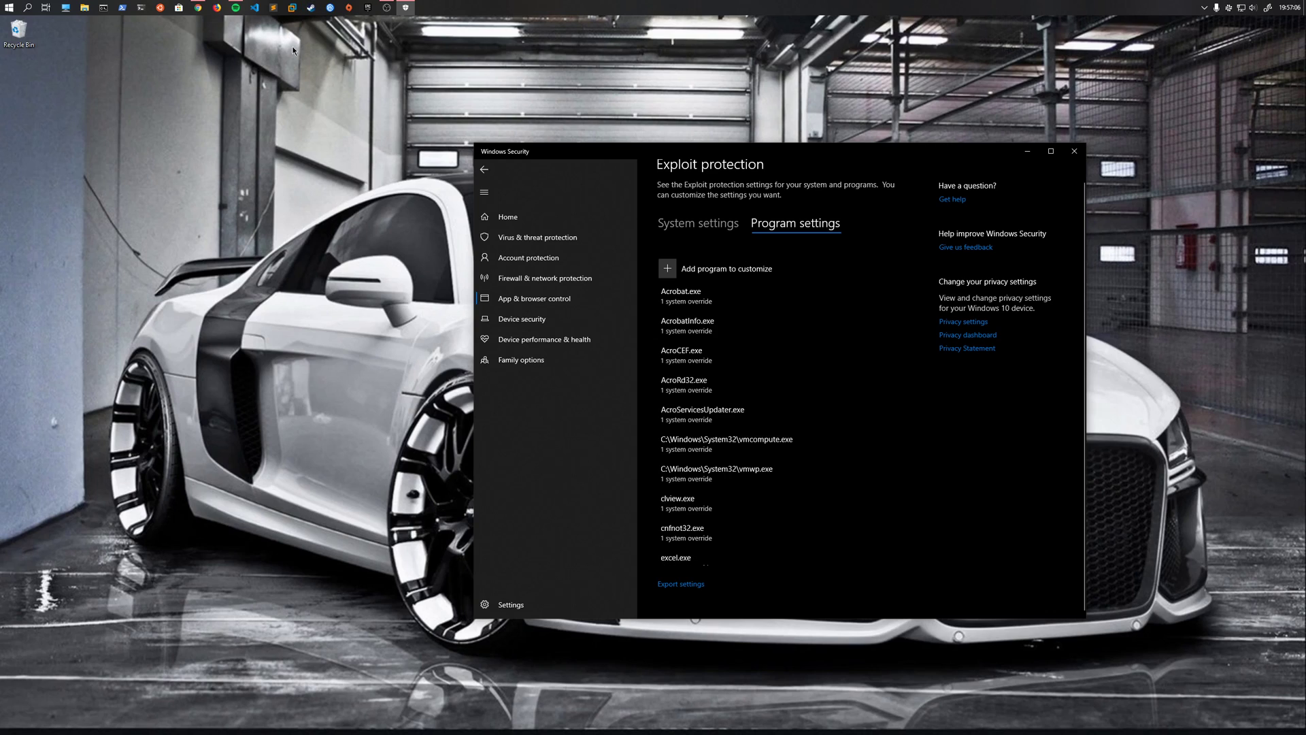